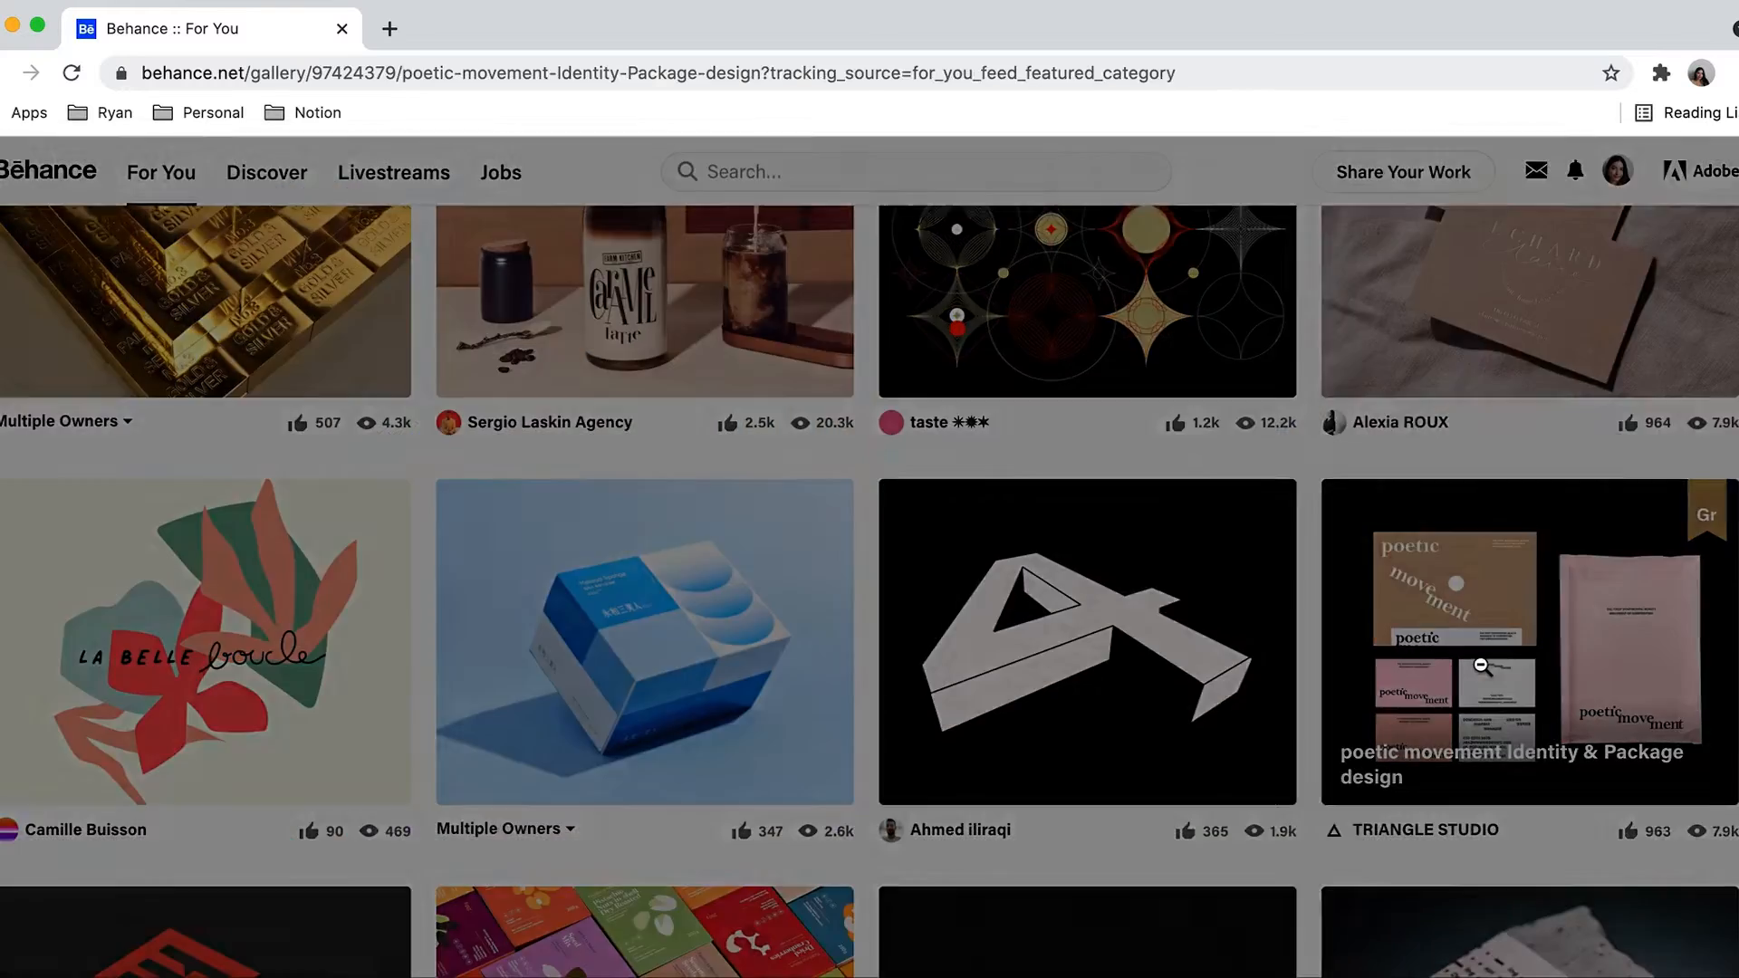
Open the poetic movement Identity & Package design project and scroll through its images
left_click(1526, 641)
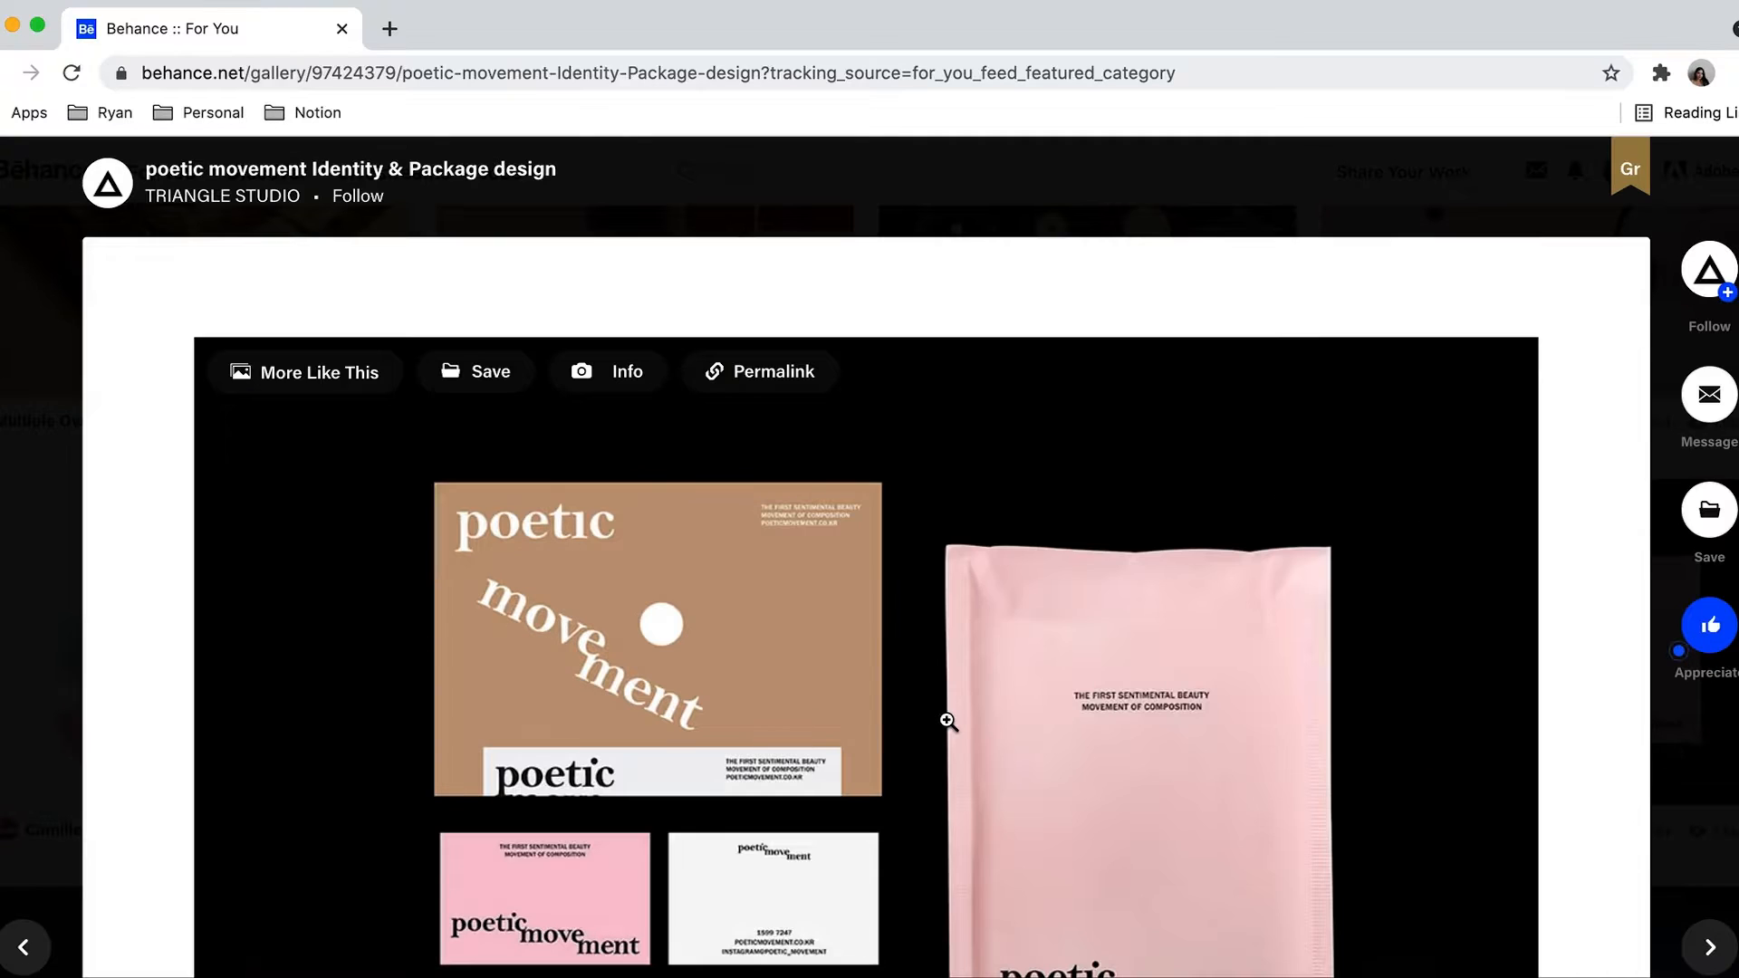
scroll("down", 3)
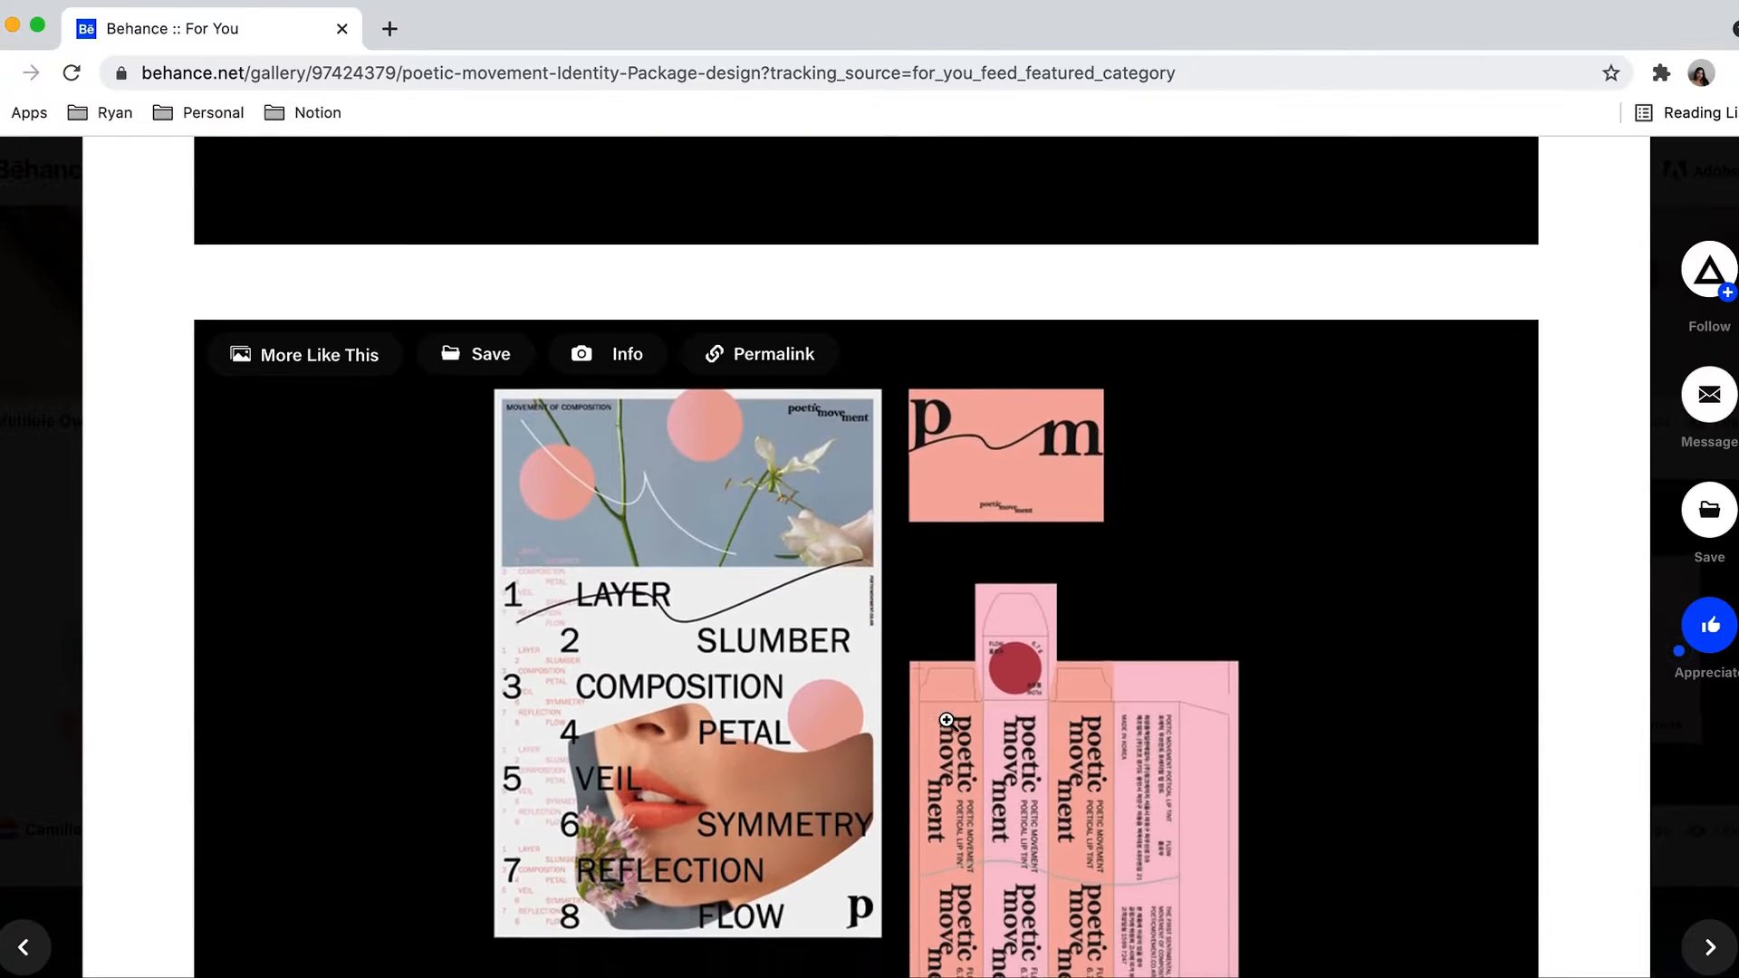
scroll("down", 3)
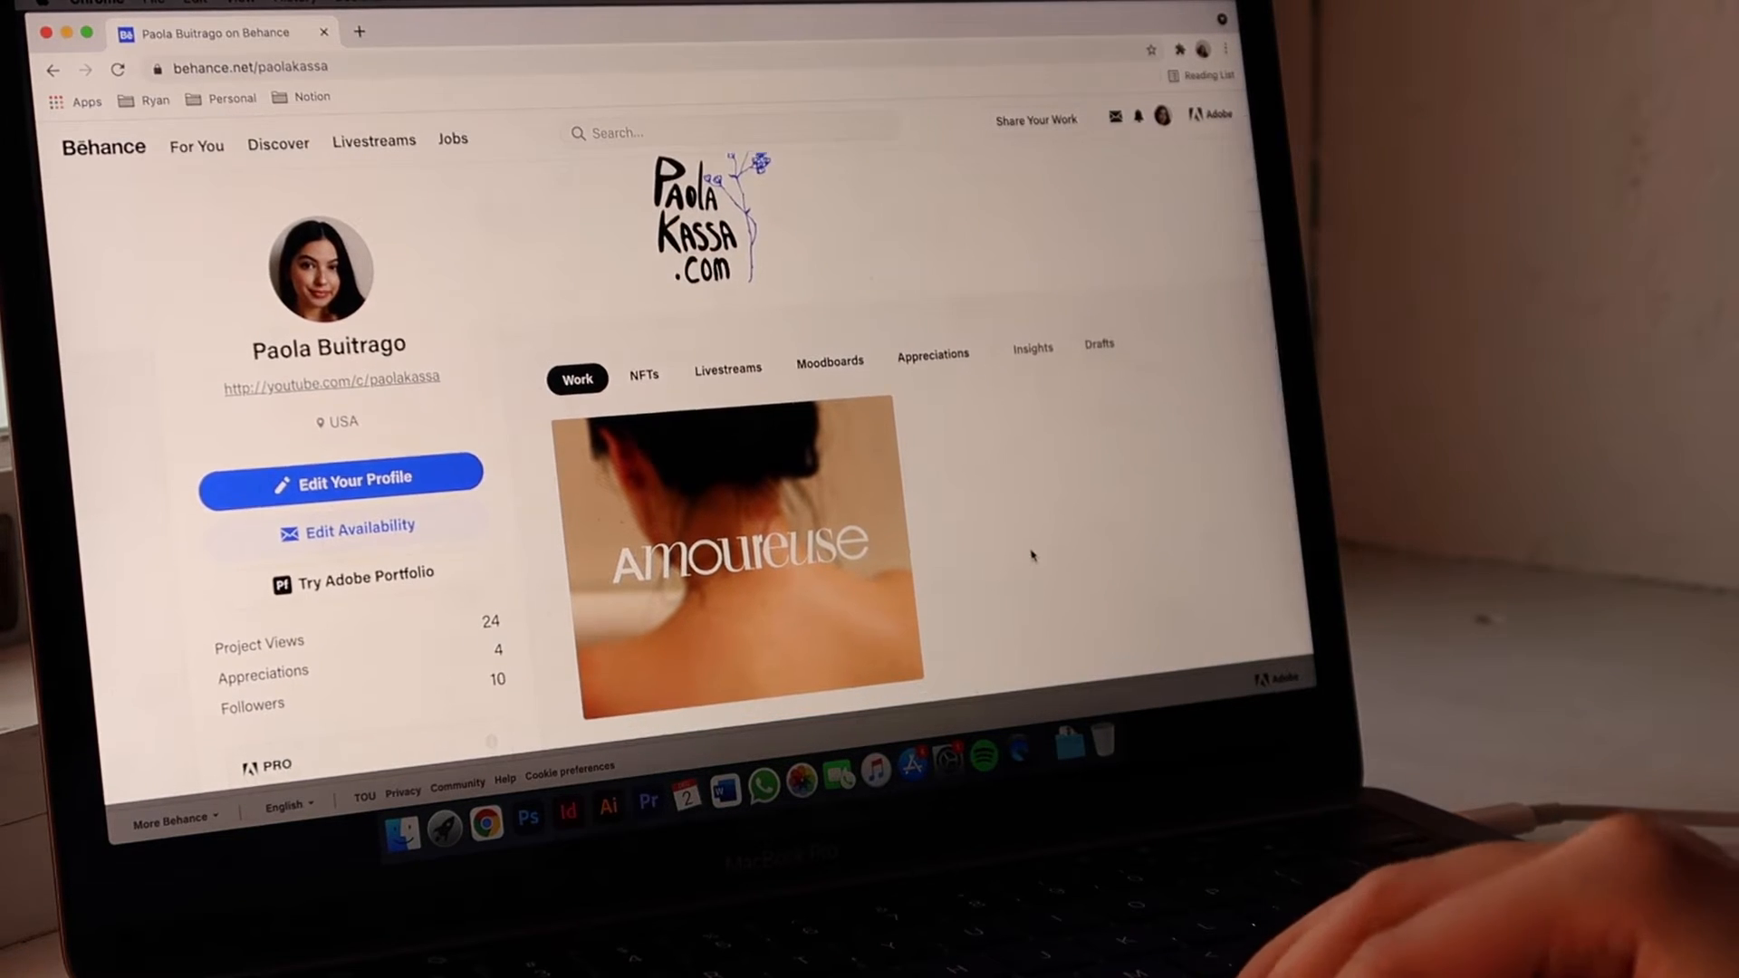
Open the amoureuse skincare brand project from the Work tab and scroll to its comments
scroll("down", 3)
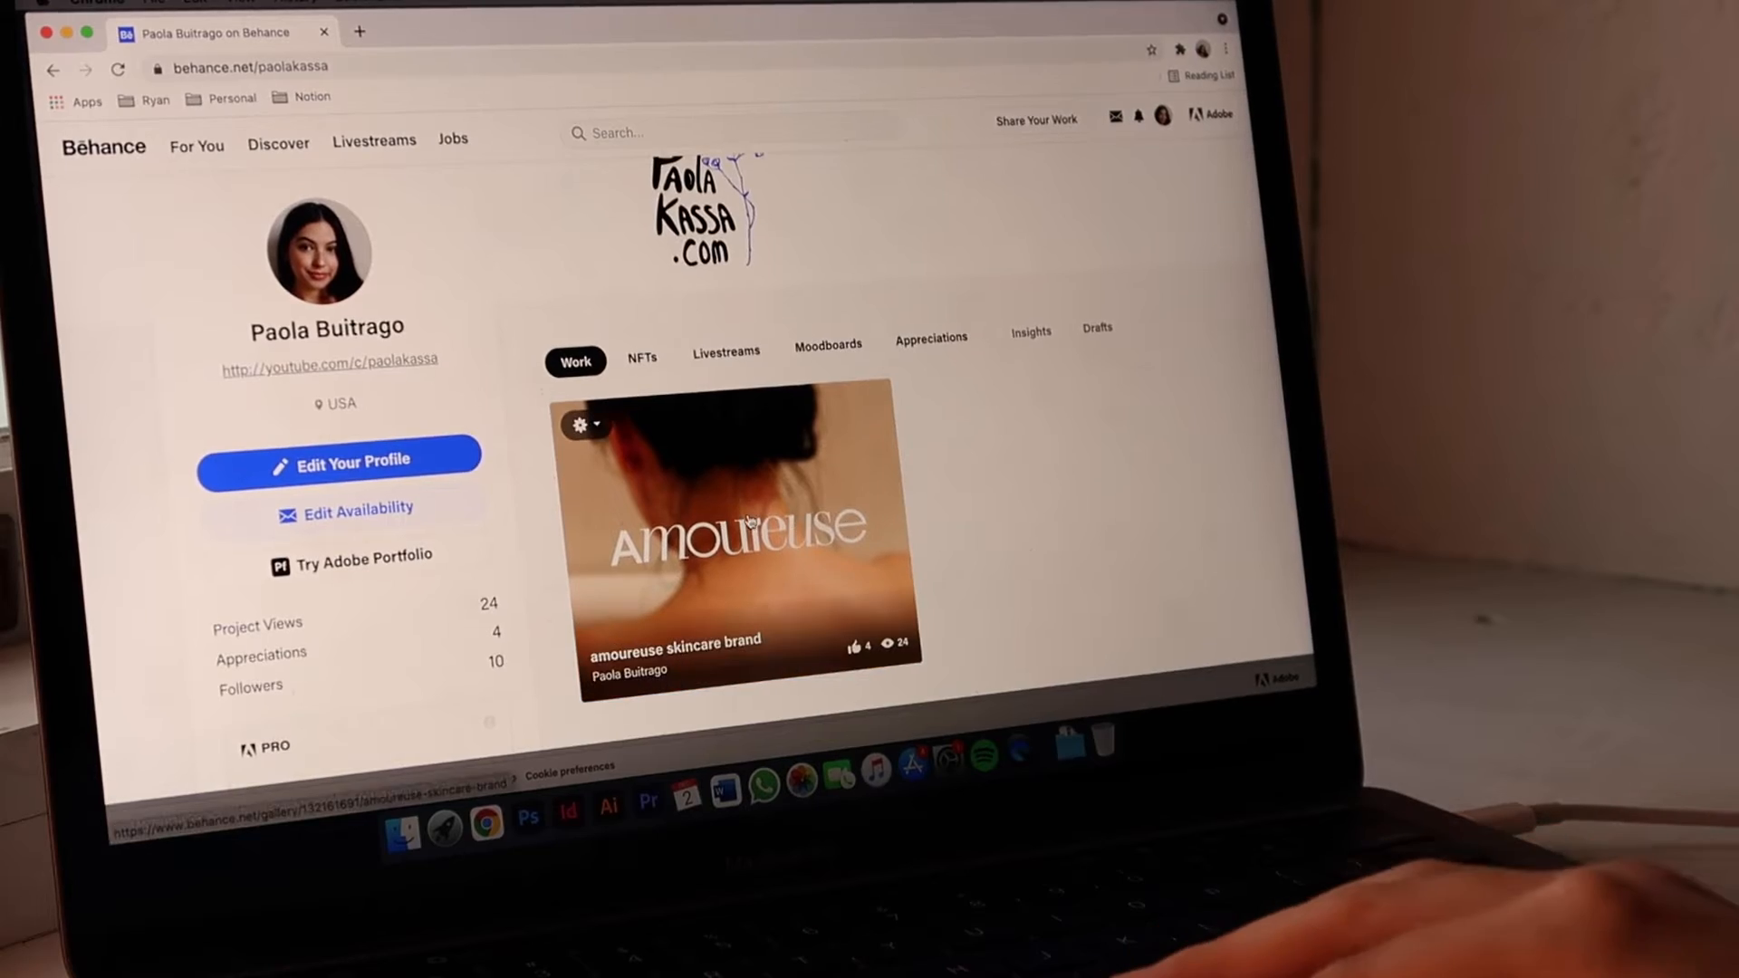
left_click(745, 527)
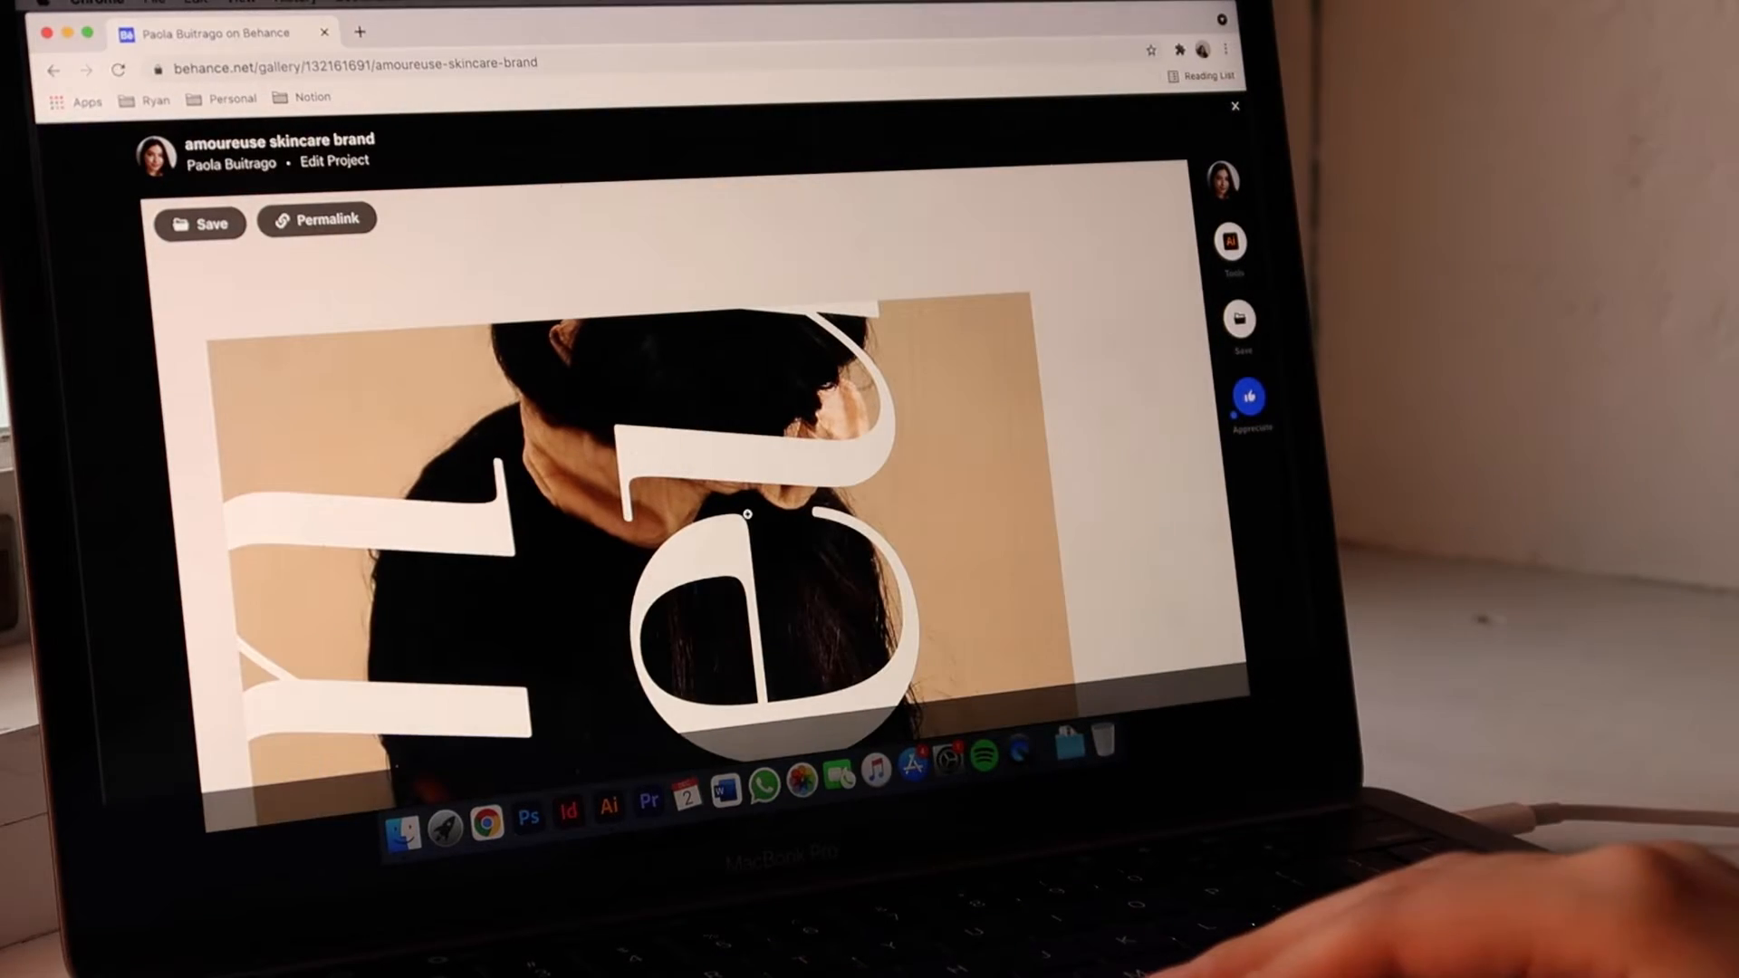
scroll("down", 3)
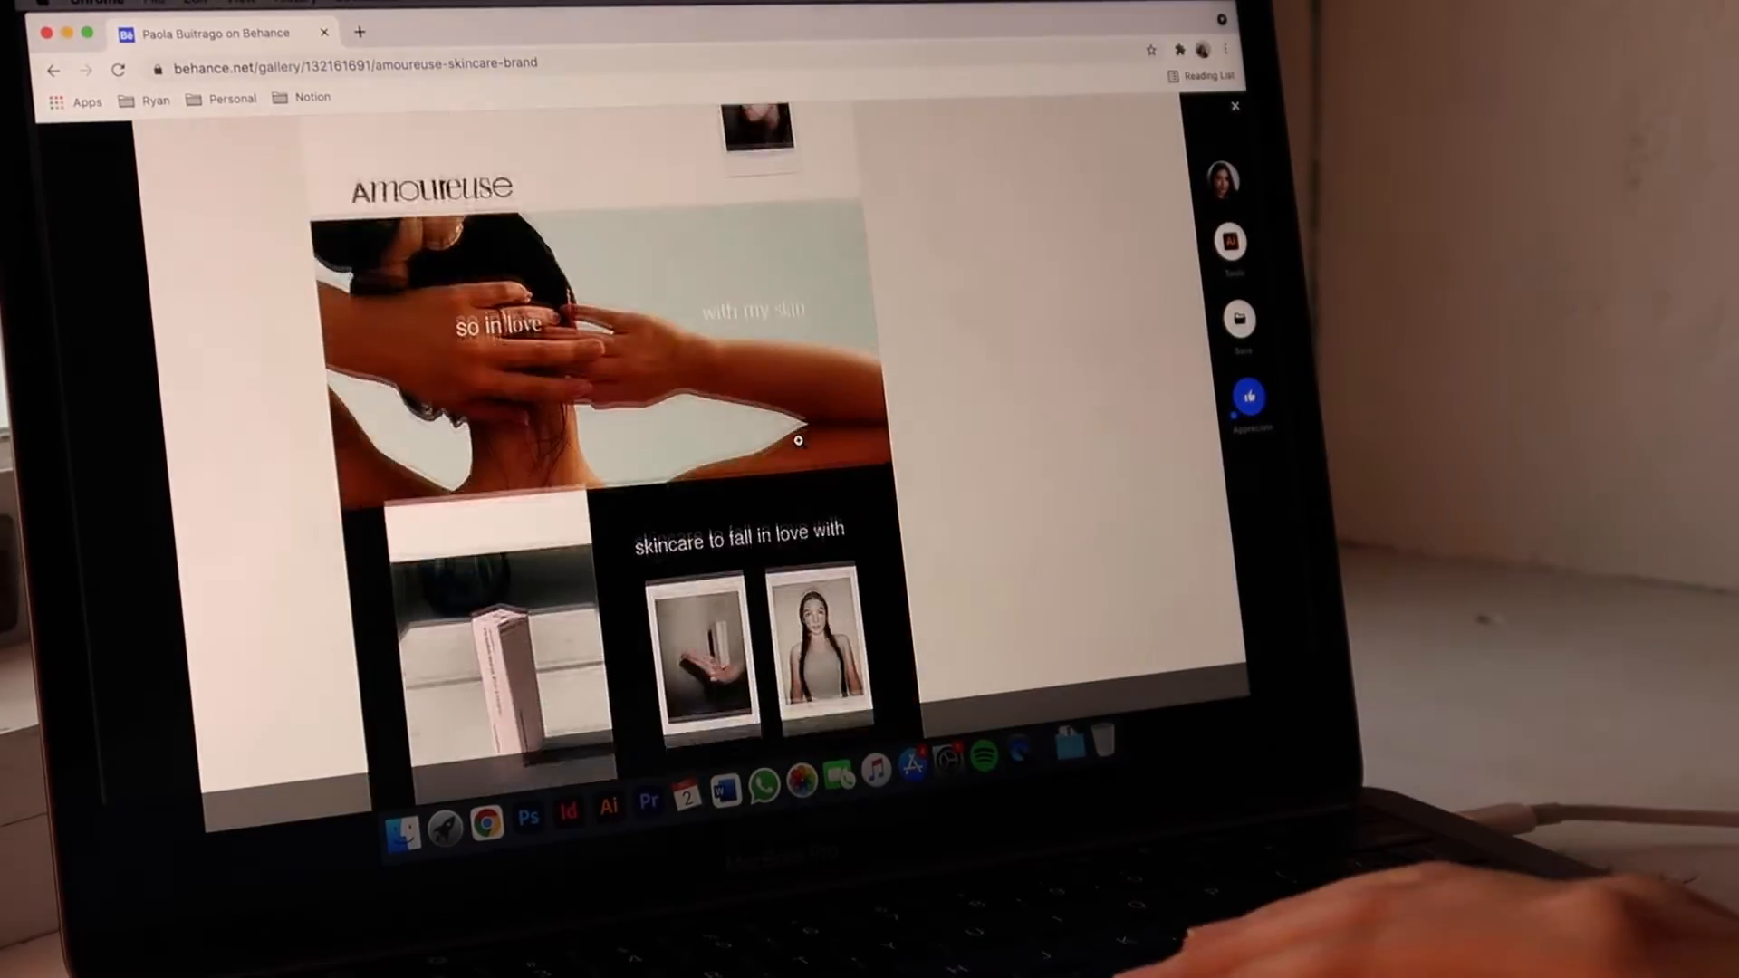
scroll("down", 3)
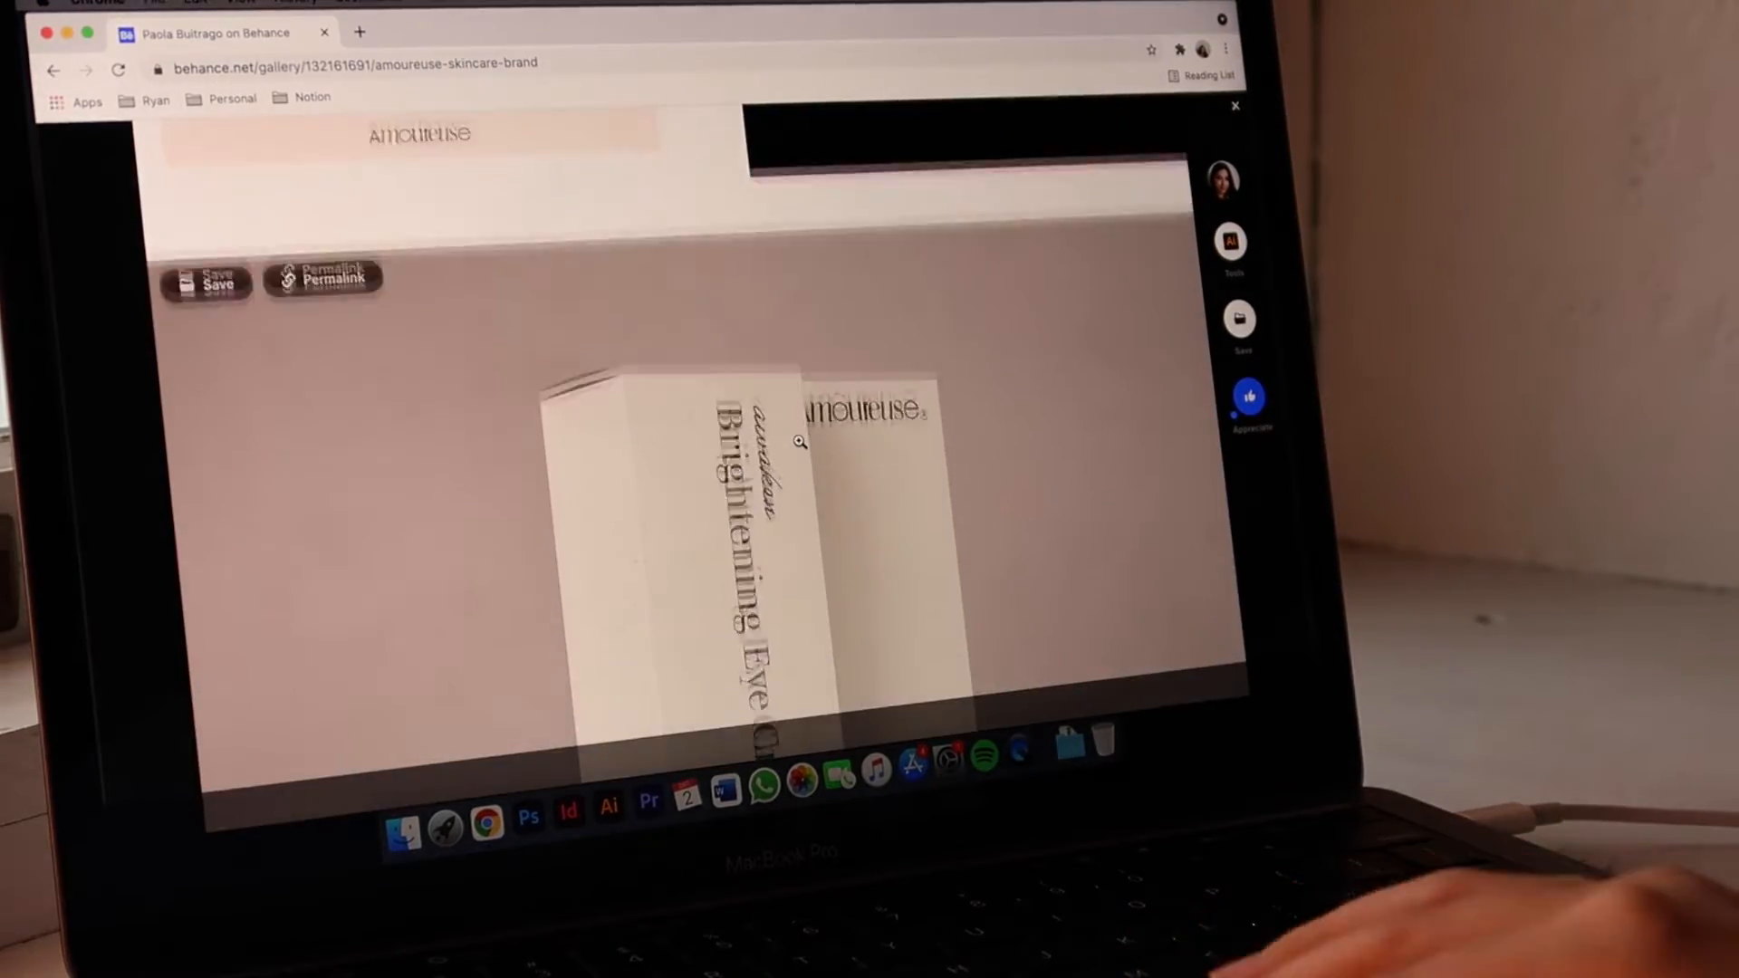
scroll("down", 3)
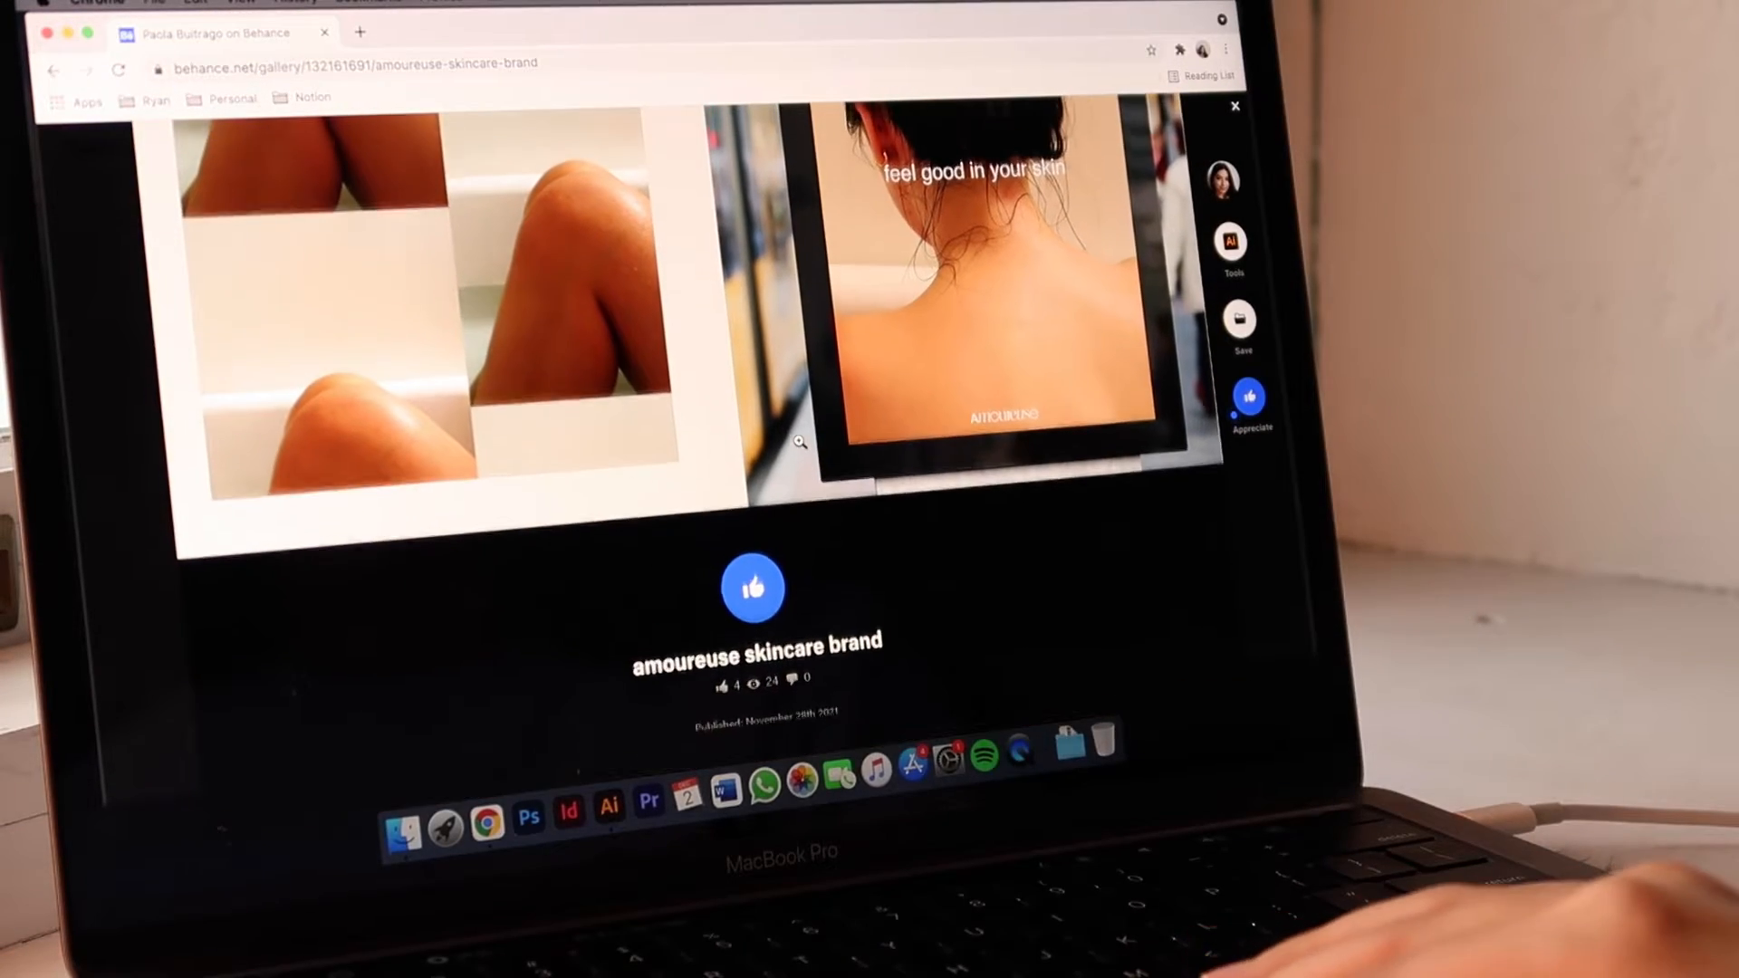
scroll("down", 3)
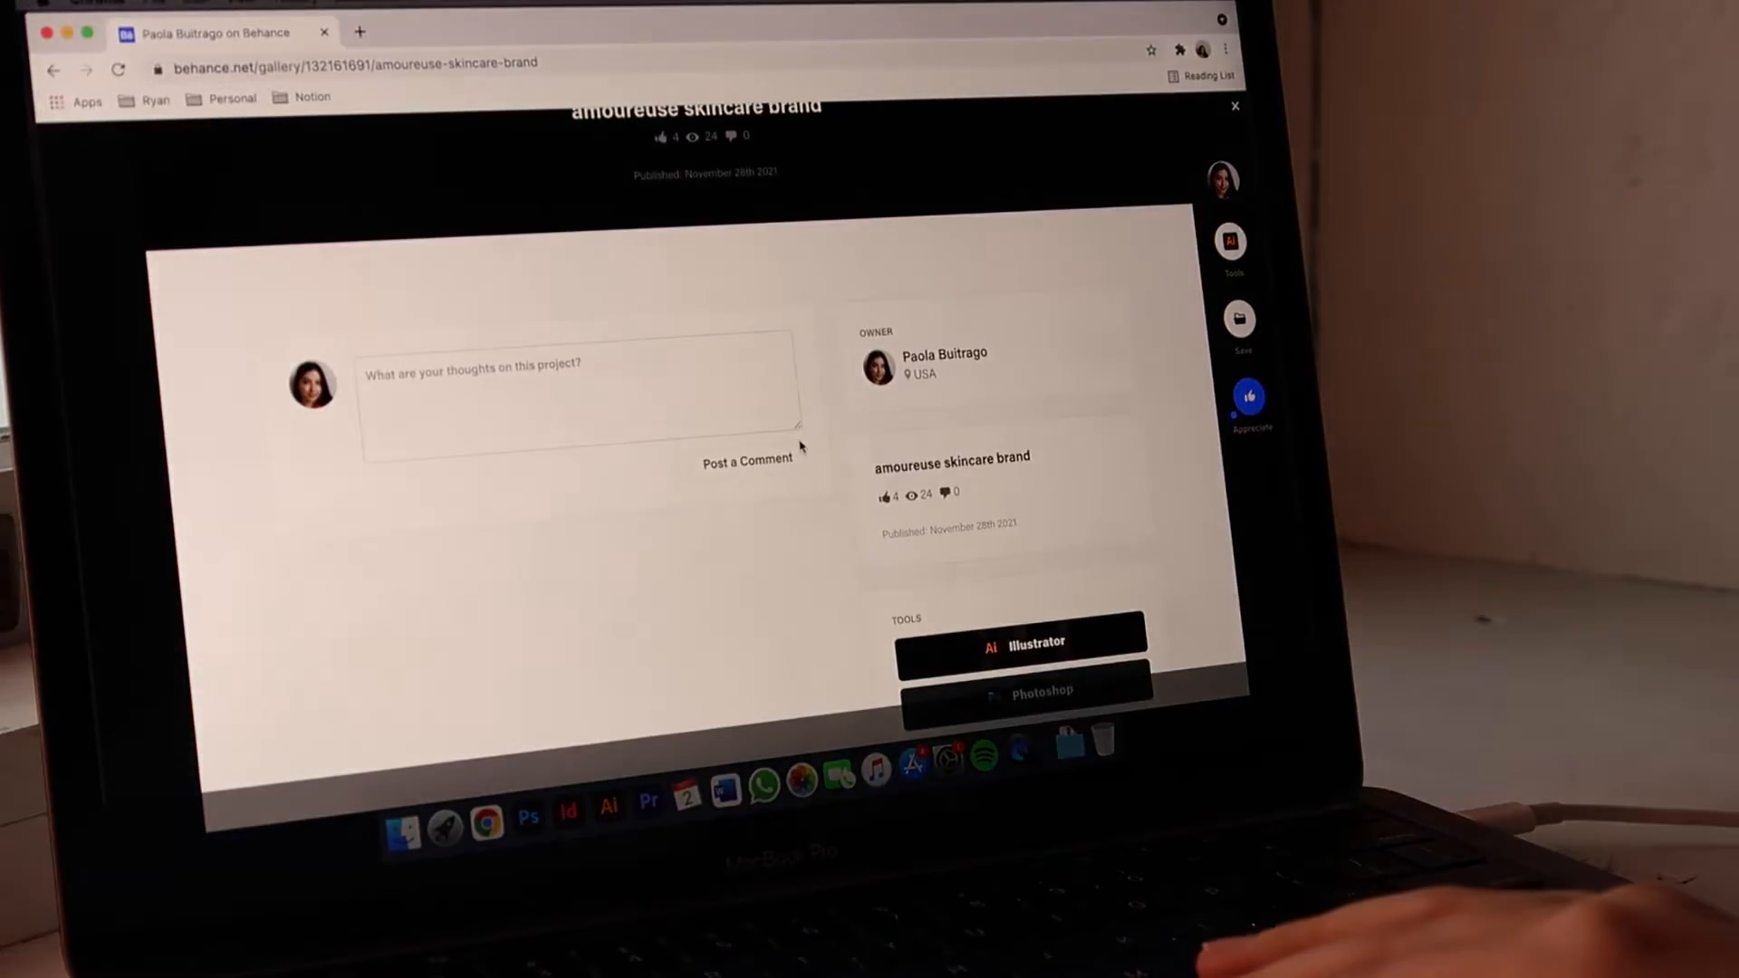
left_click(607, 799)
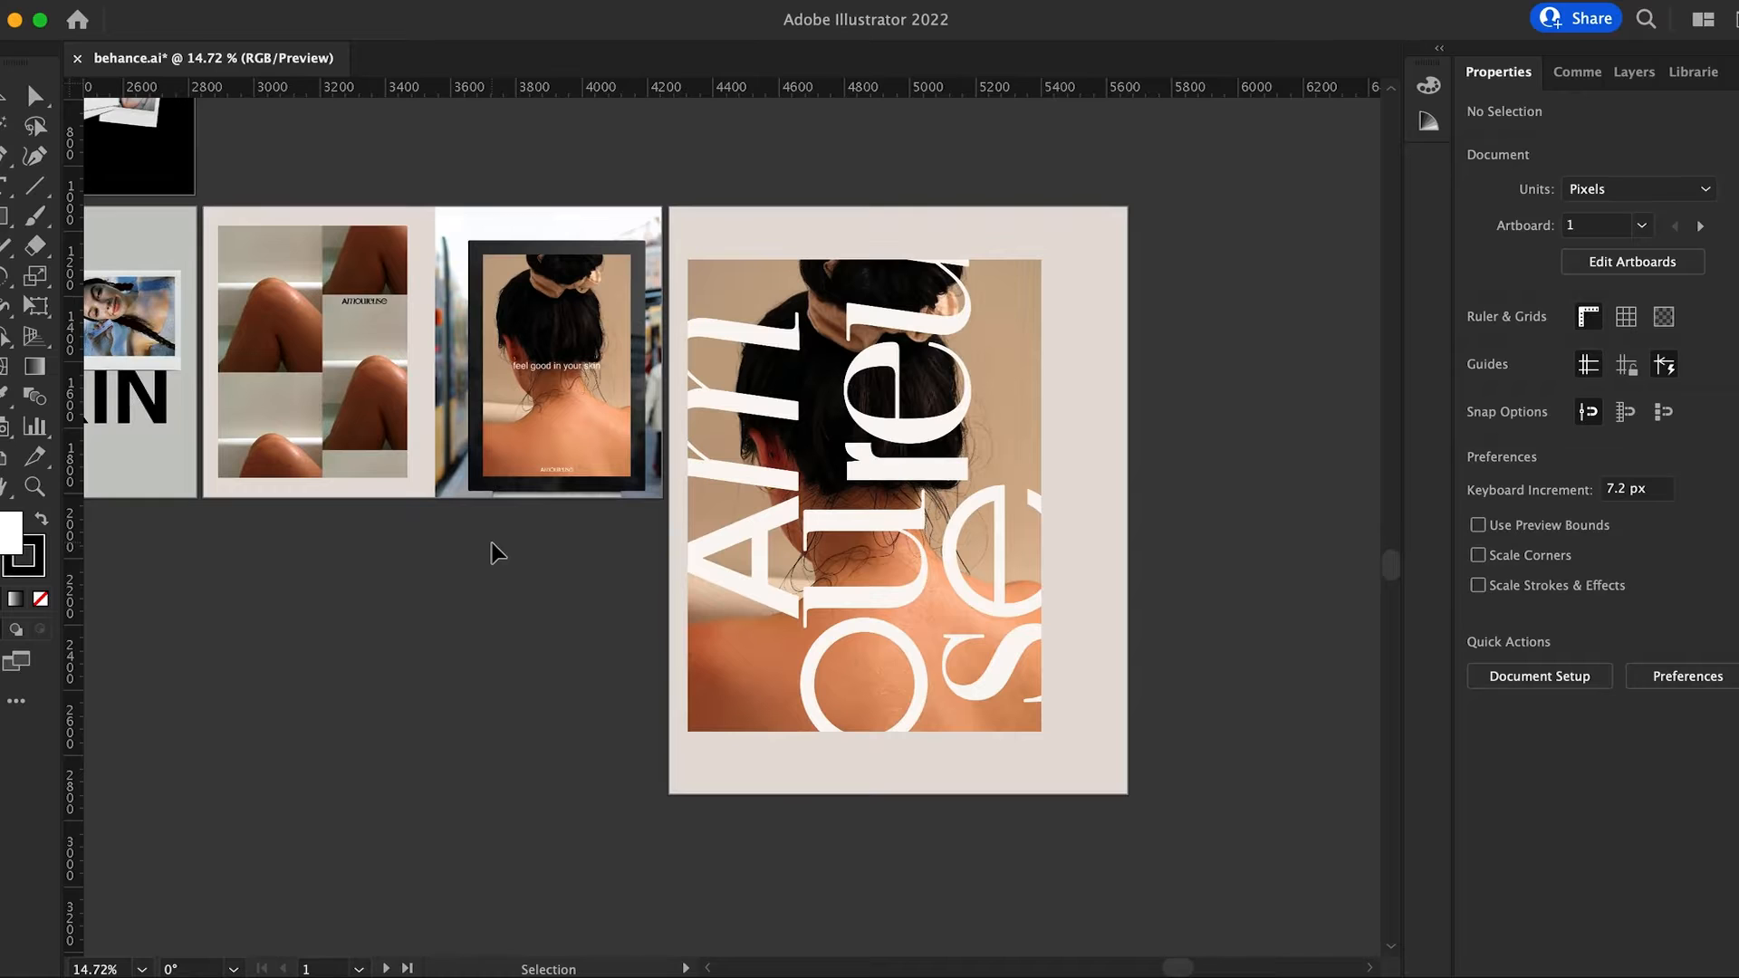
scroll("left", 3)
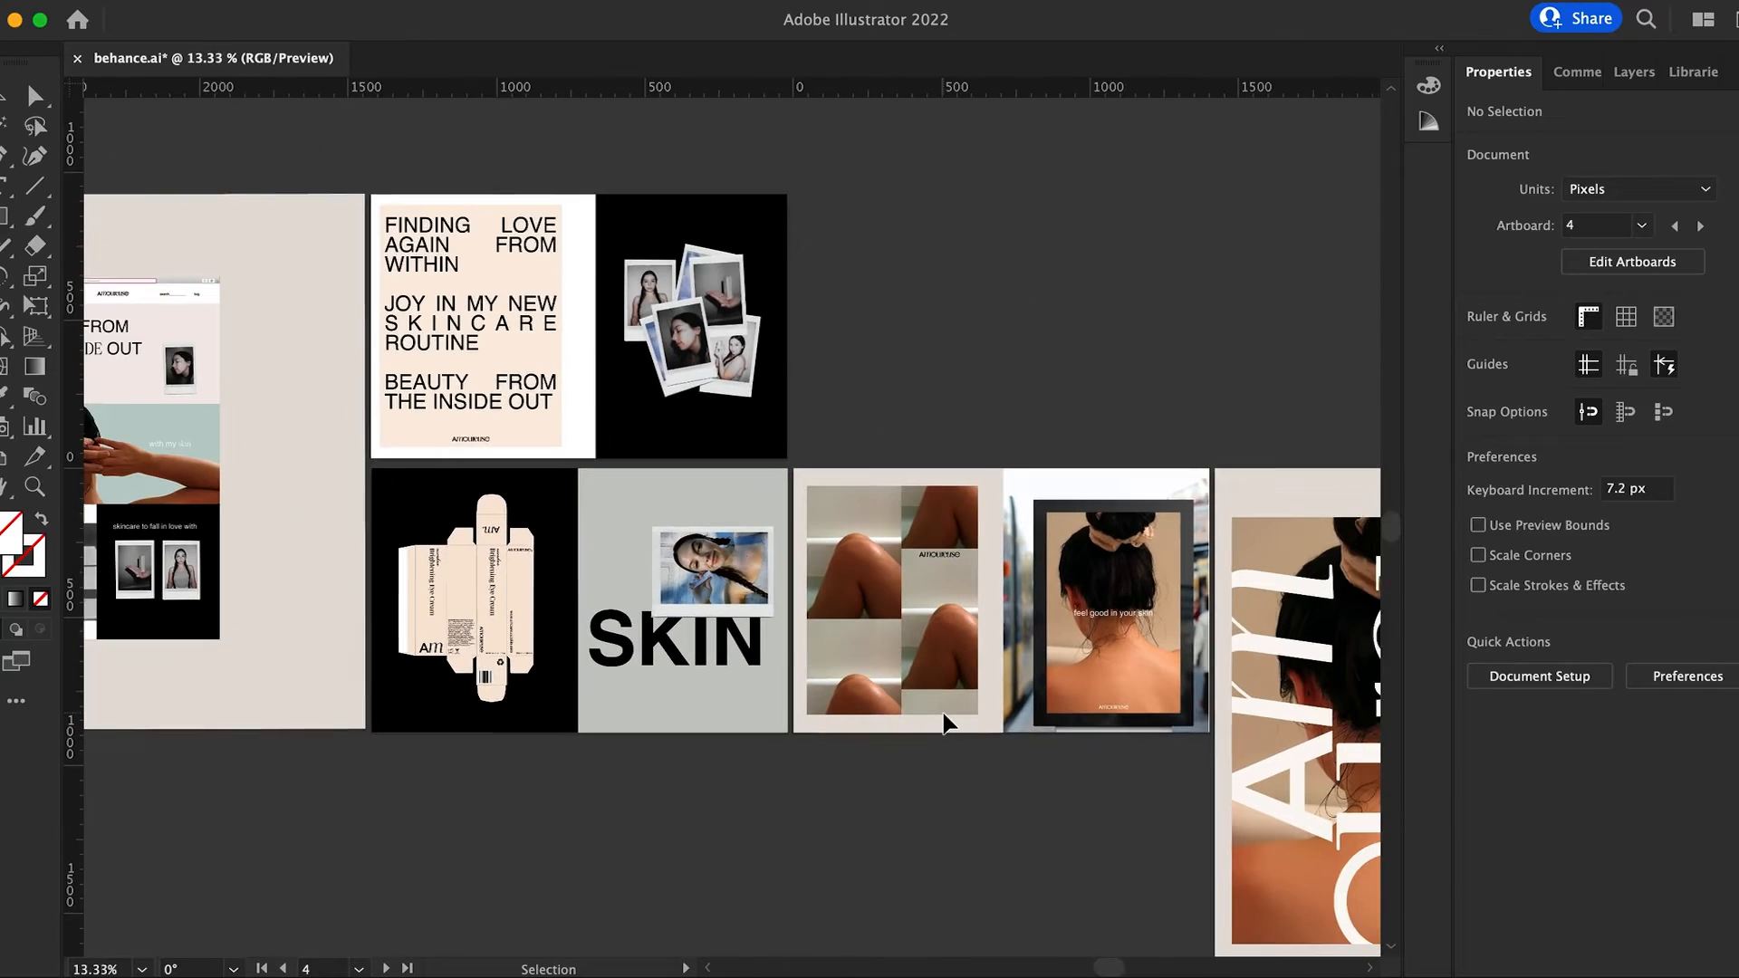
left_click(1117, 607)
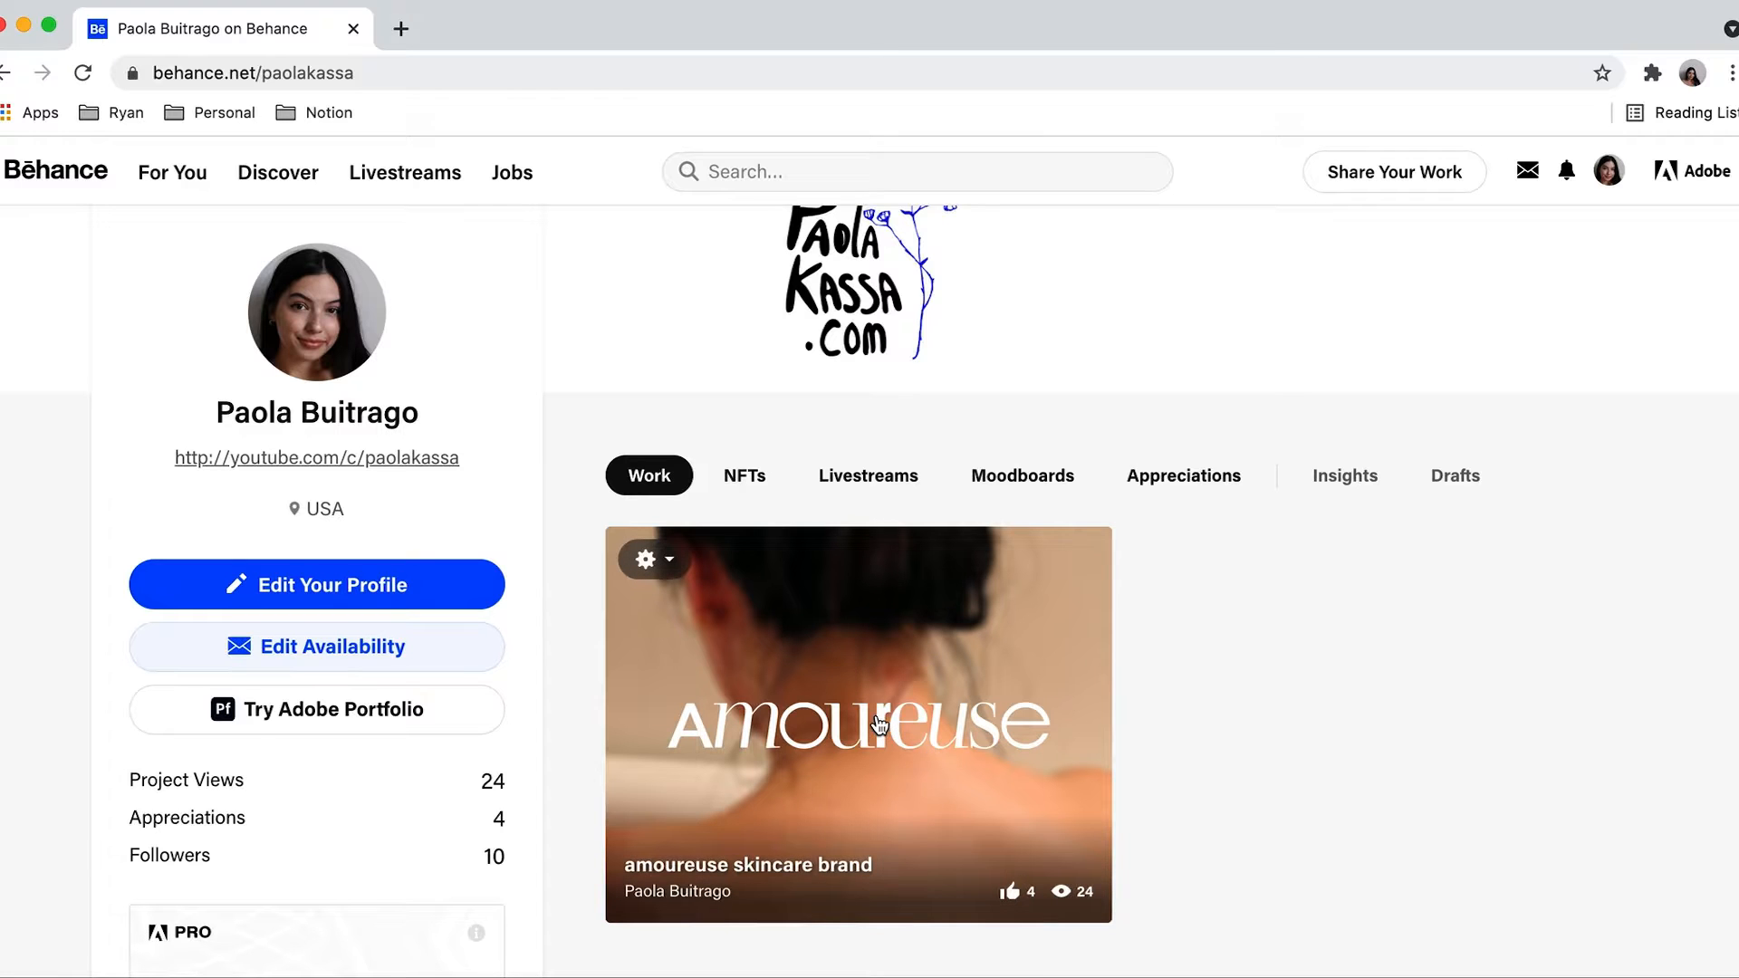
Reopen the amoureuse project and scroll through its description, packaging and webpage images
left_click(857, 721)
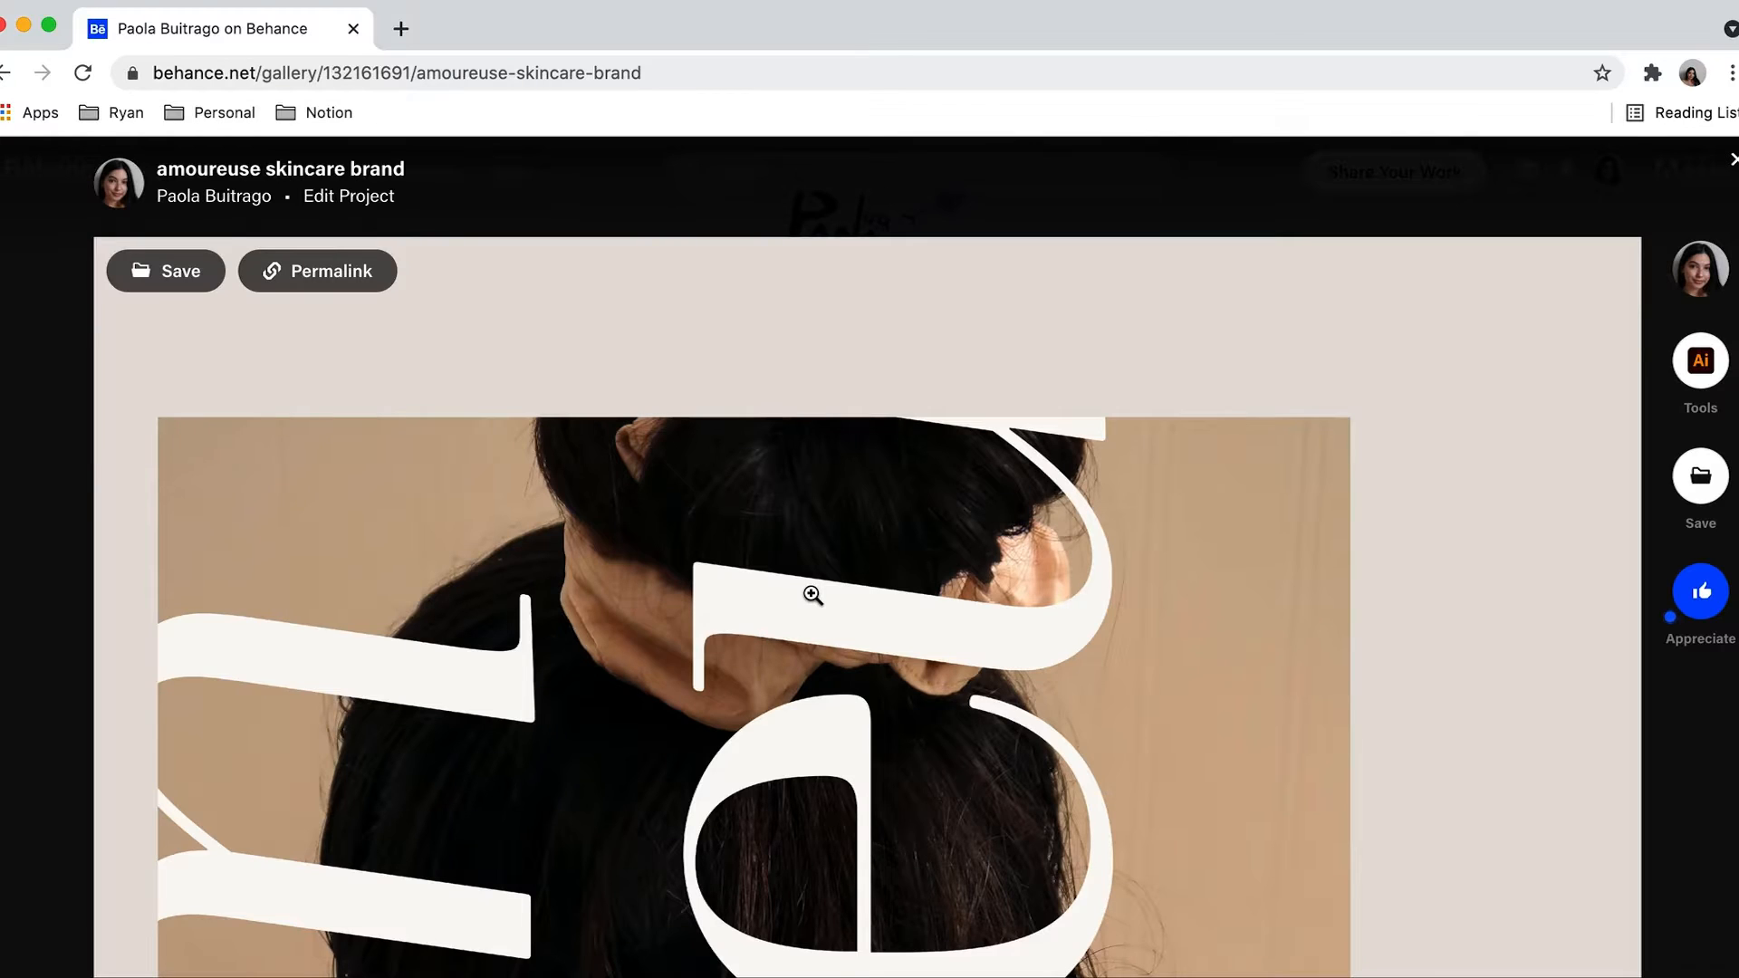
scroll("down", 3)
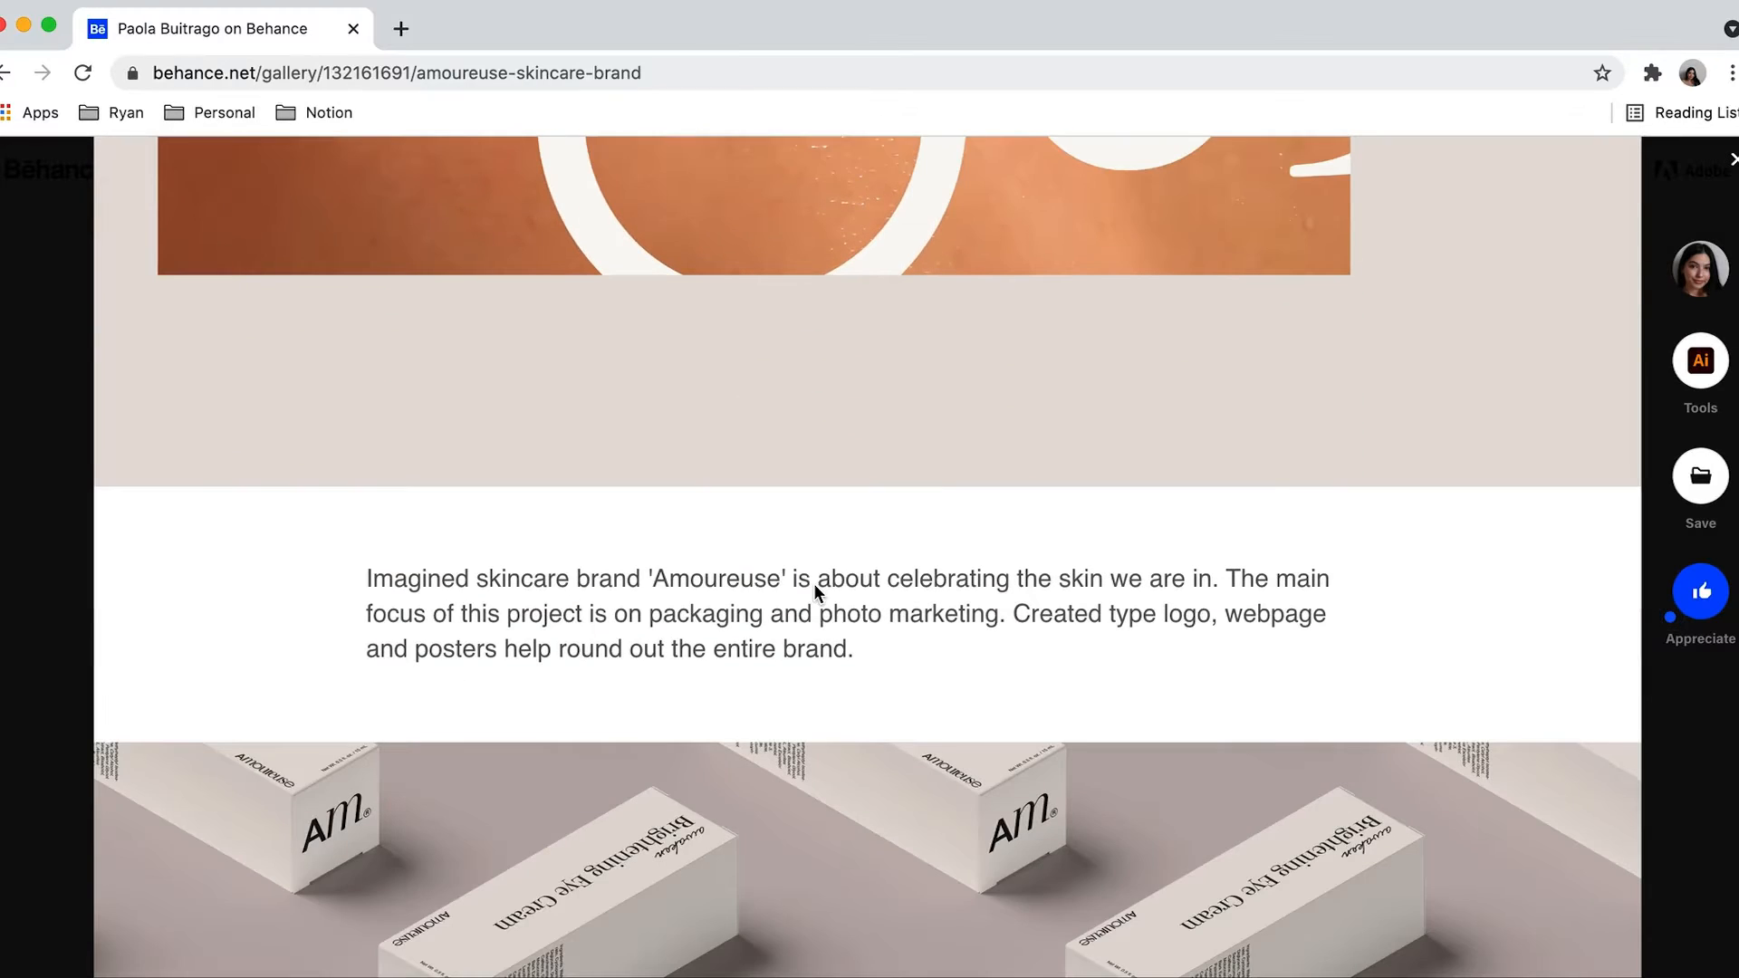
scroll("down", 3)
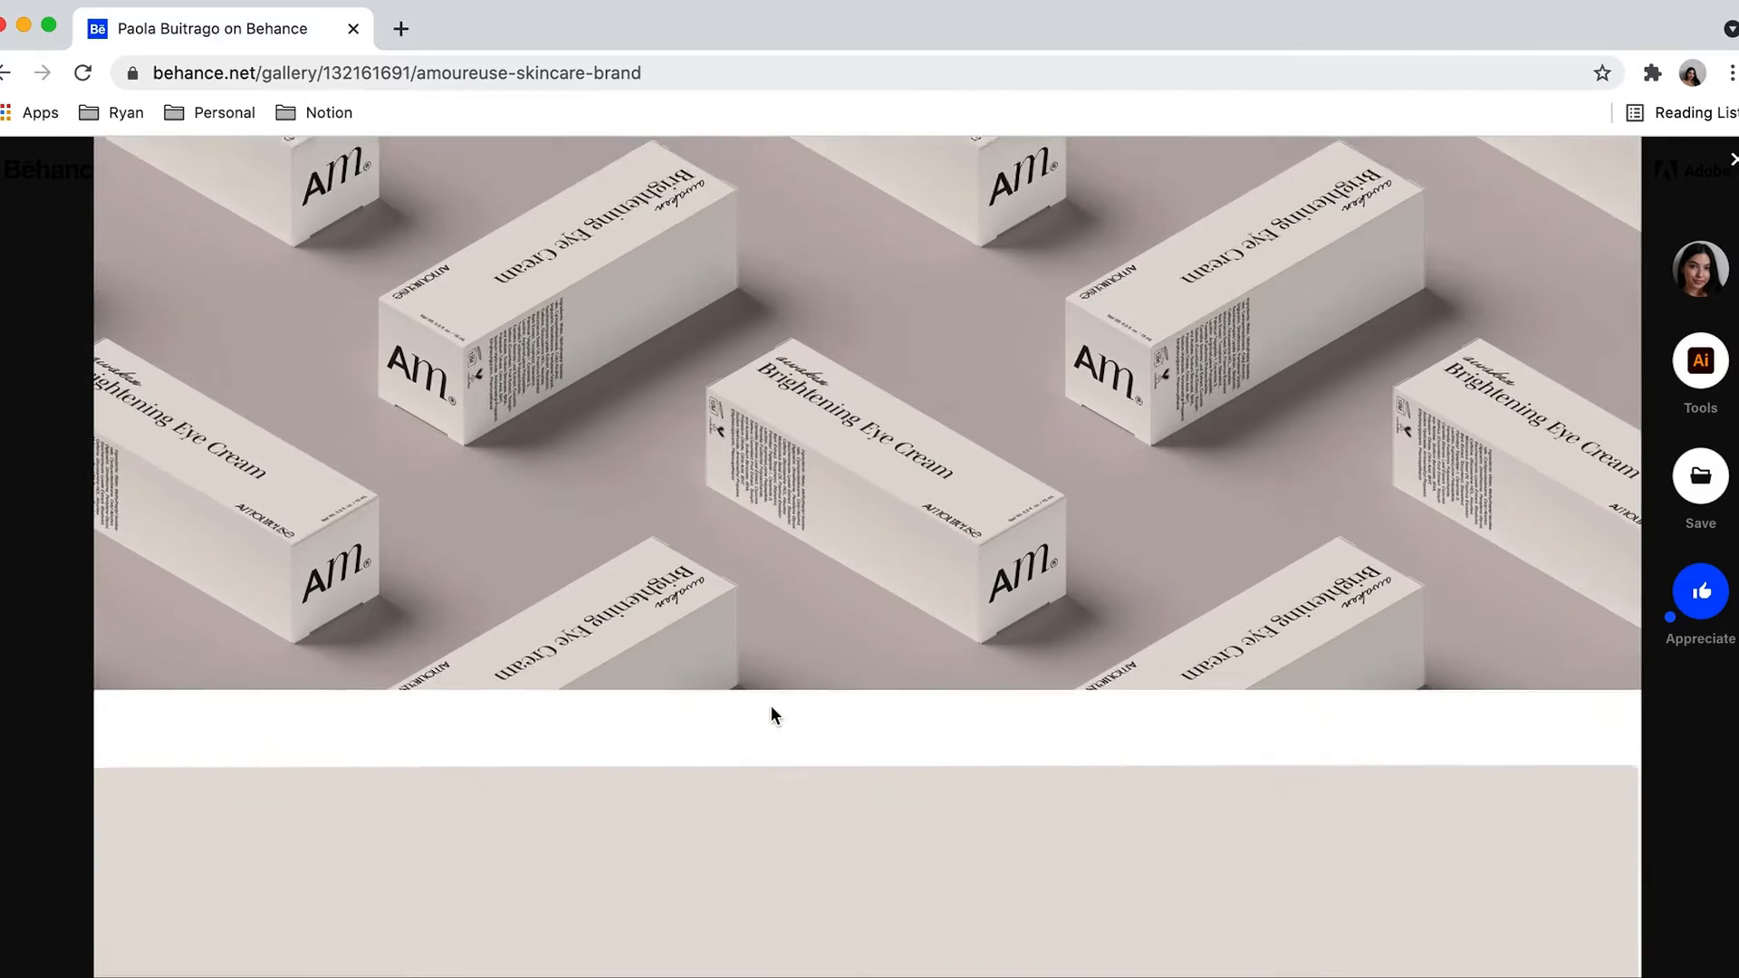
scroll("down", 3)
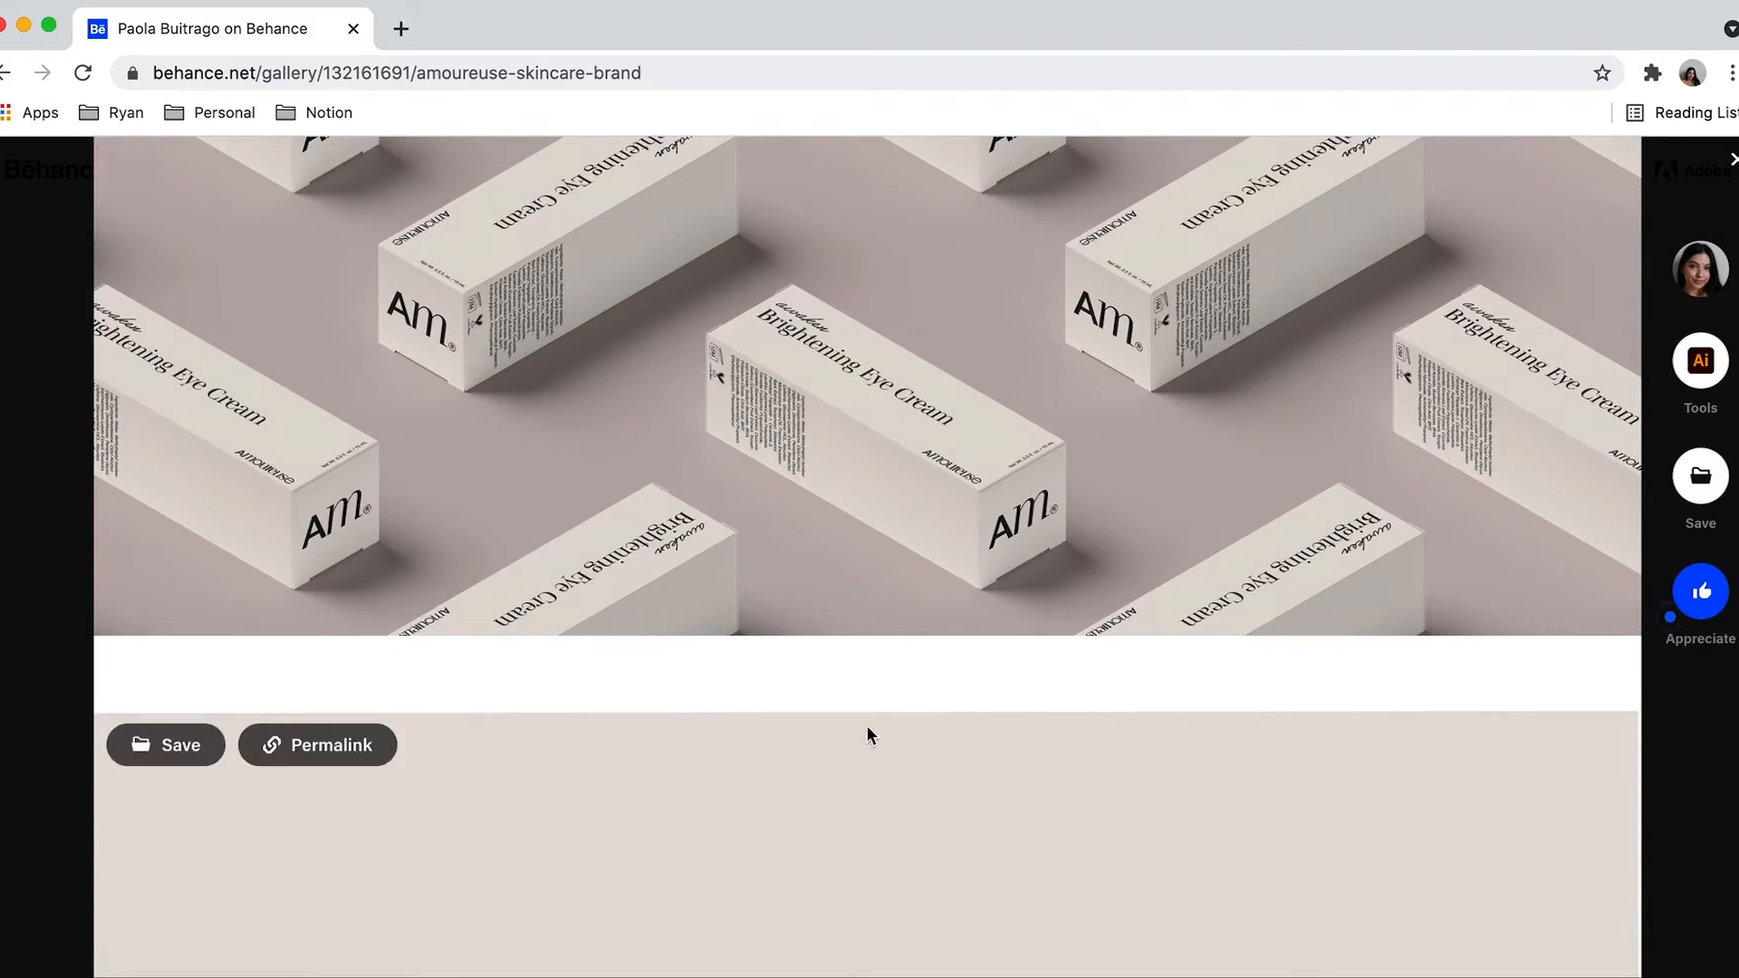
scroll("down", 3)
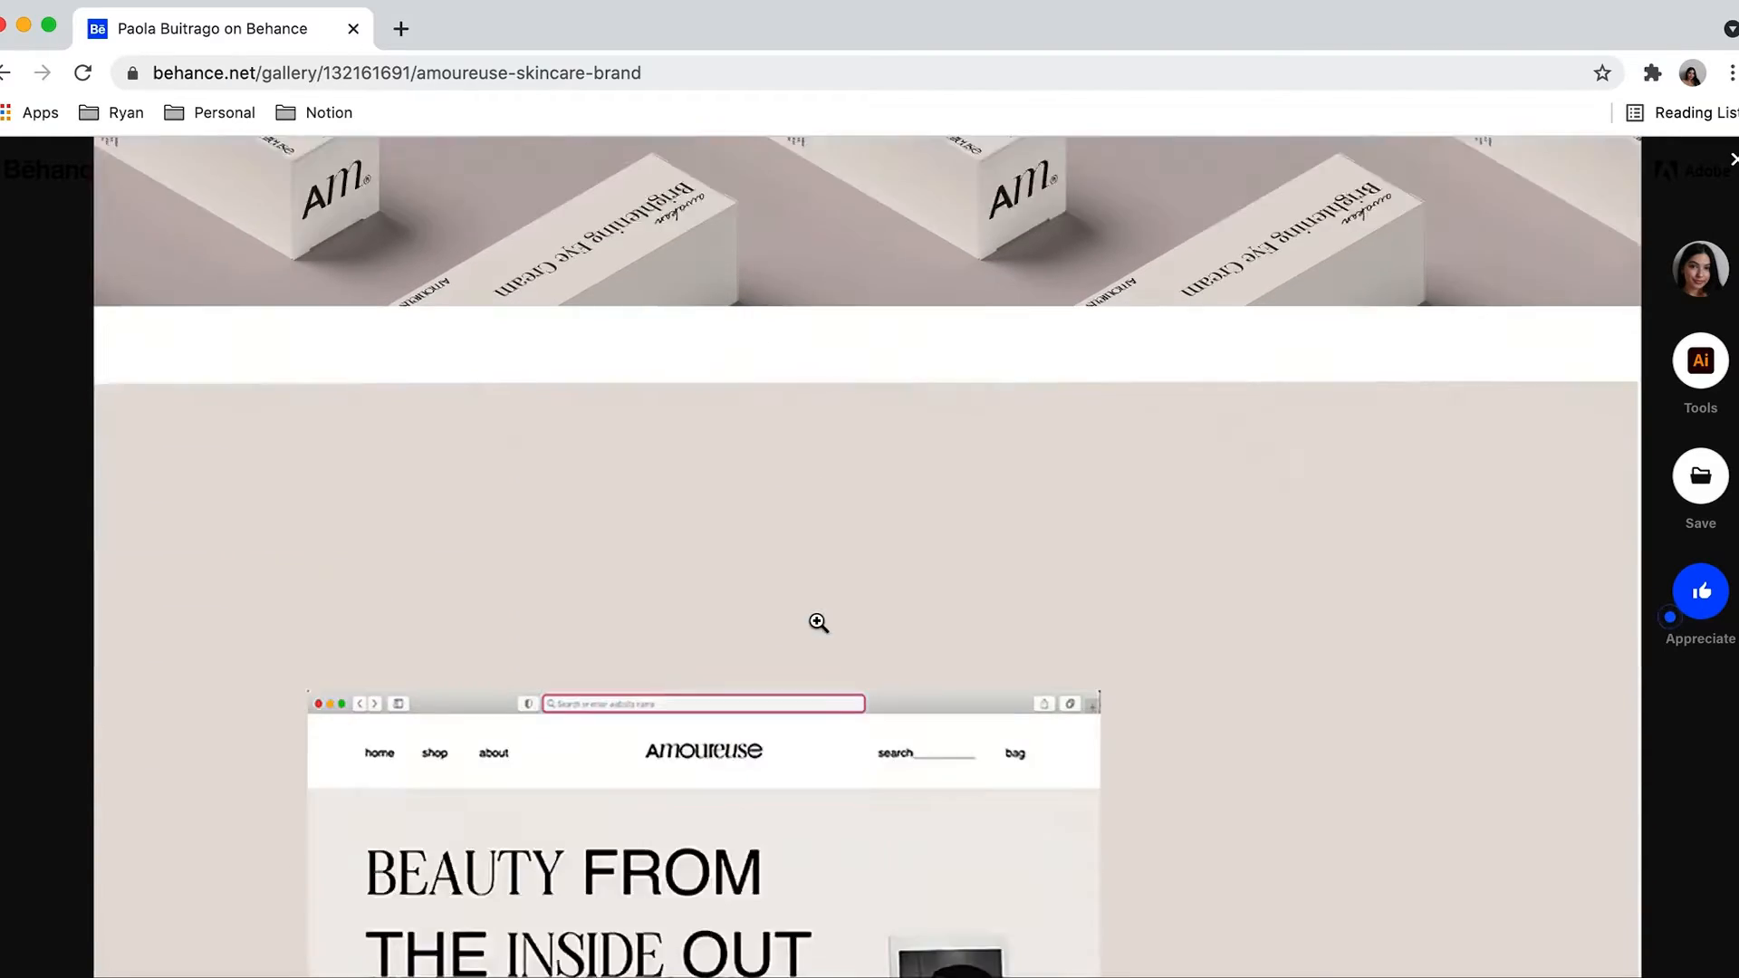
scroll("down", 3)
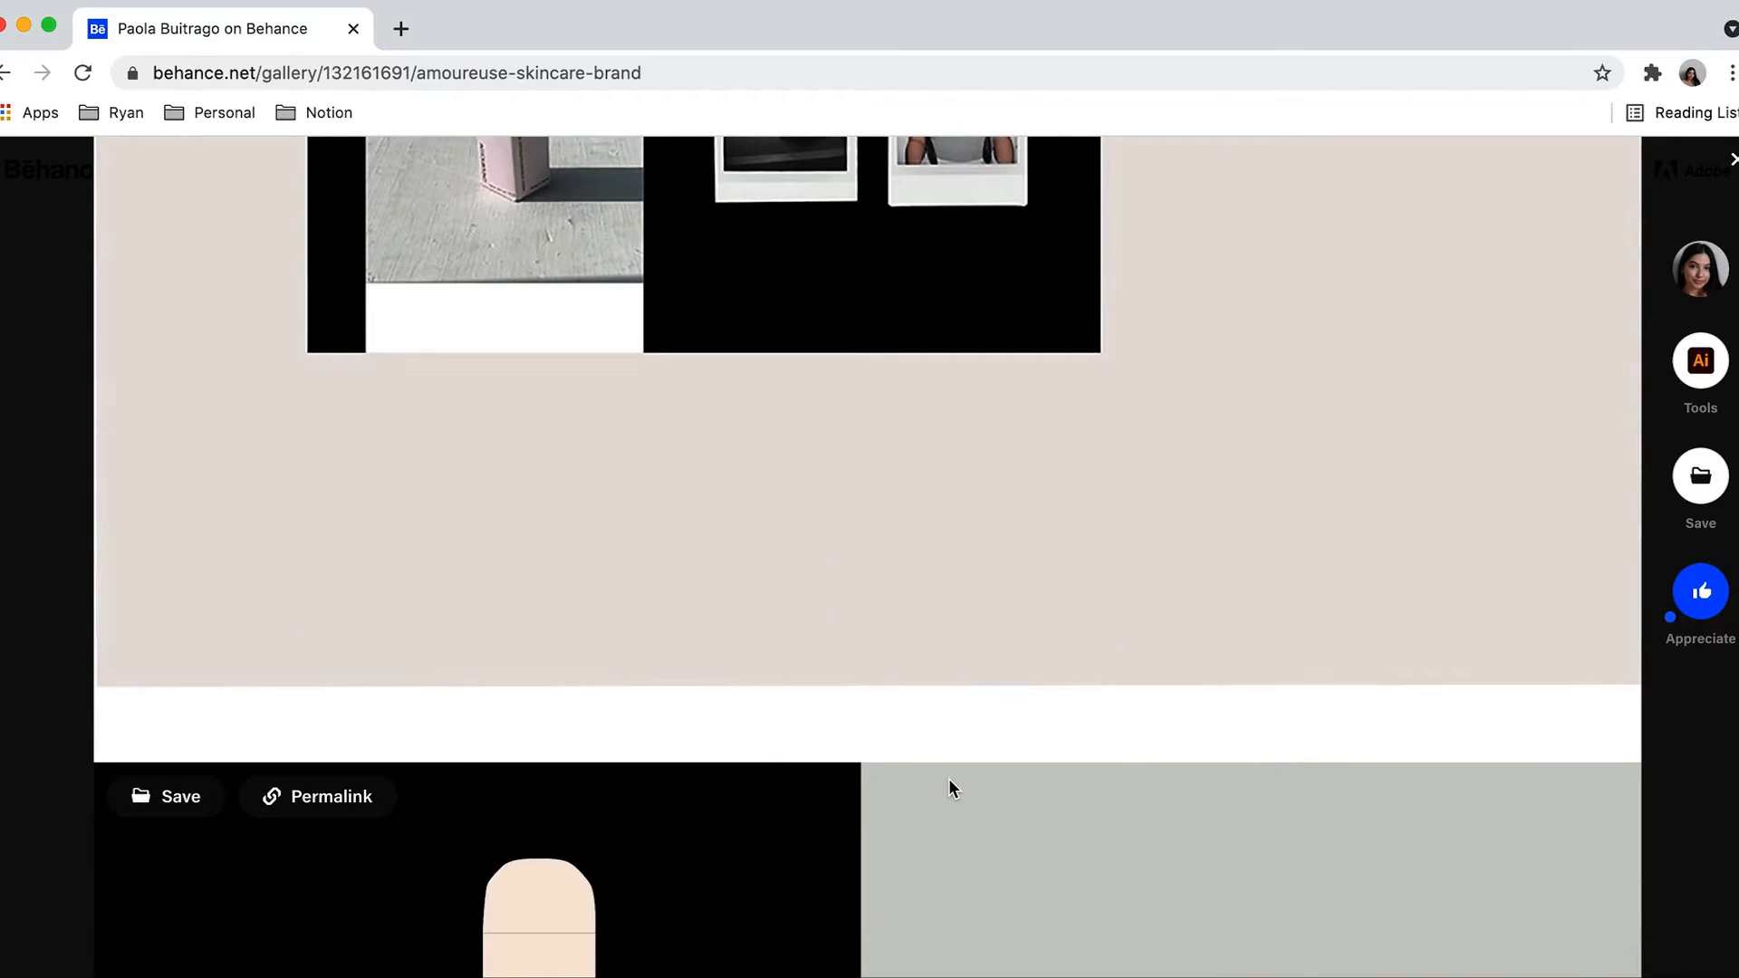
scroll("down", 3)
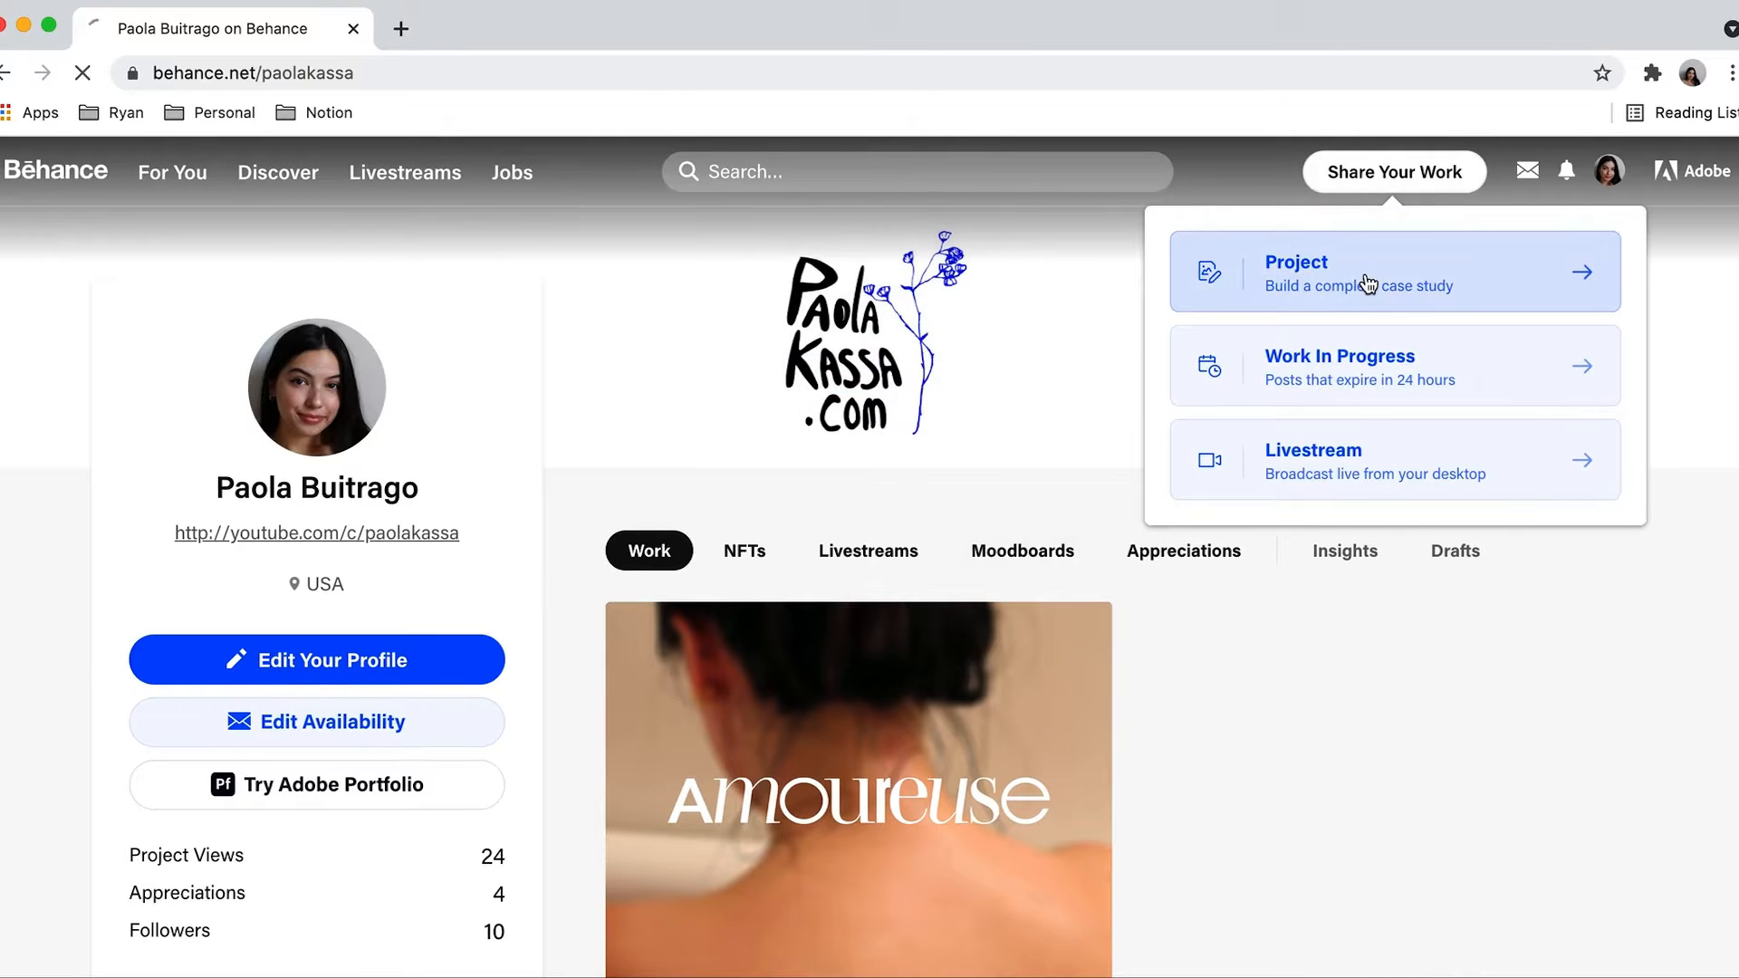
Create a new project and upload amoureusepackagethumbnail.jpg as its first image
left_click(1295, 272)
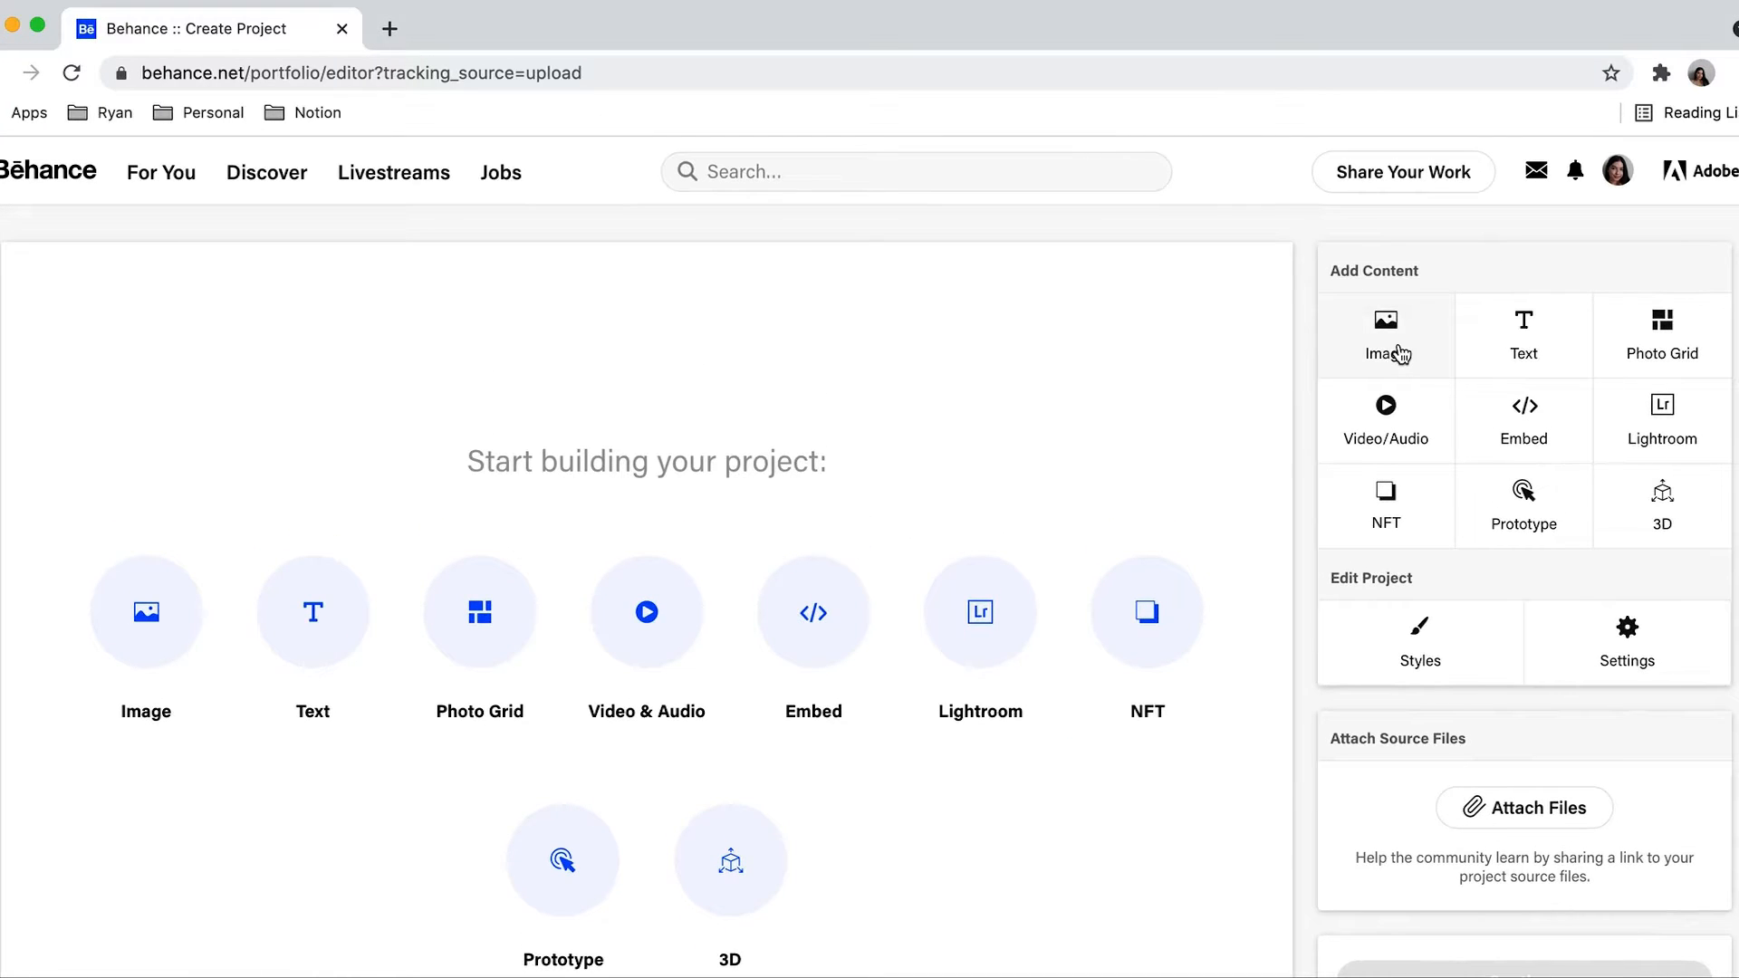
left_click(1385, 336)
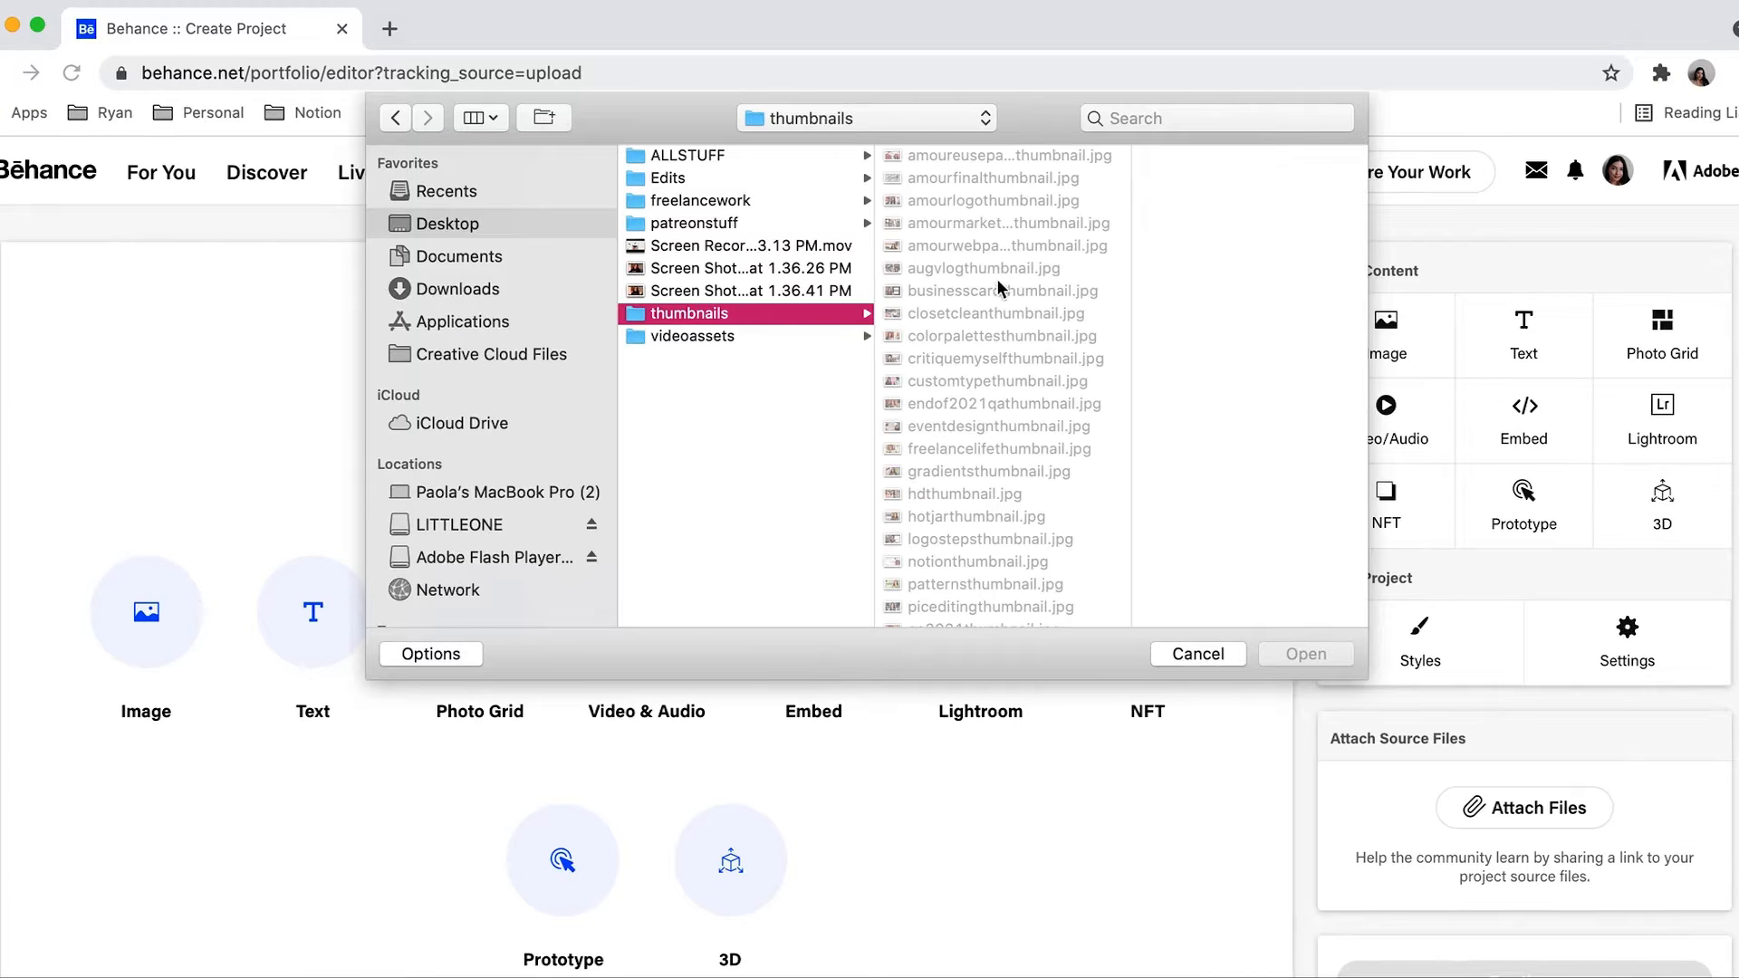
left_click(994, 155)
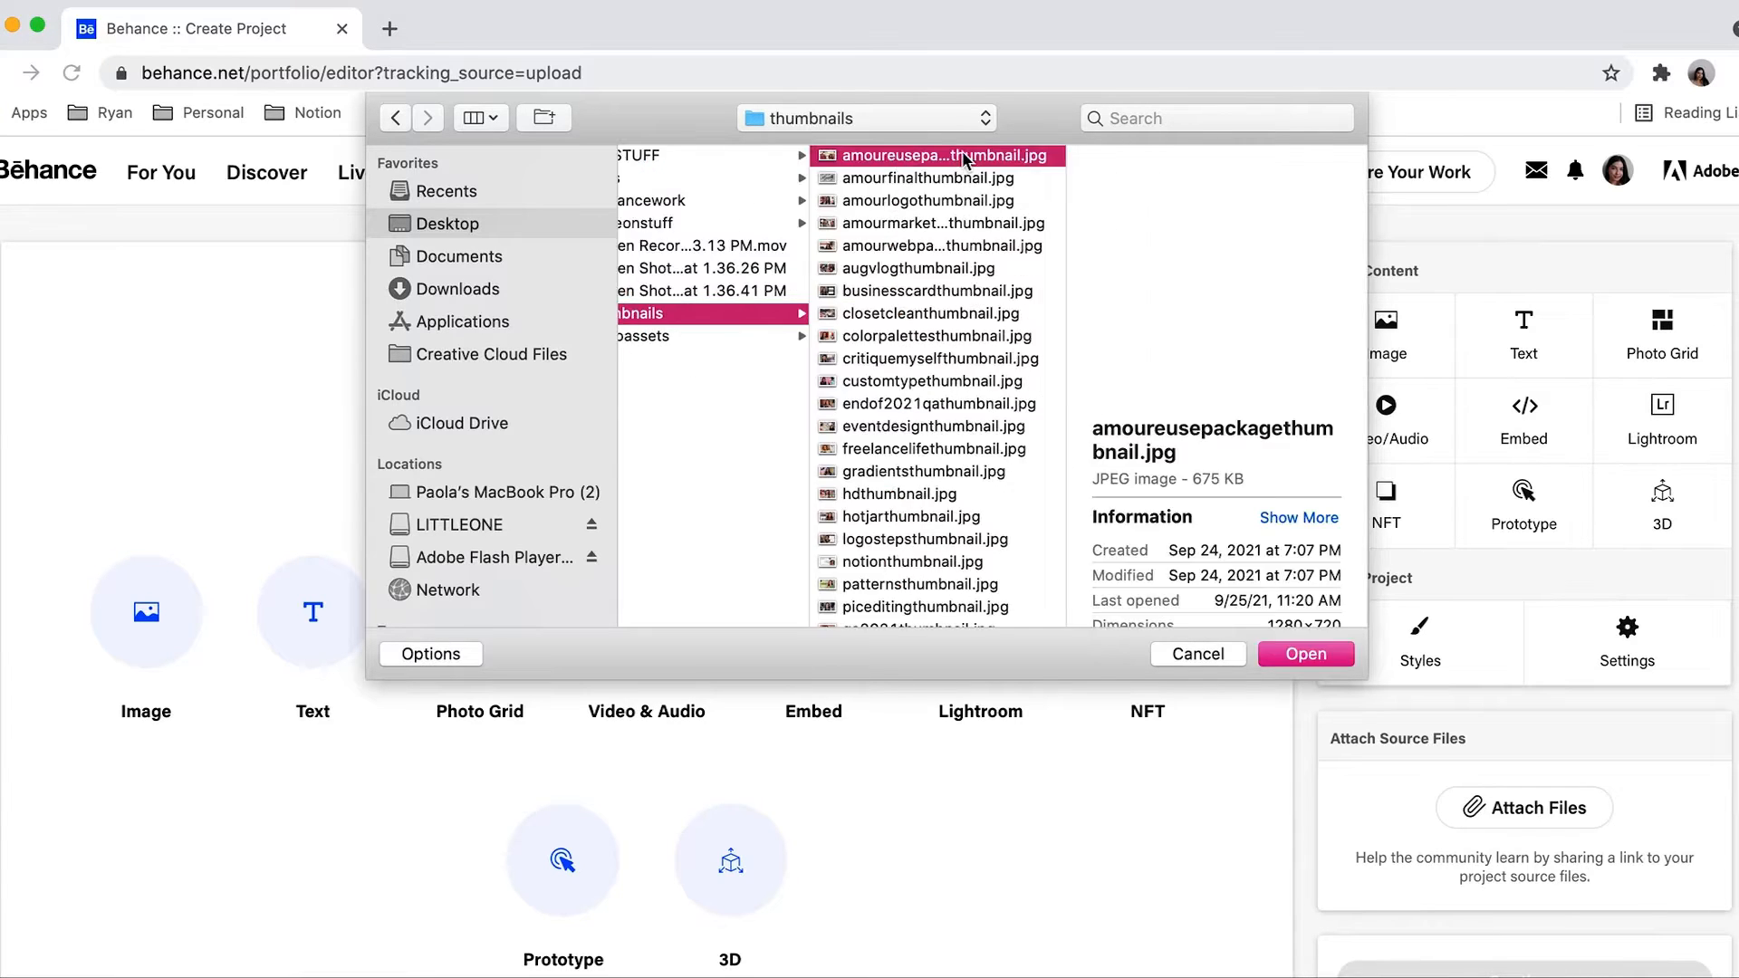
left_click(1304, 653)
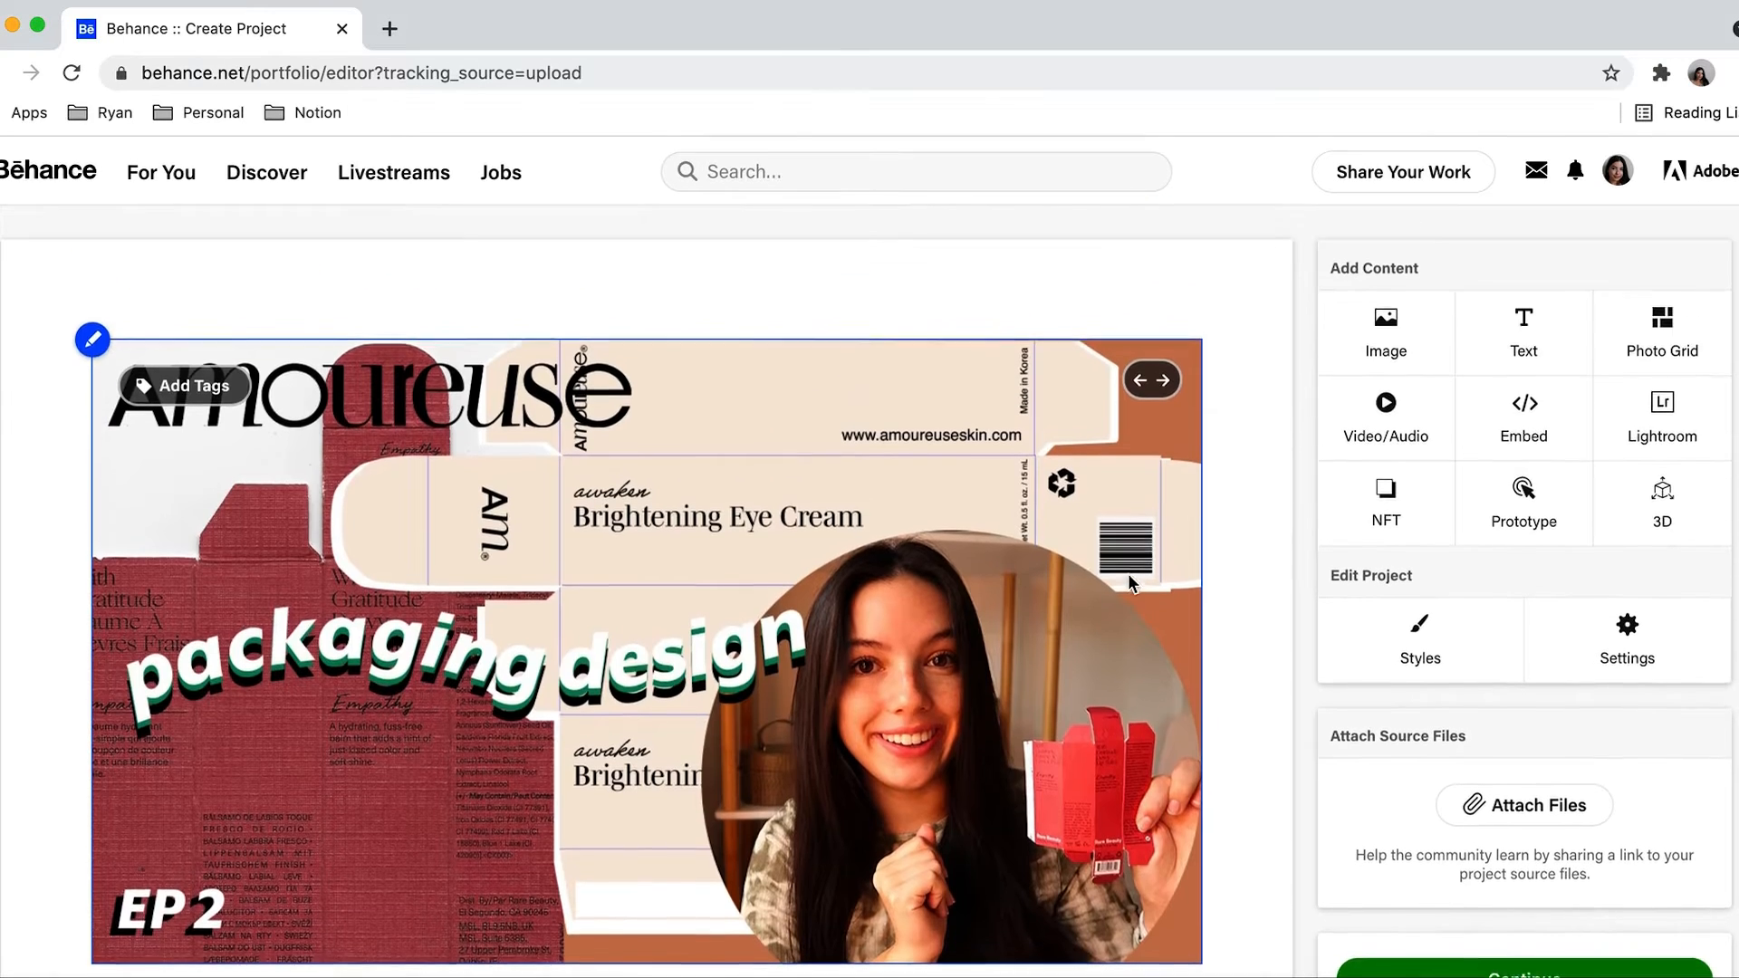
left_click(1524, 804)
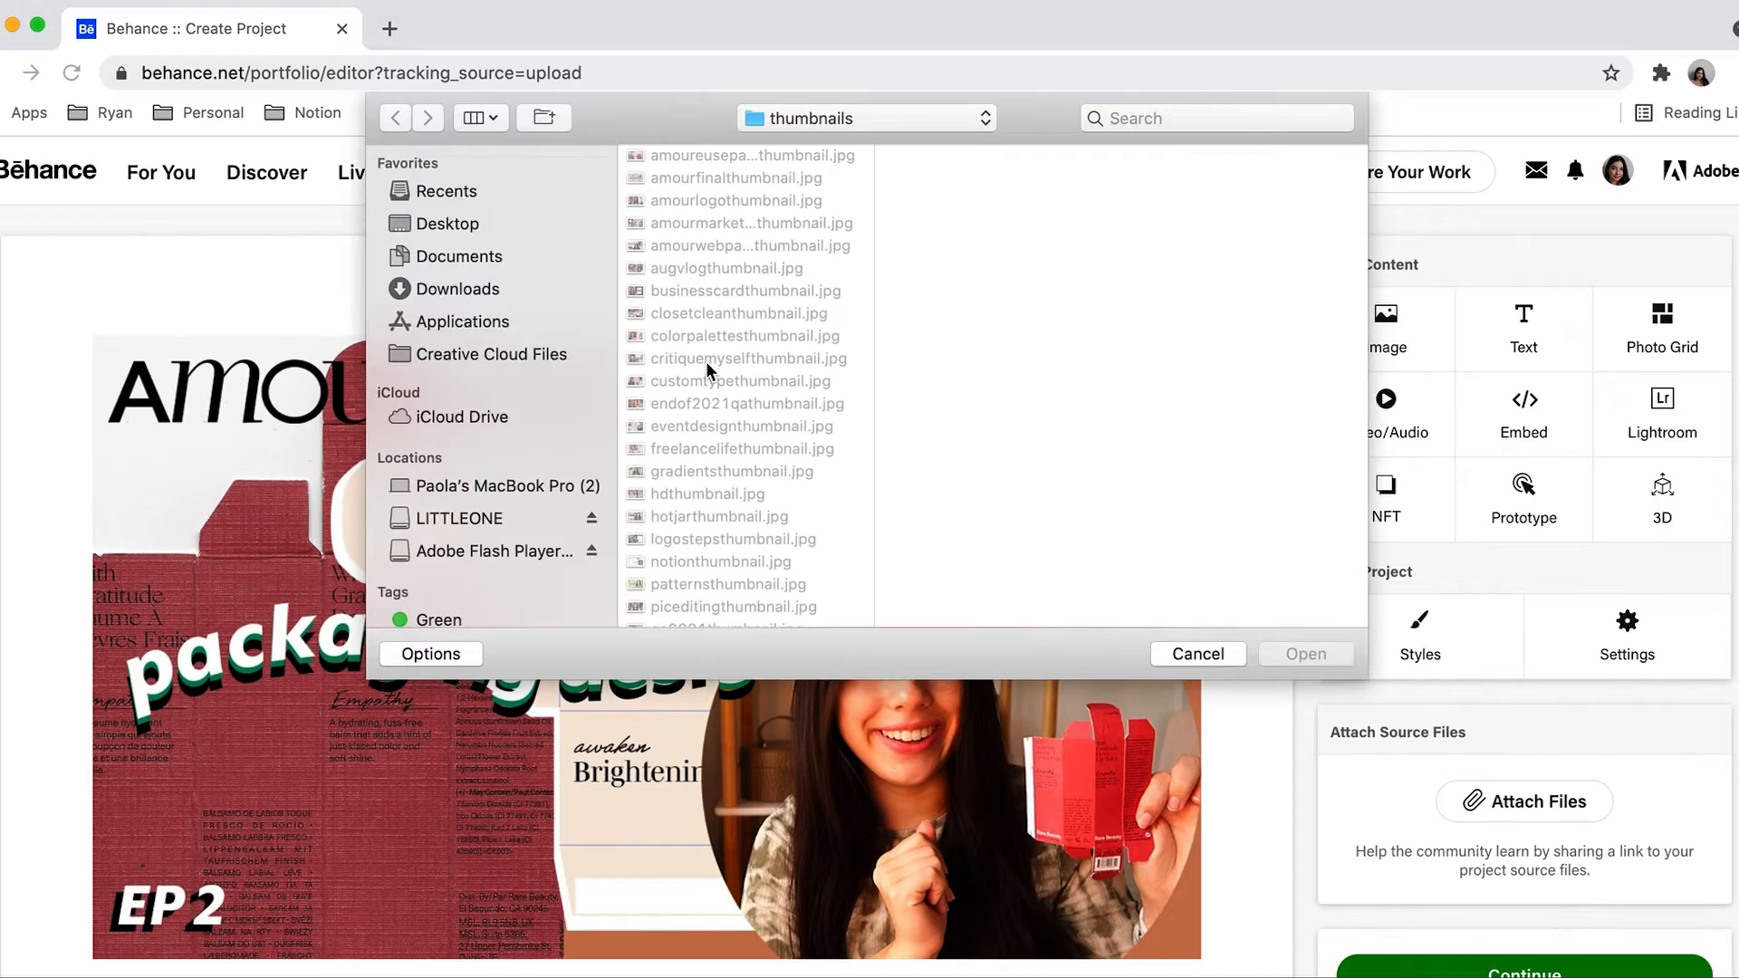
left_click(1197, 652)
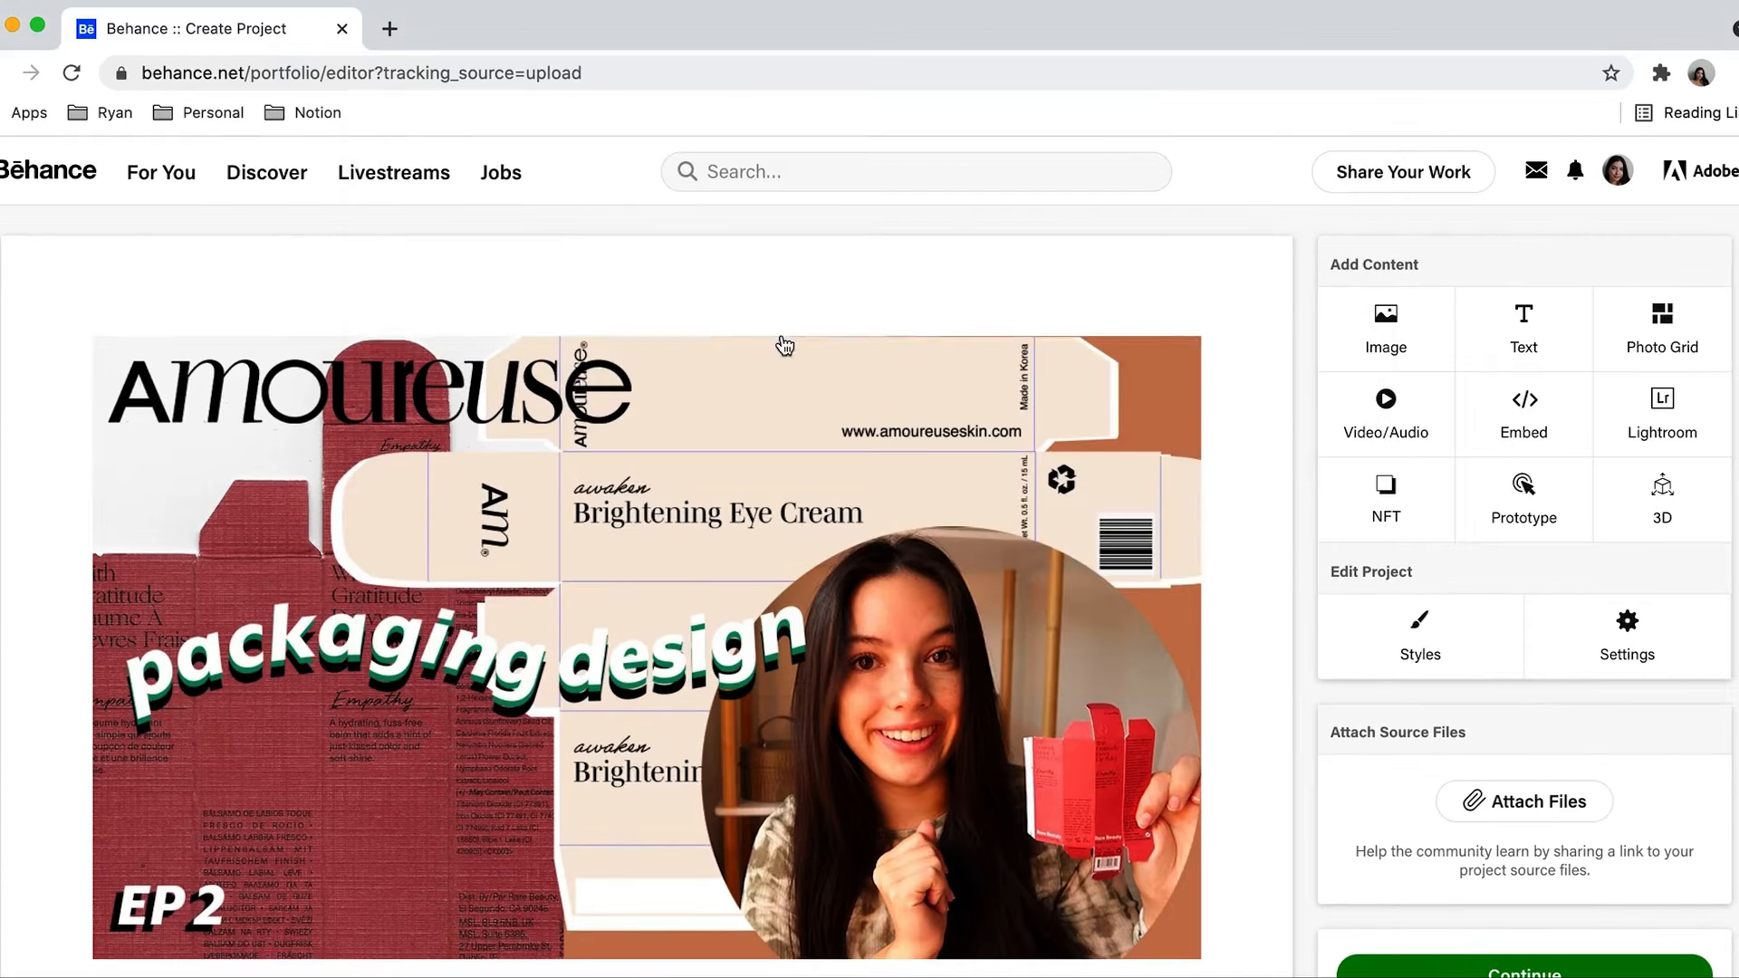
scroll("down", 3)
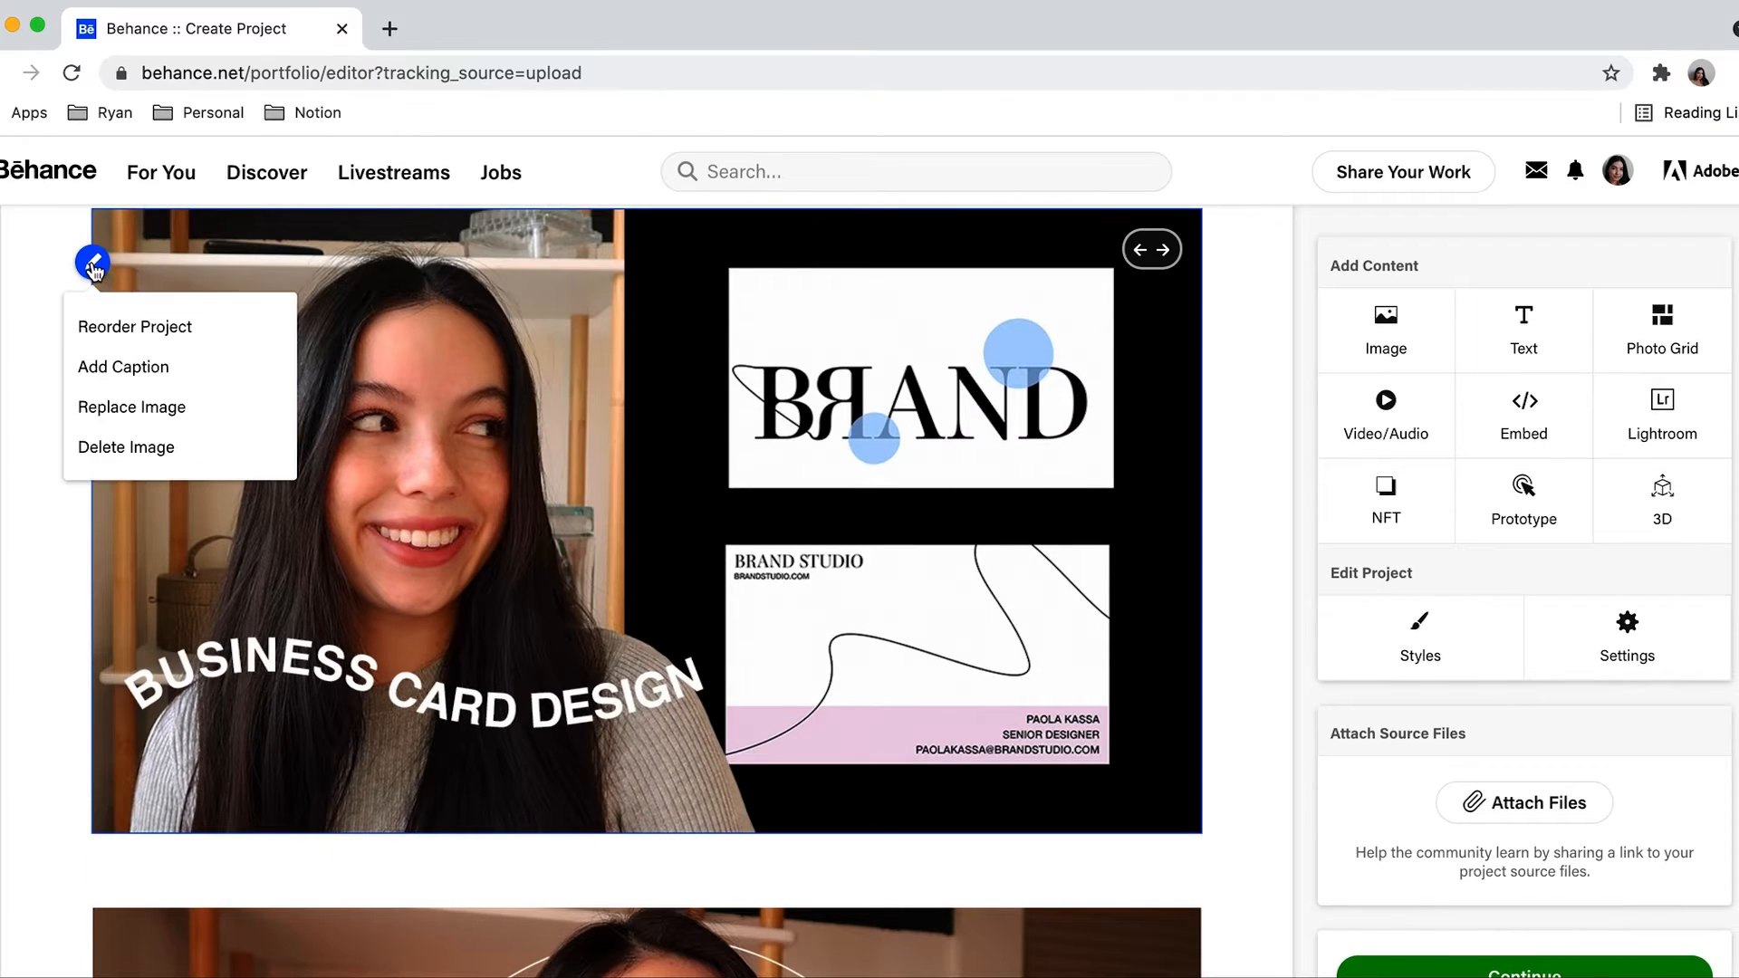
mouse_move(134, 326)
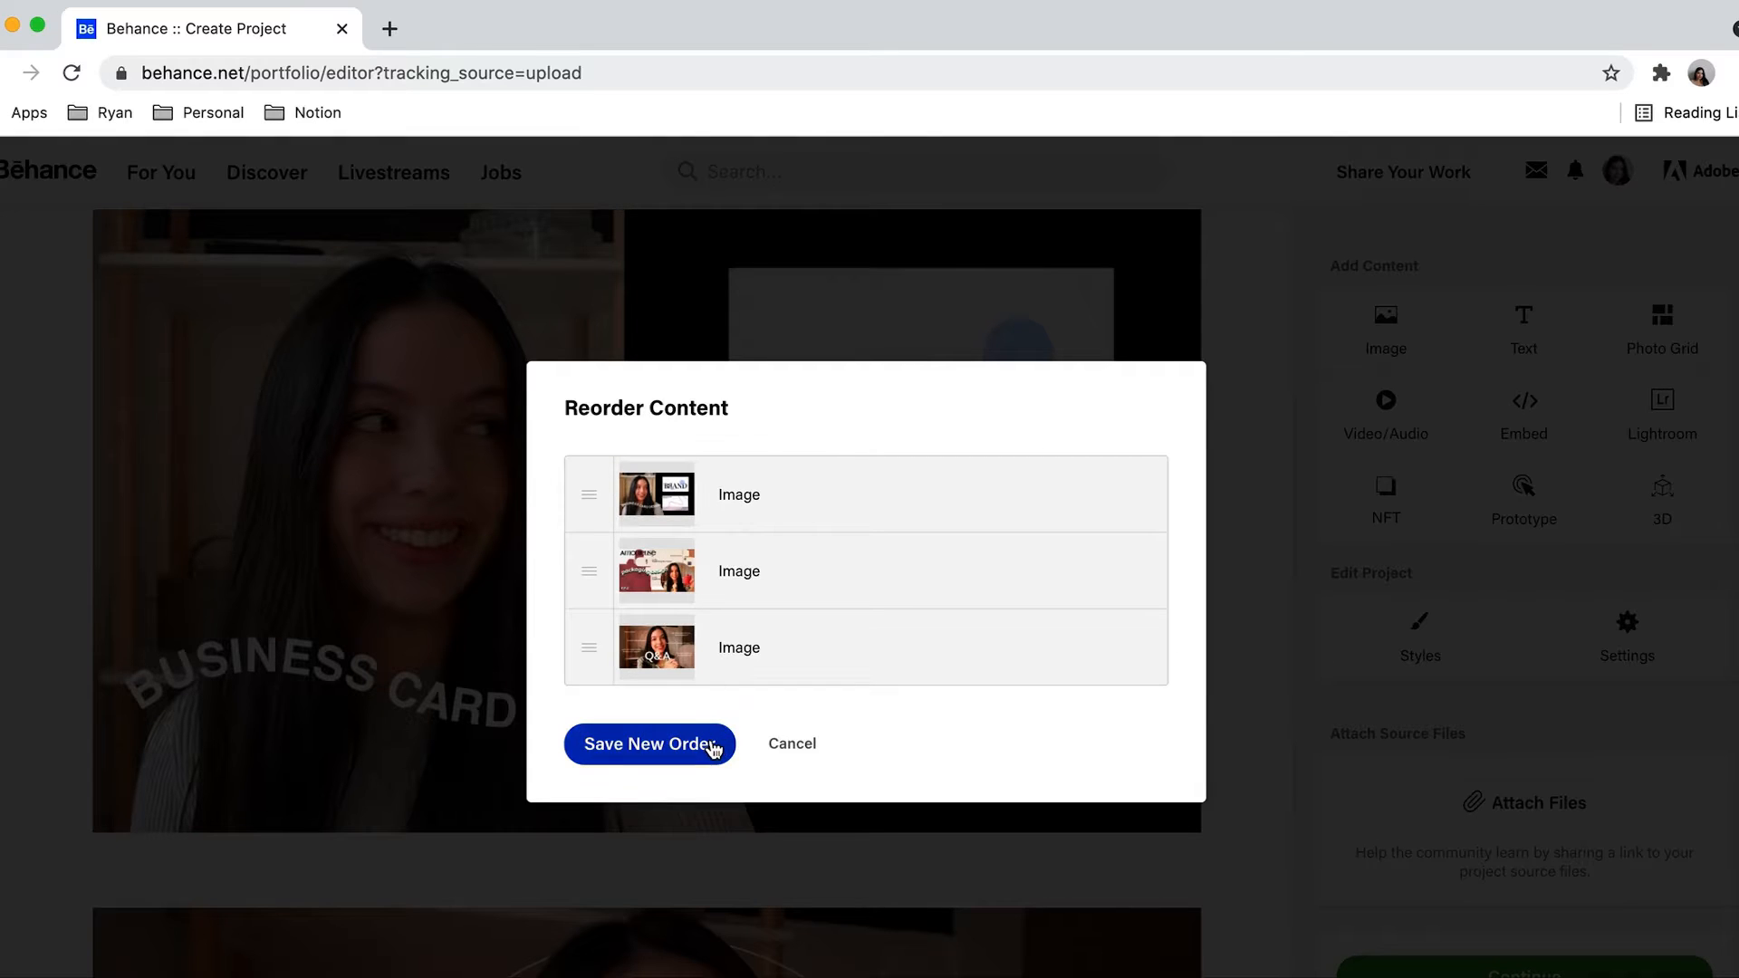
Save the new order with business card design first, then scroll the editor
left_click(650, 744)
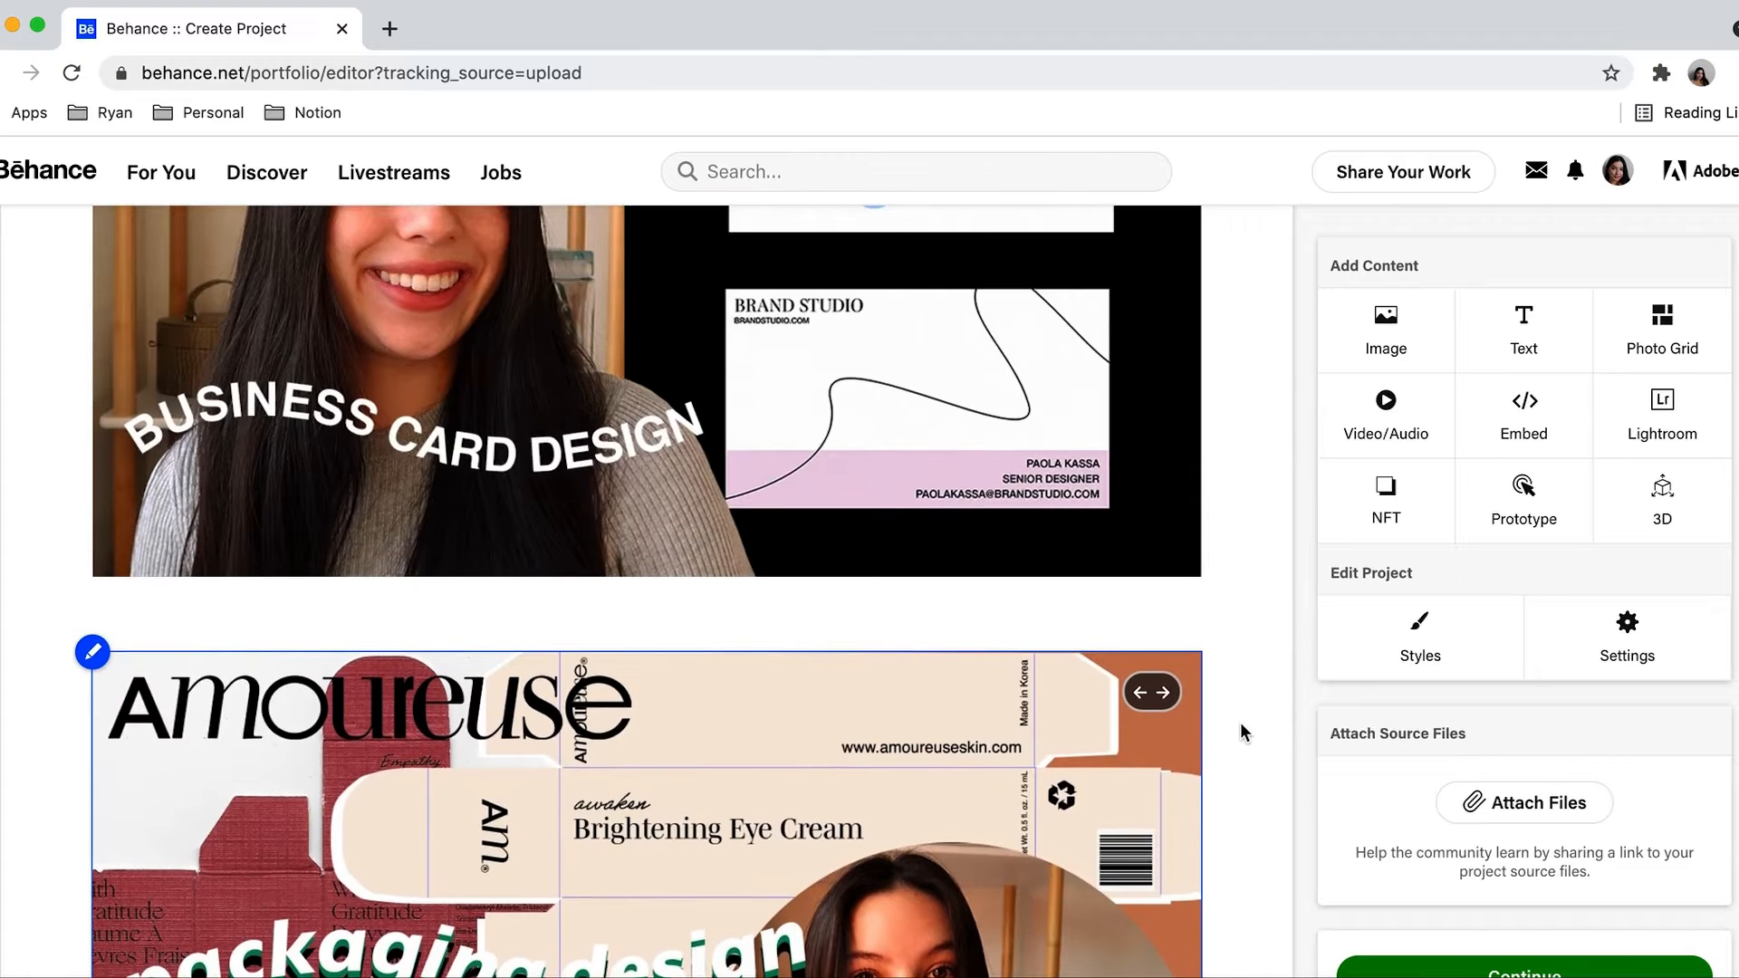
scroll("down", 3)
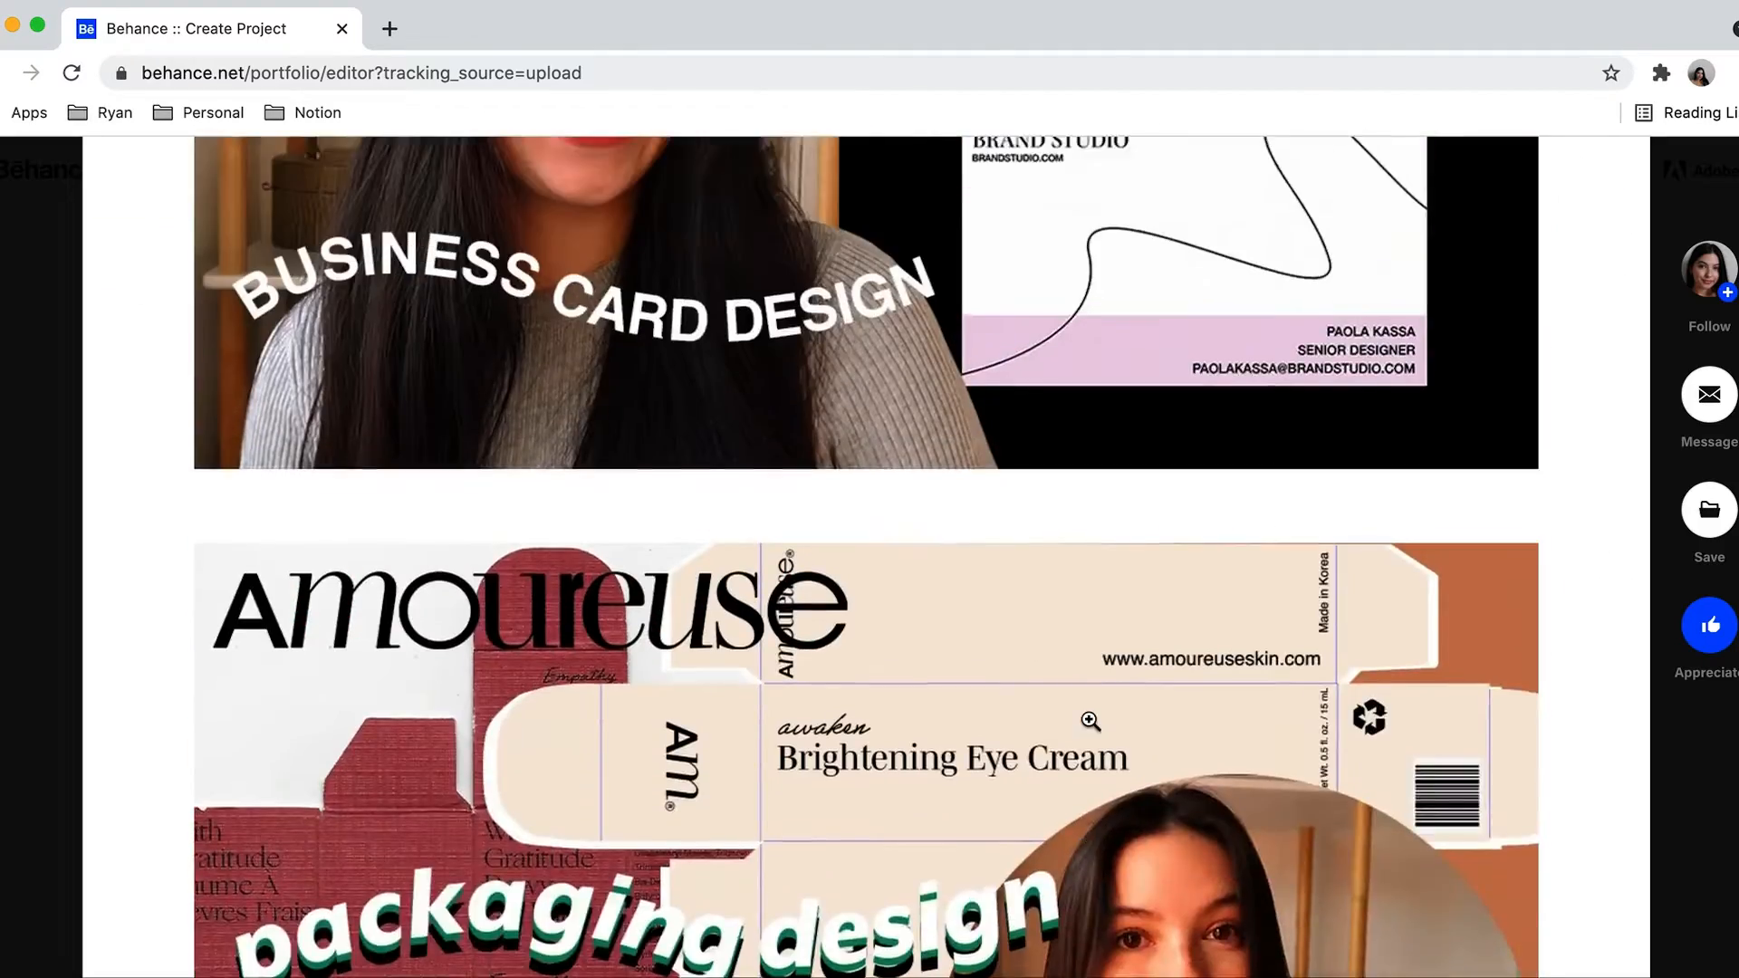
scroll("down", 3)
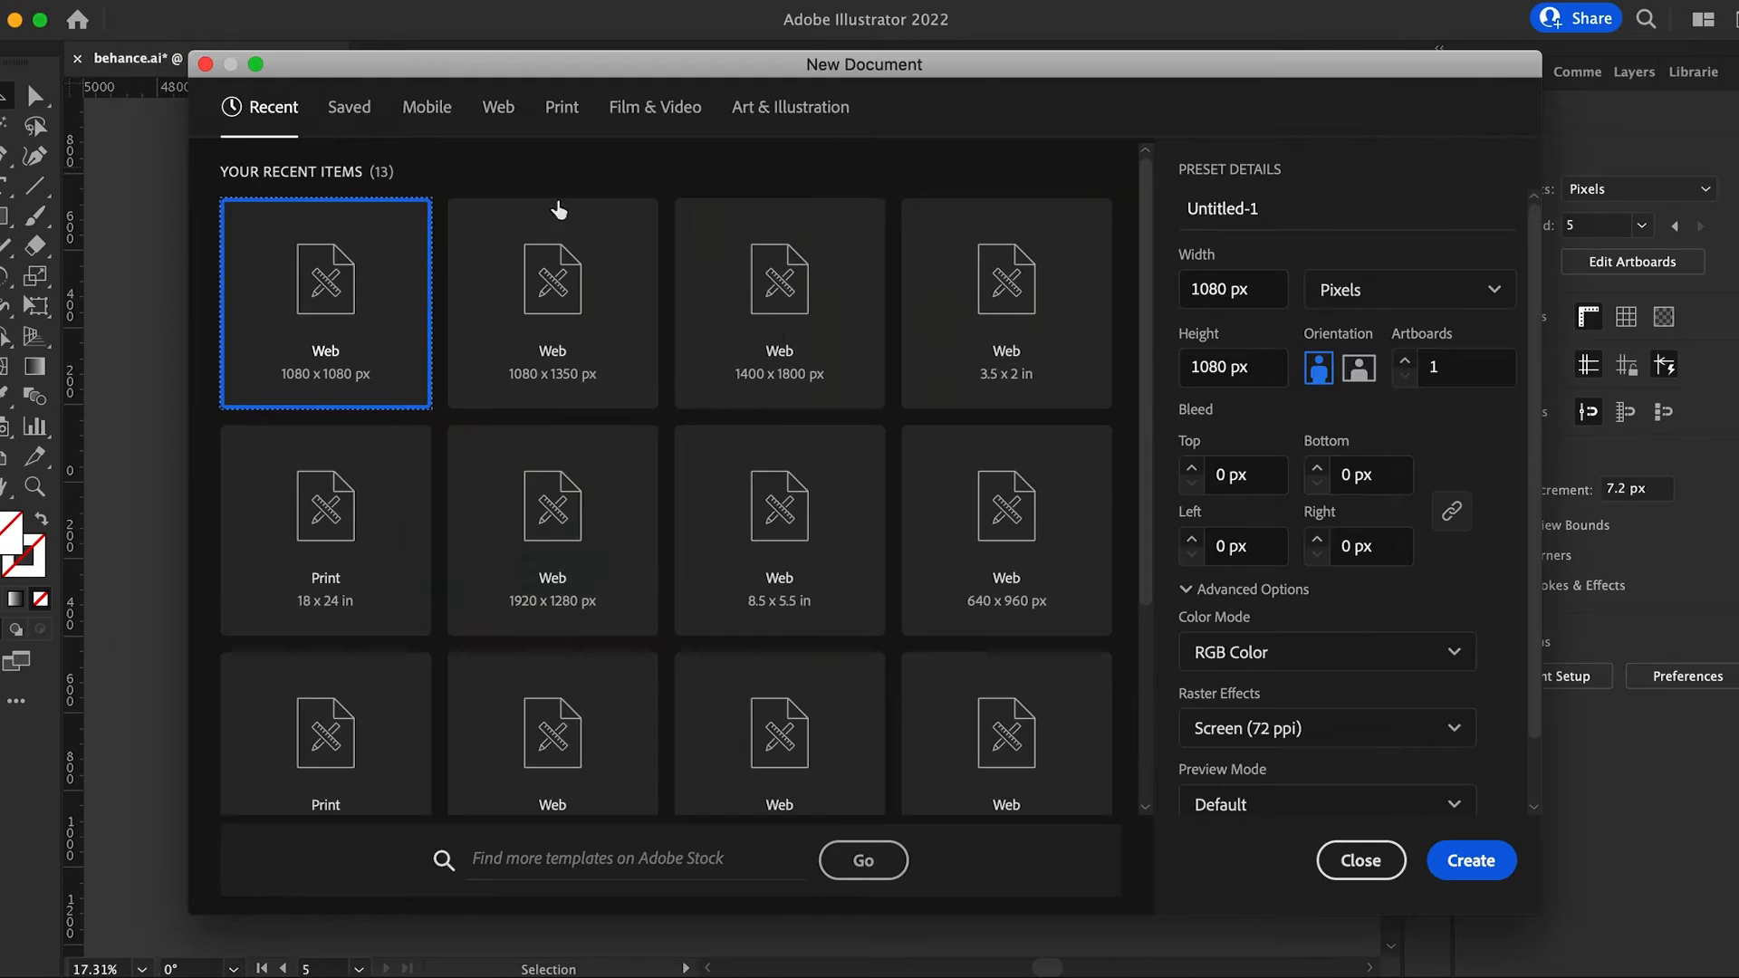
mouse_move(779, 366)
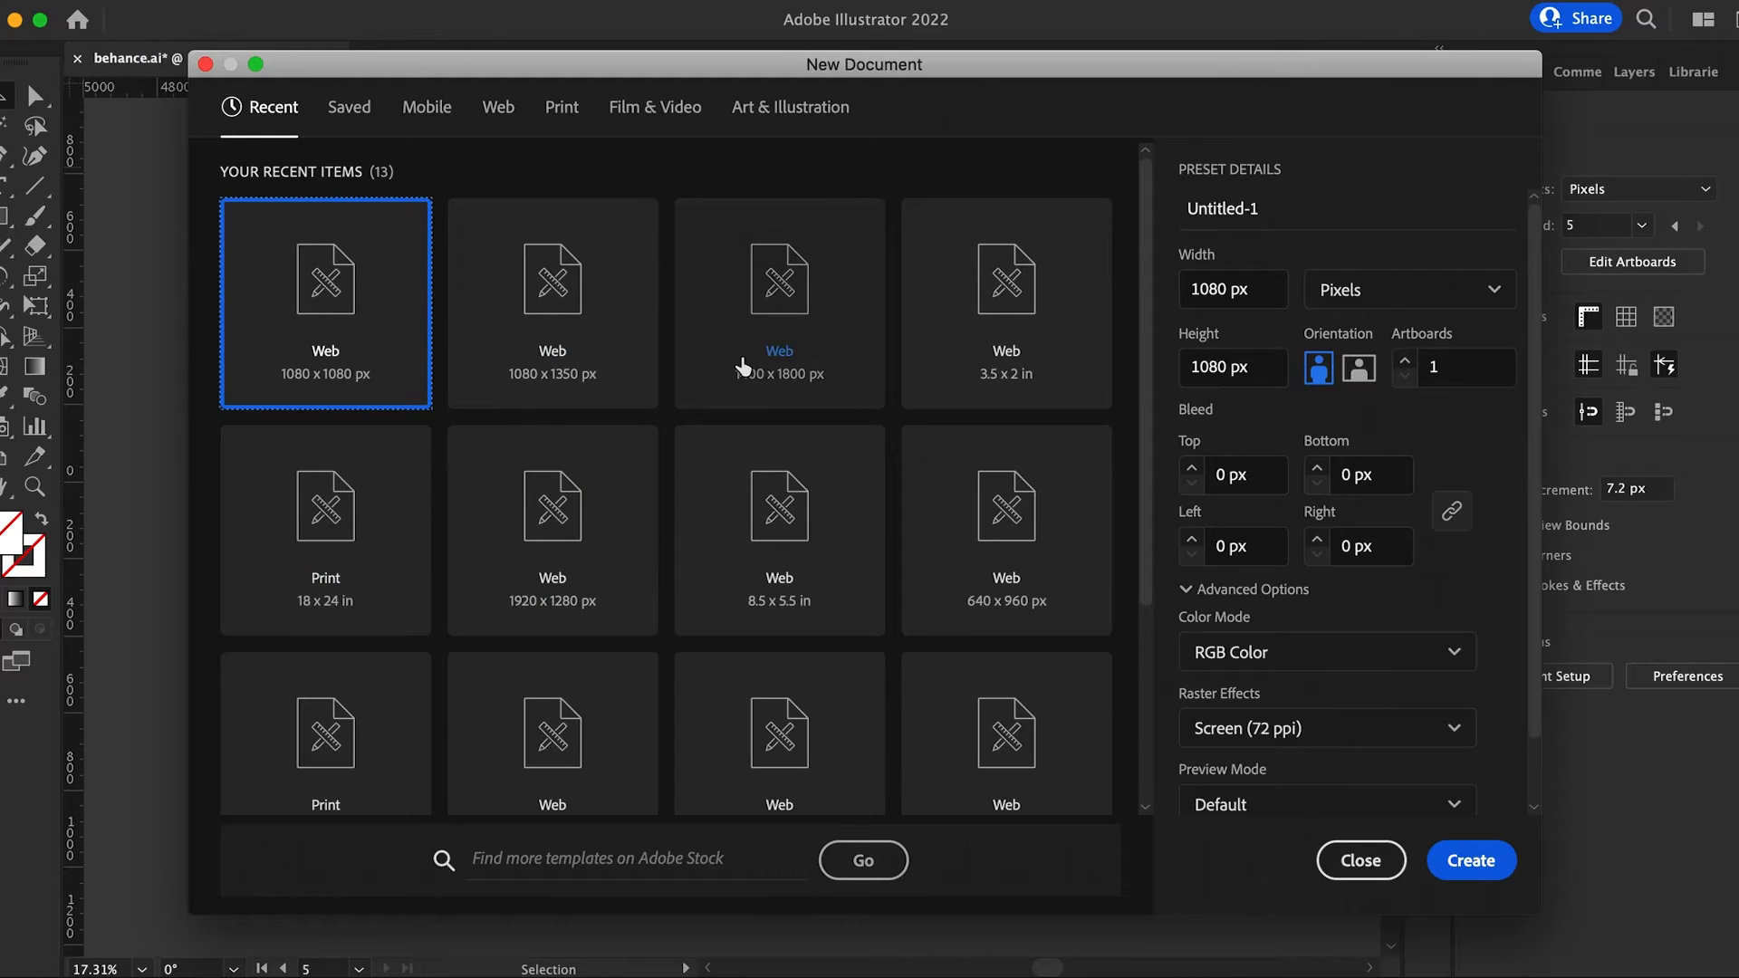
Create a document from the Web 1400 x 1800 px preset
left_click(779, 282)
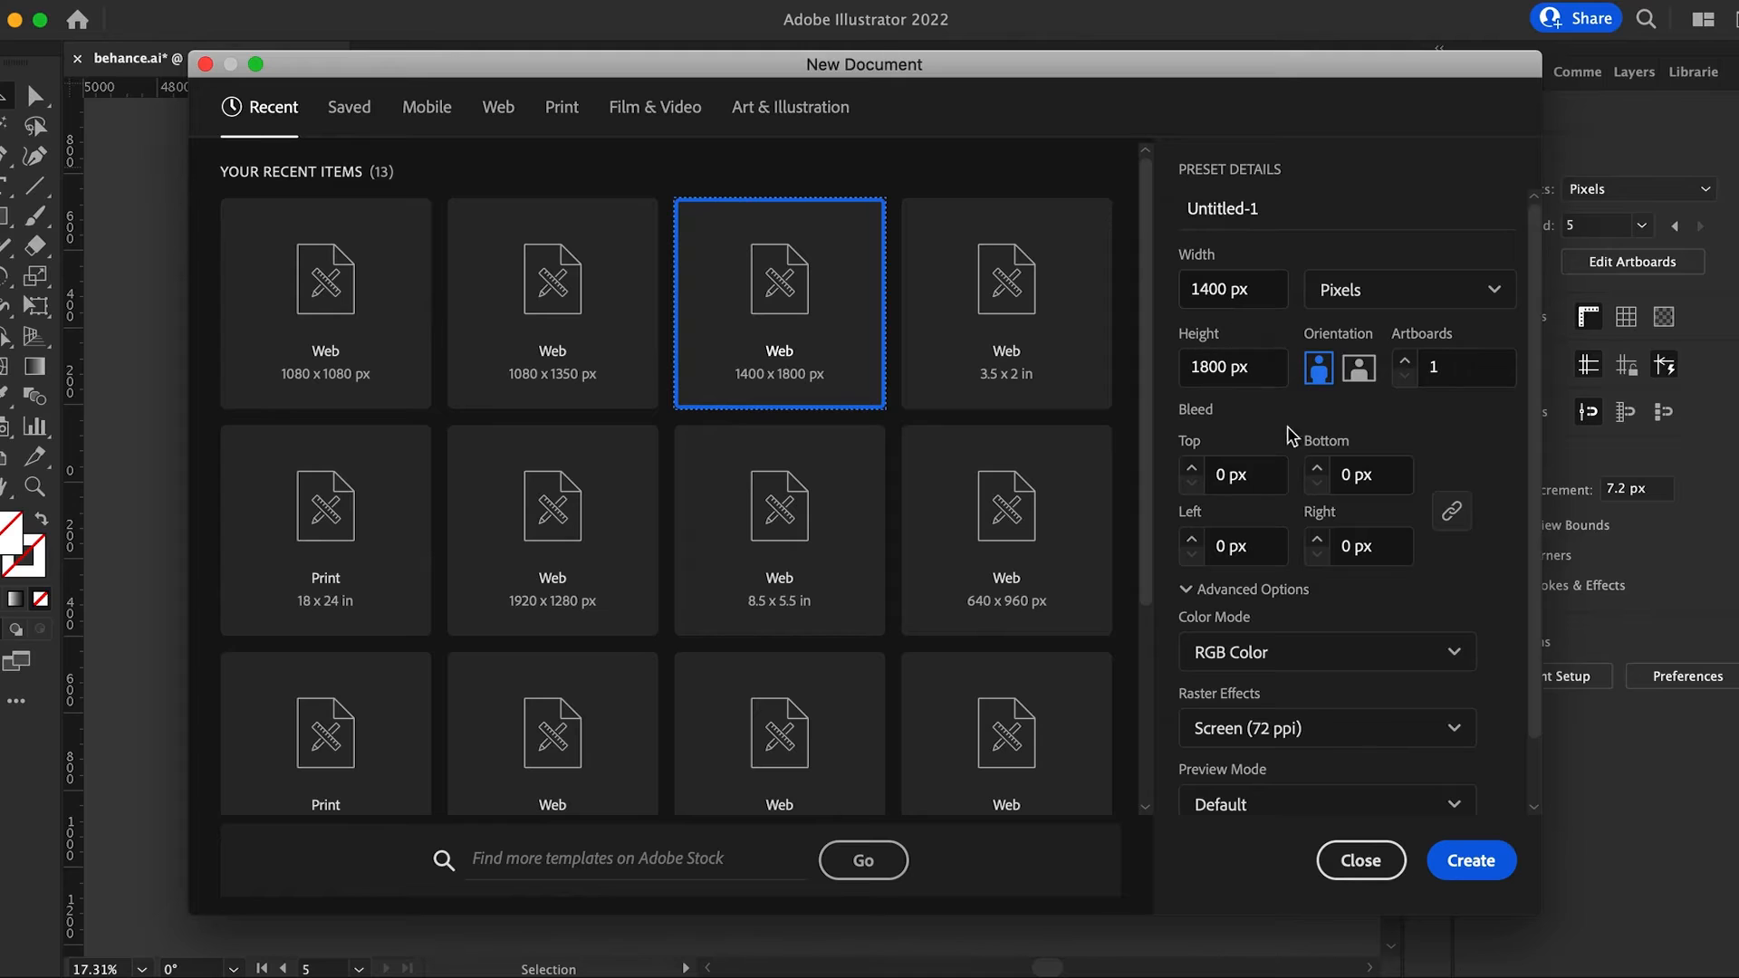
mouse_move(1408, 754)
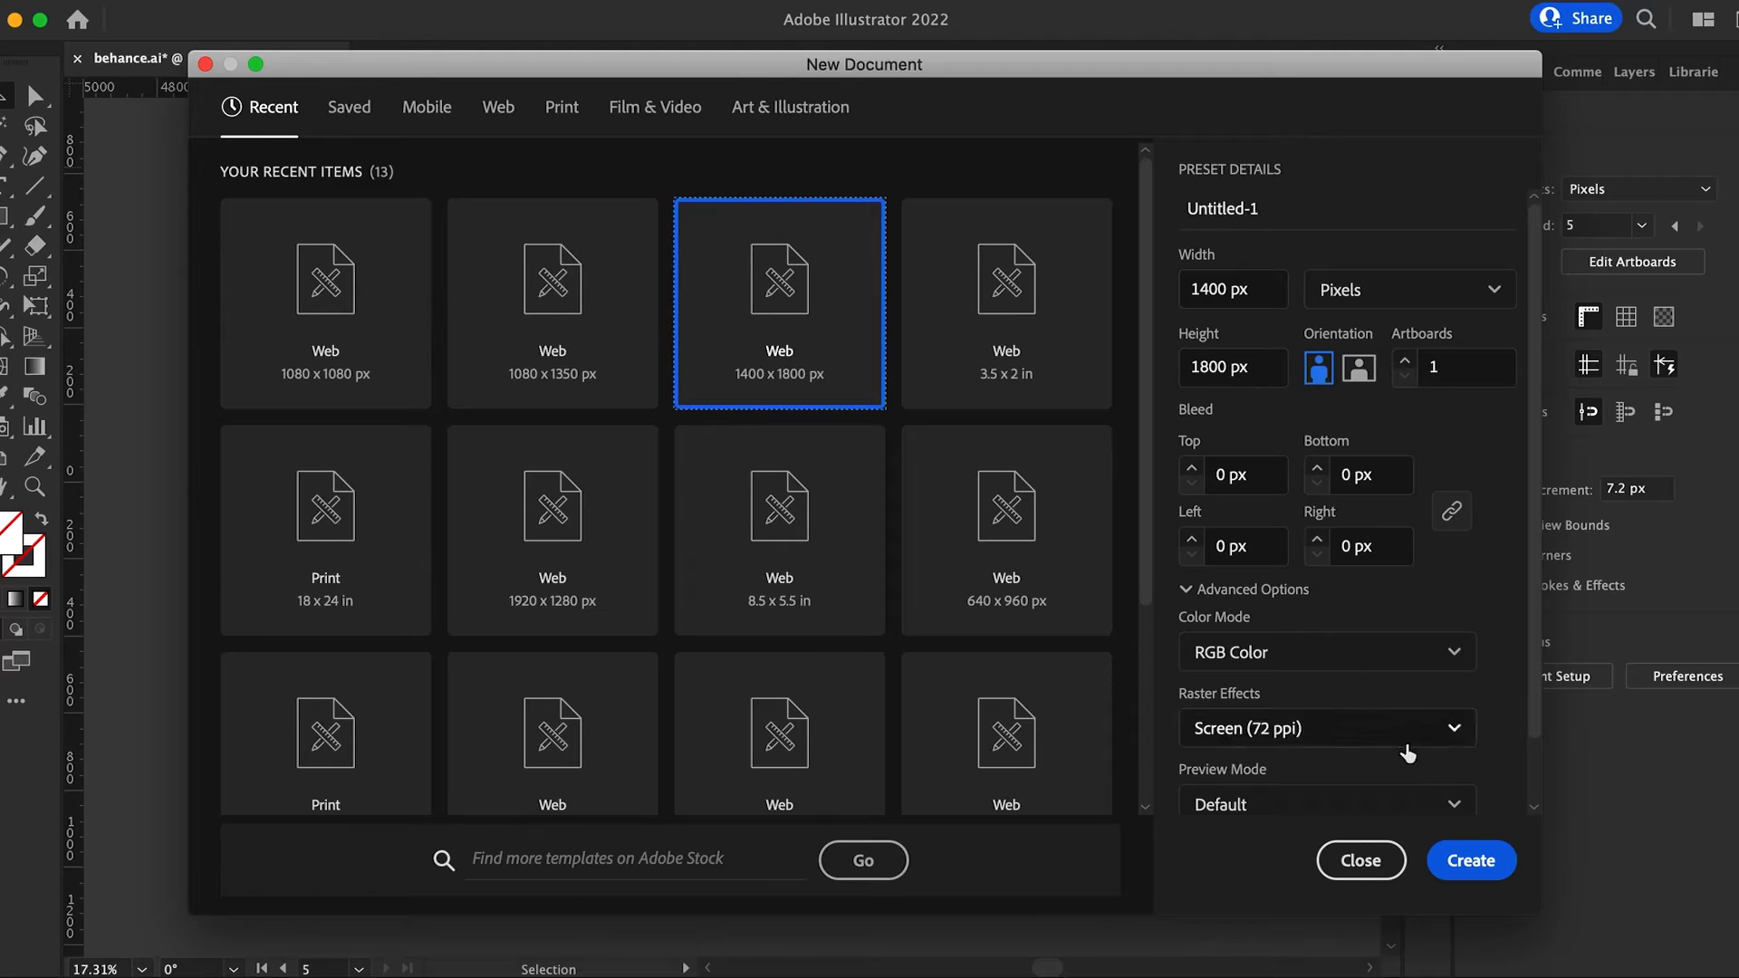
left_click(1360, 860)
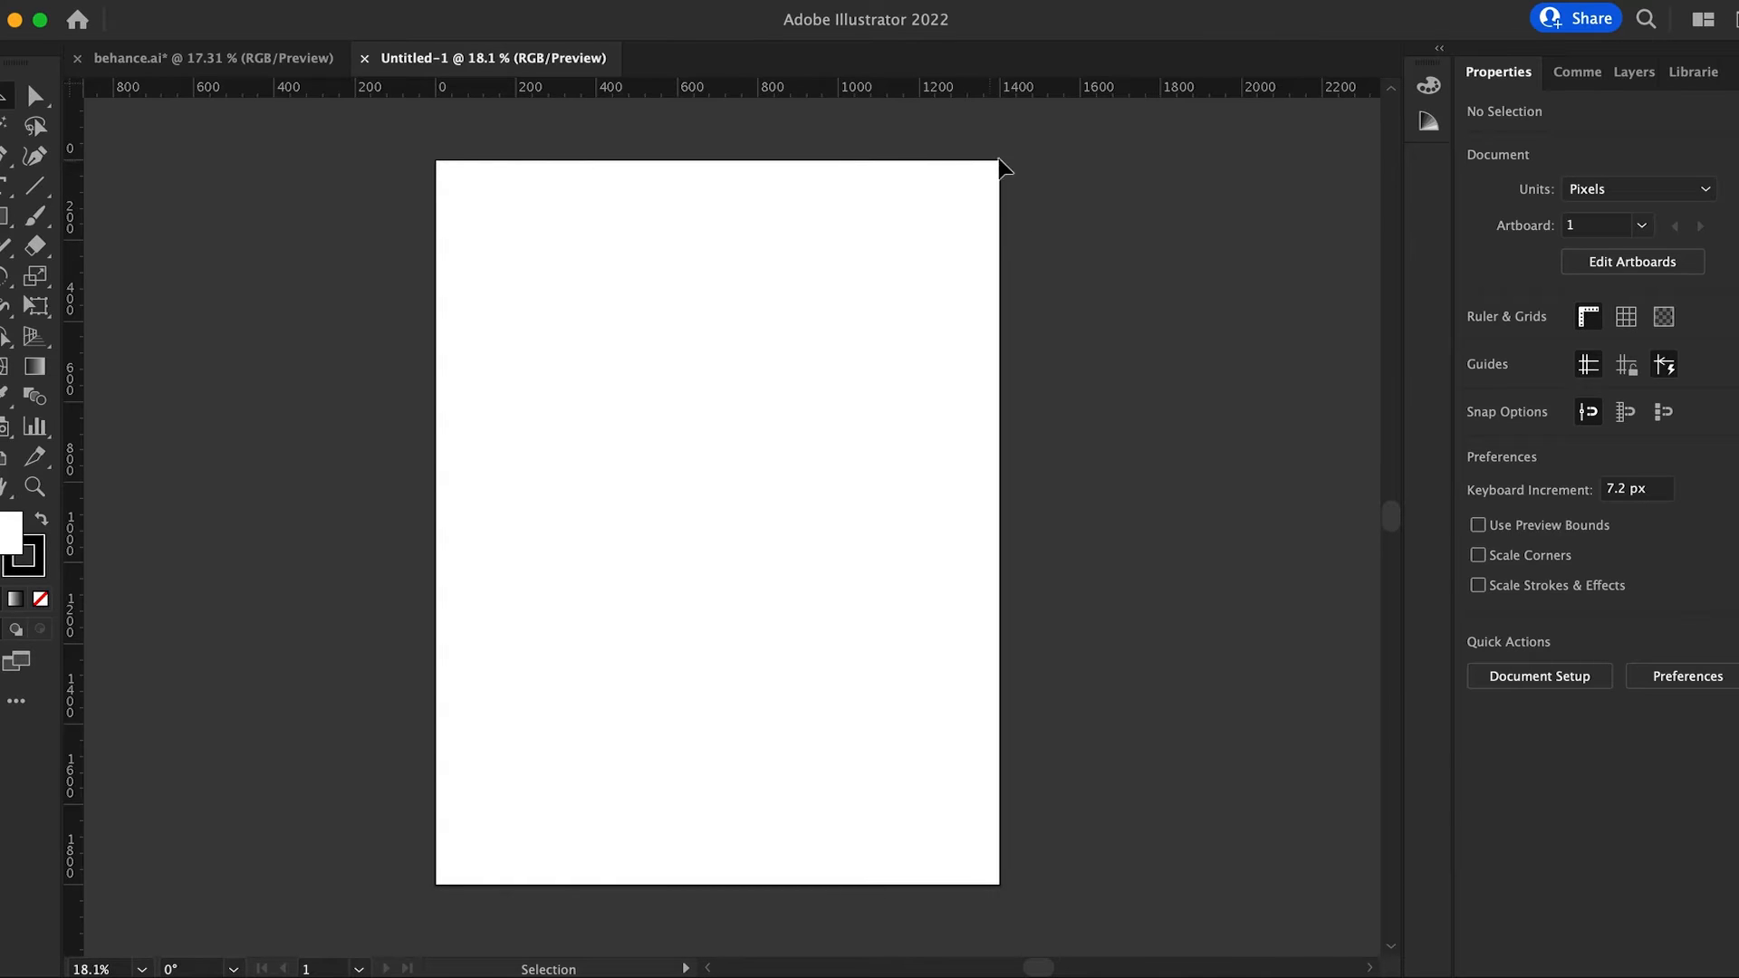
mouse_move(1647, 250)
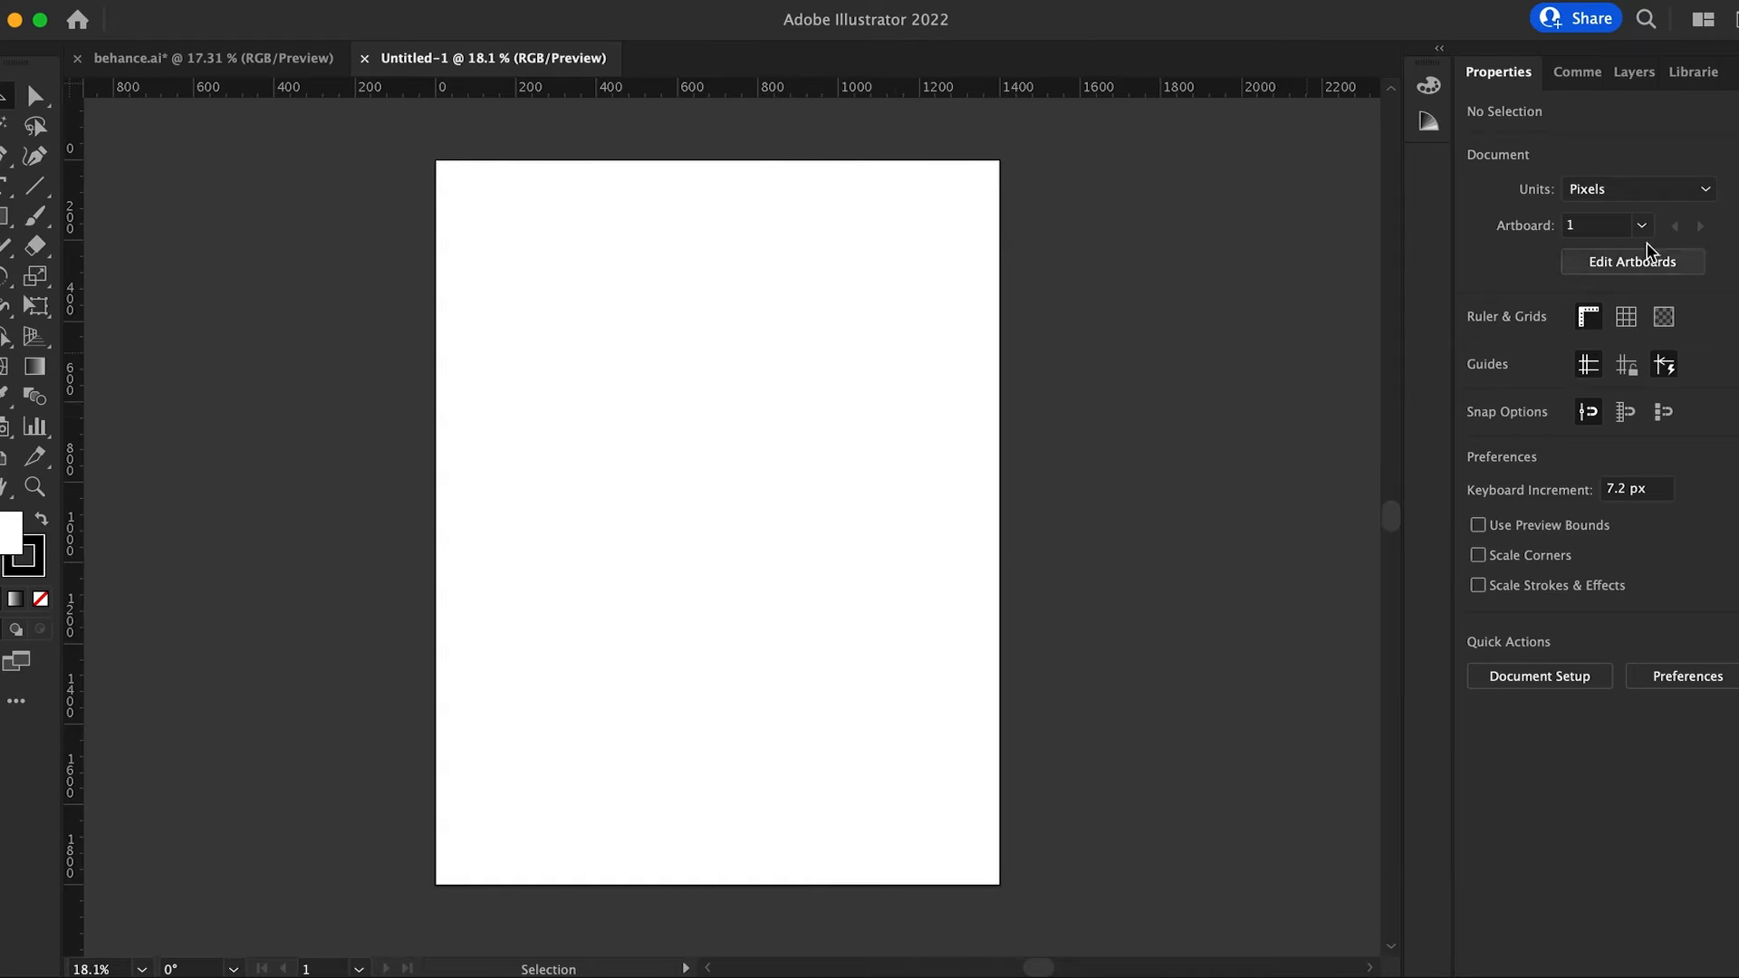
In Edit Artboards mode, drag the artboard's bottom handle to resize its height
left_click(1631, 262)
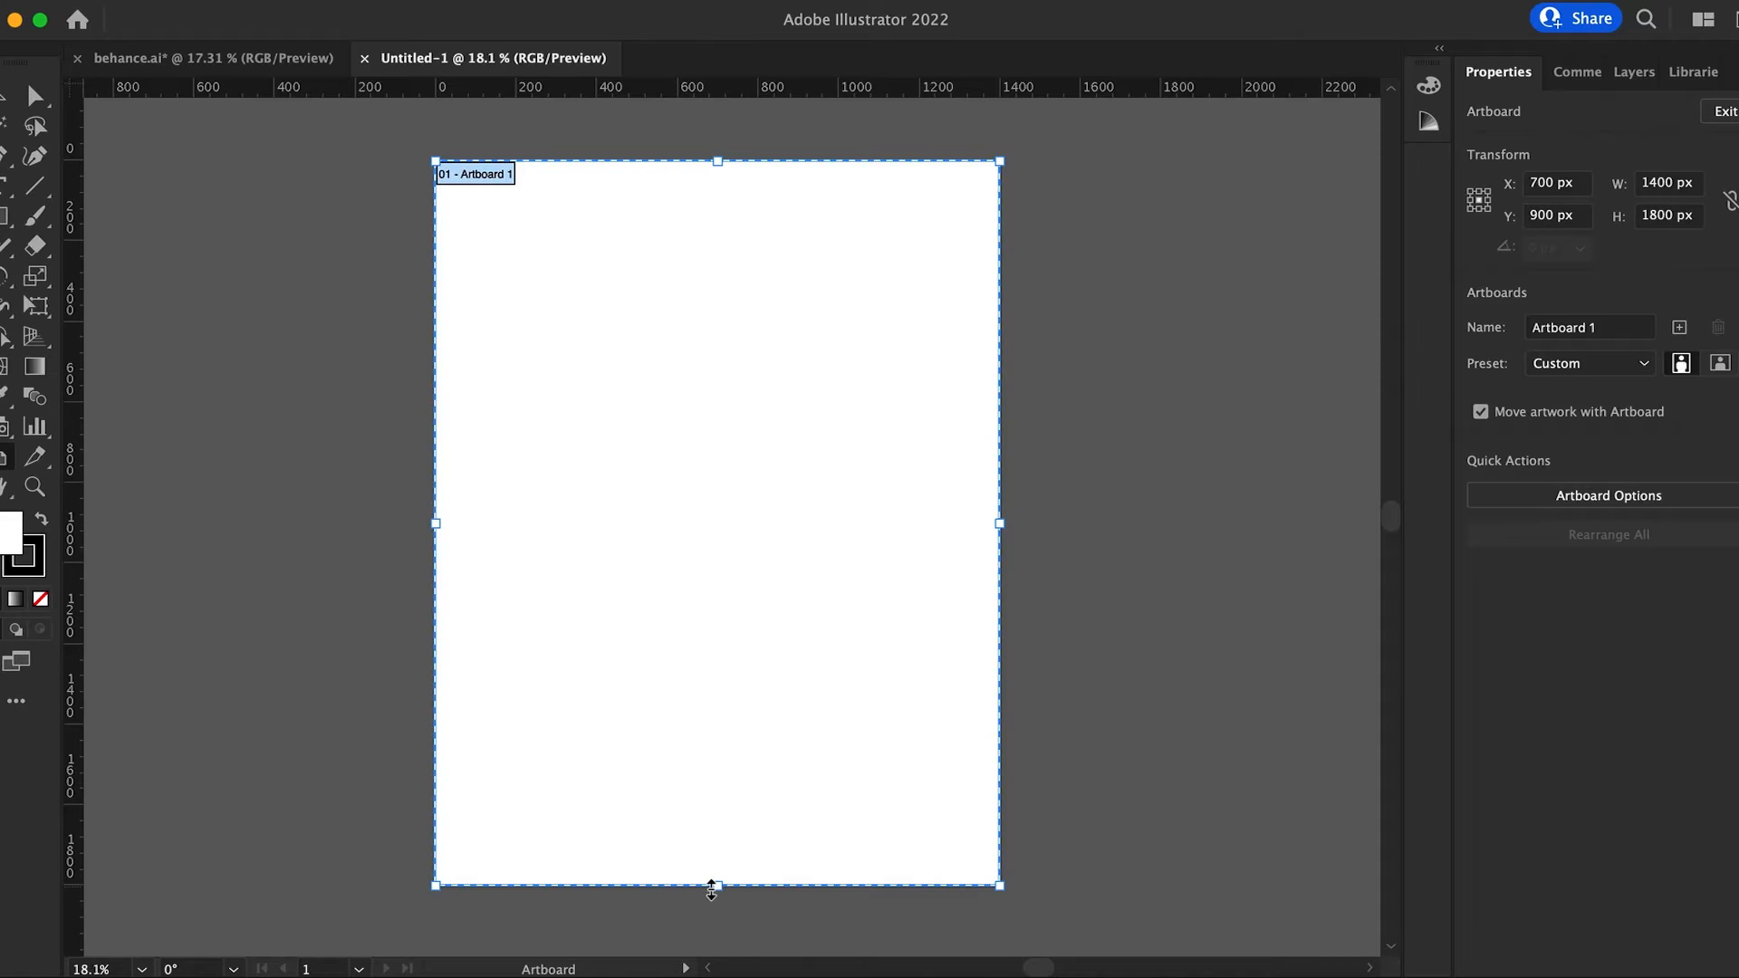
left_click_drag(715, 885, 723, 670)
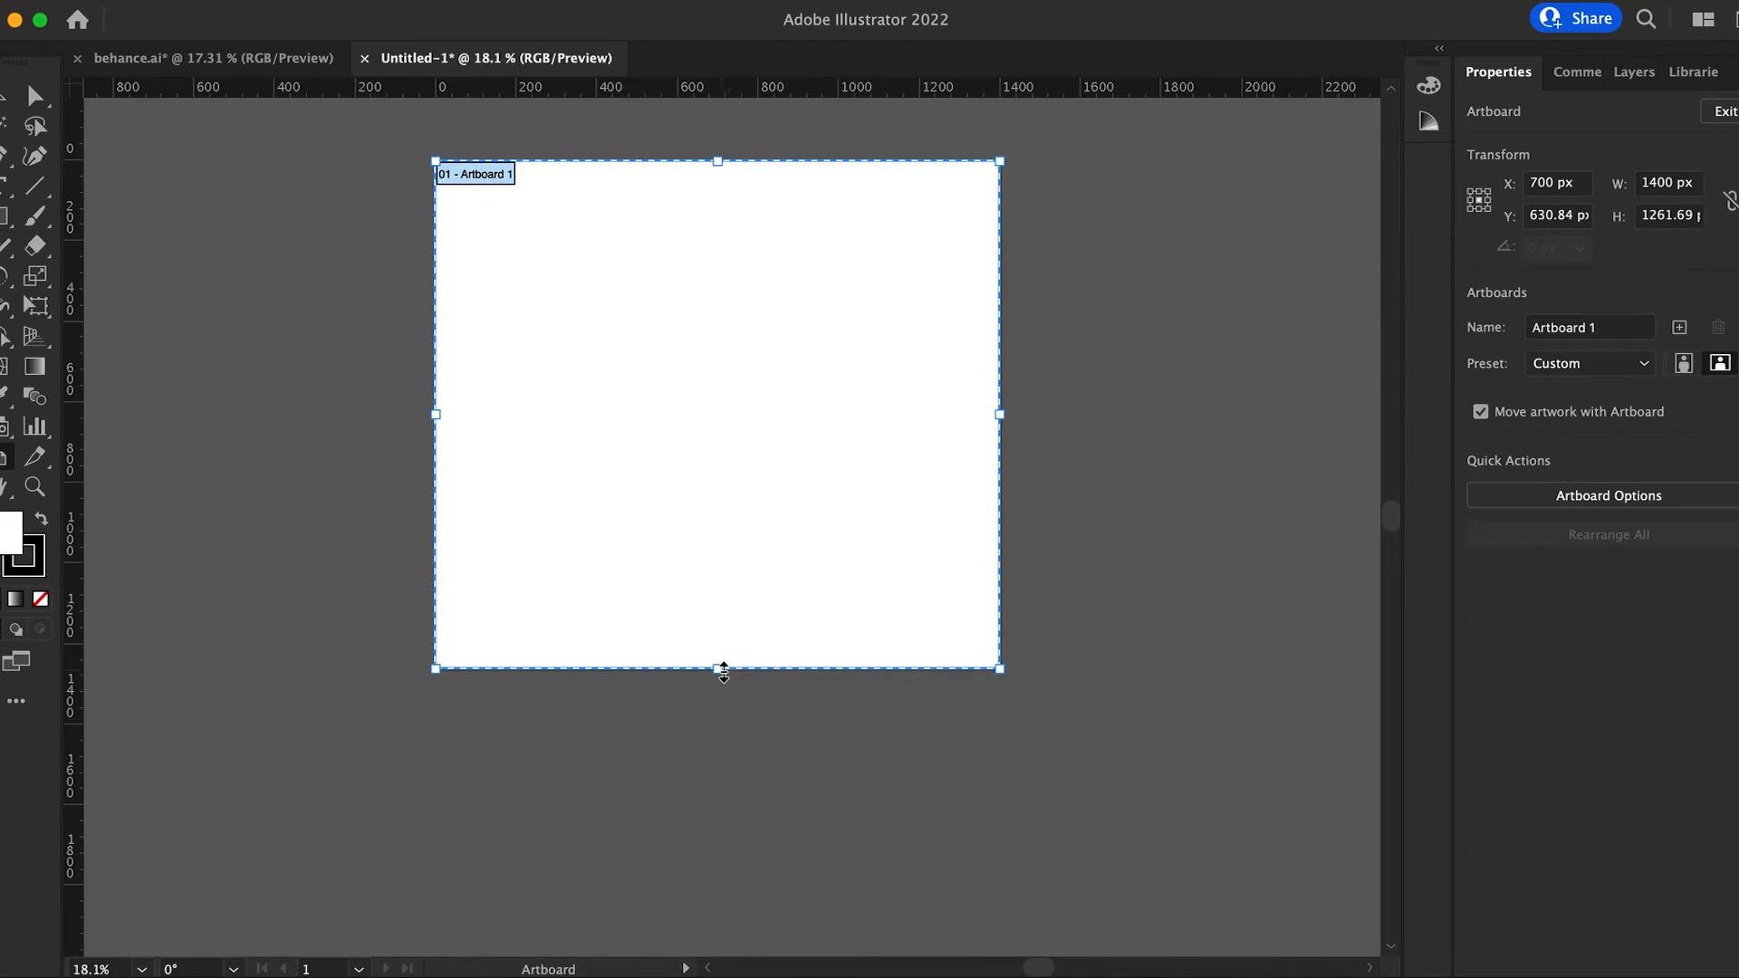
left_click_drag(722, 667, 724, 503)
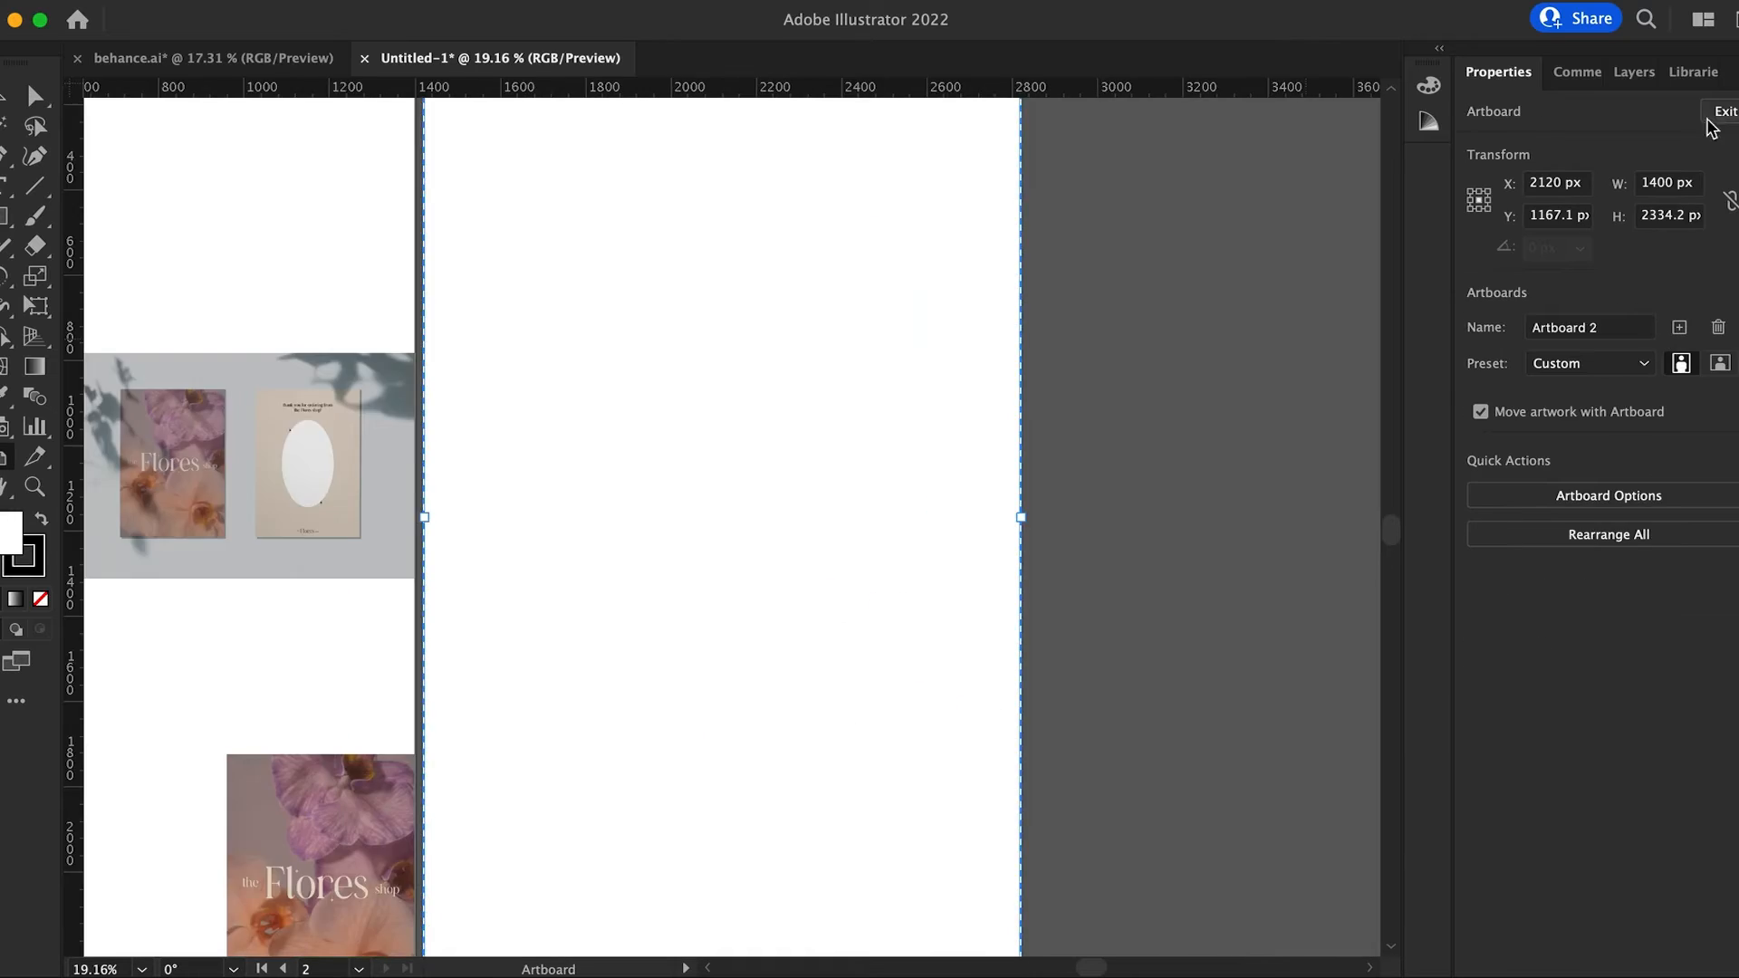
left_click(1725, 112)
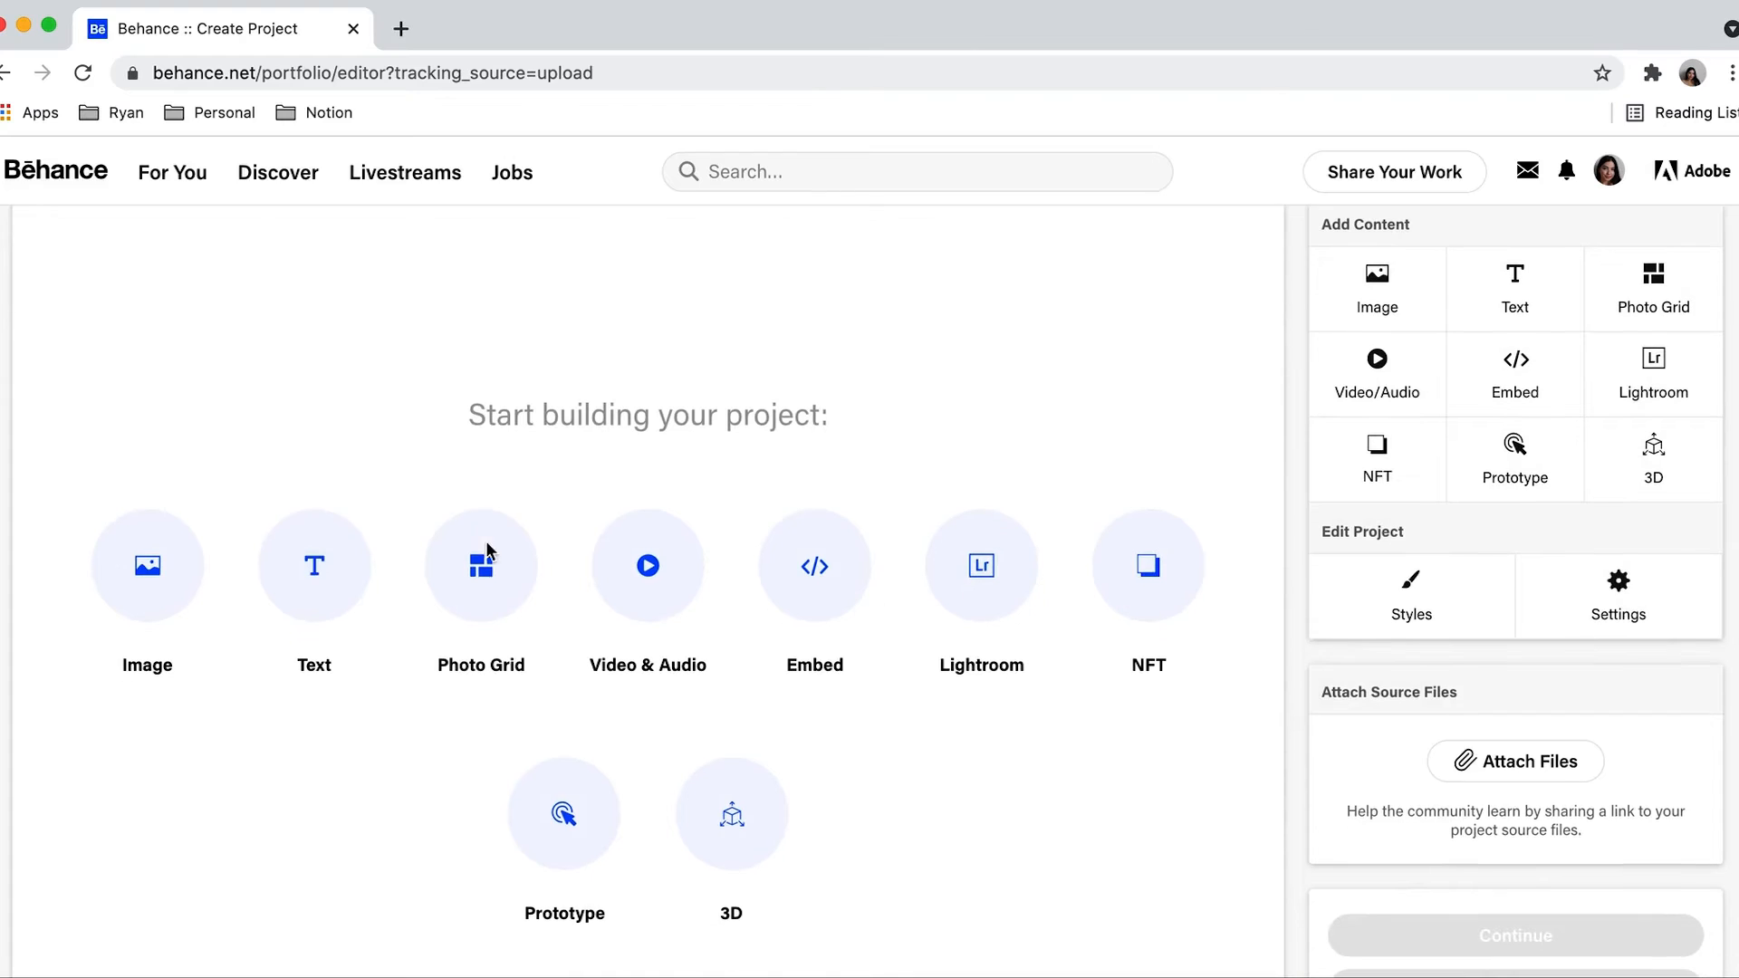
Add a text block reading 'The Flores Shop is an imagined brand' and remove the stray letter
left_click(314, 586)
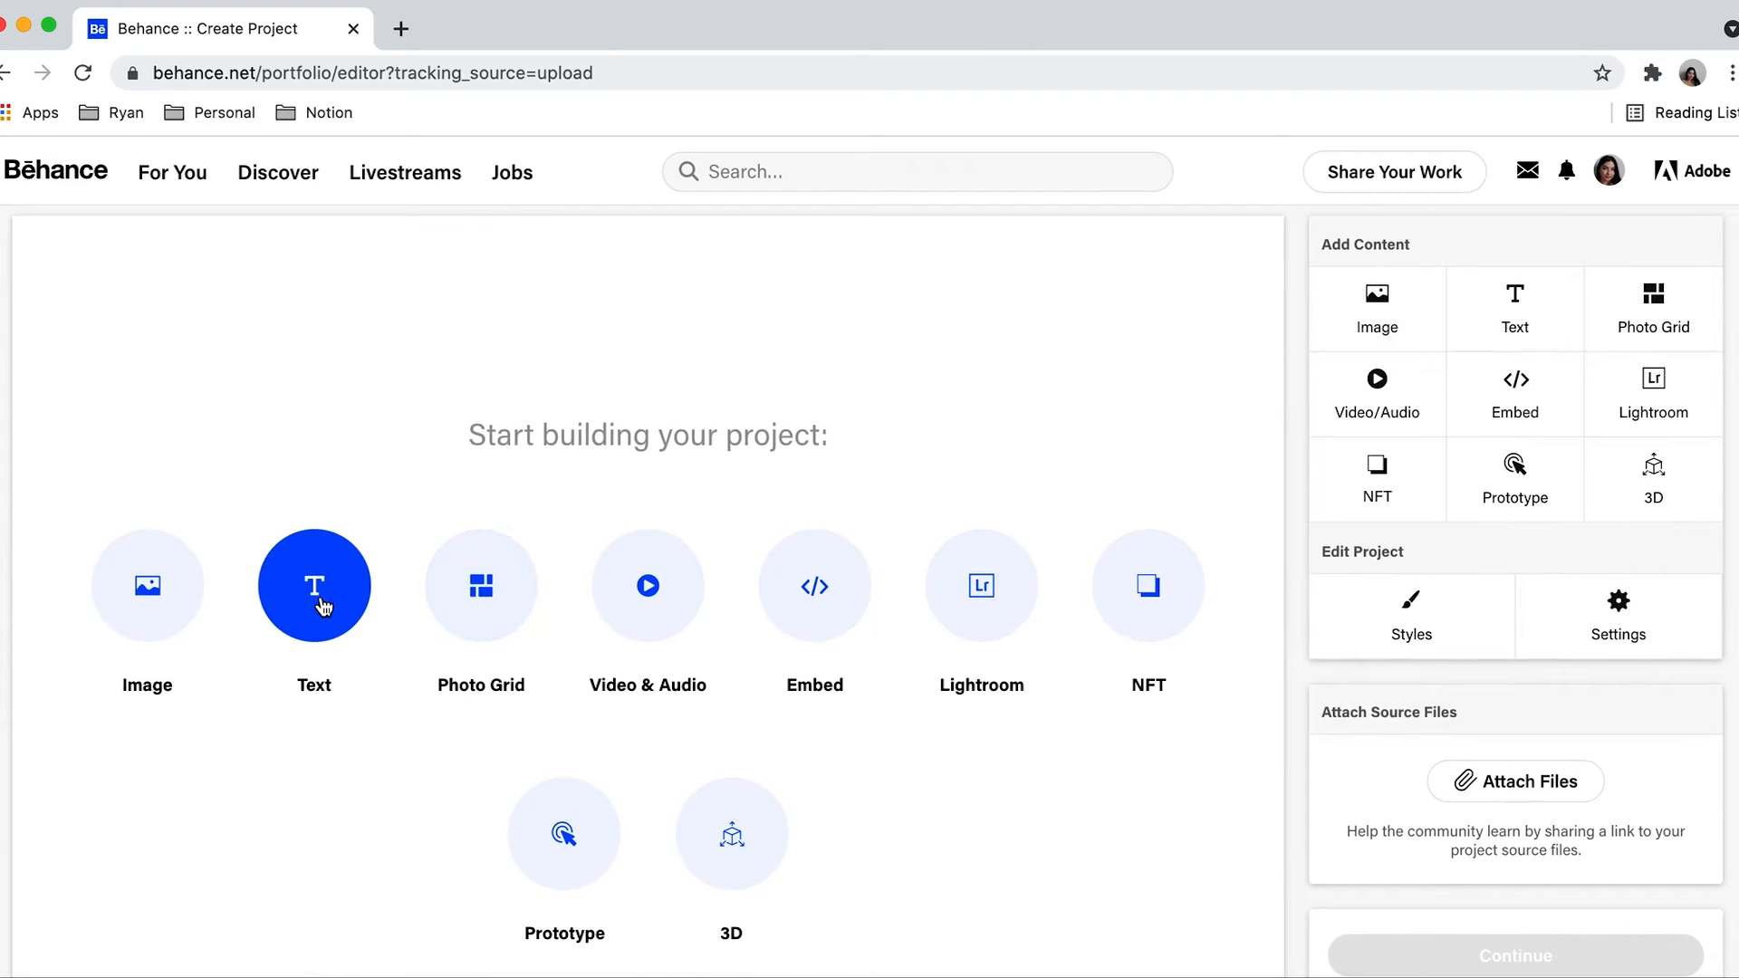
left_click(314, 586)
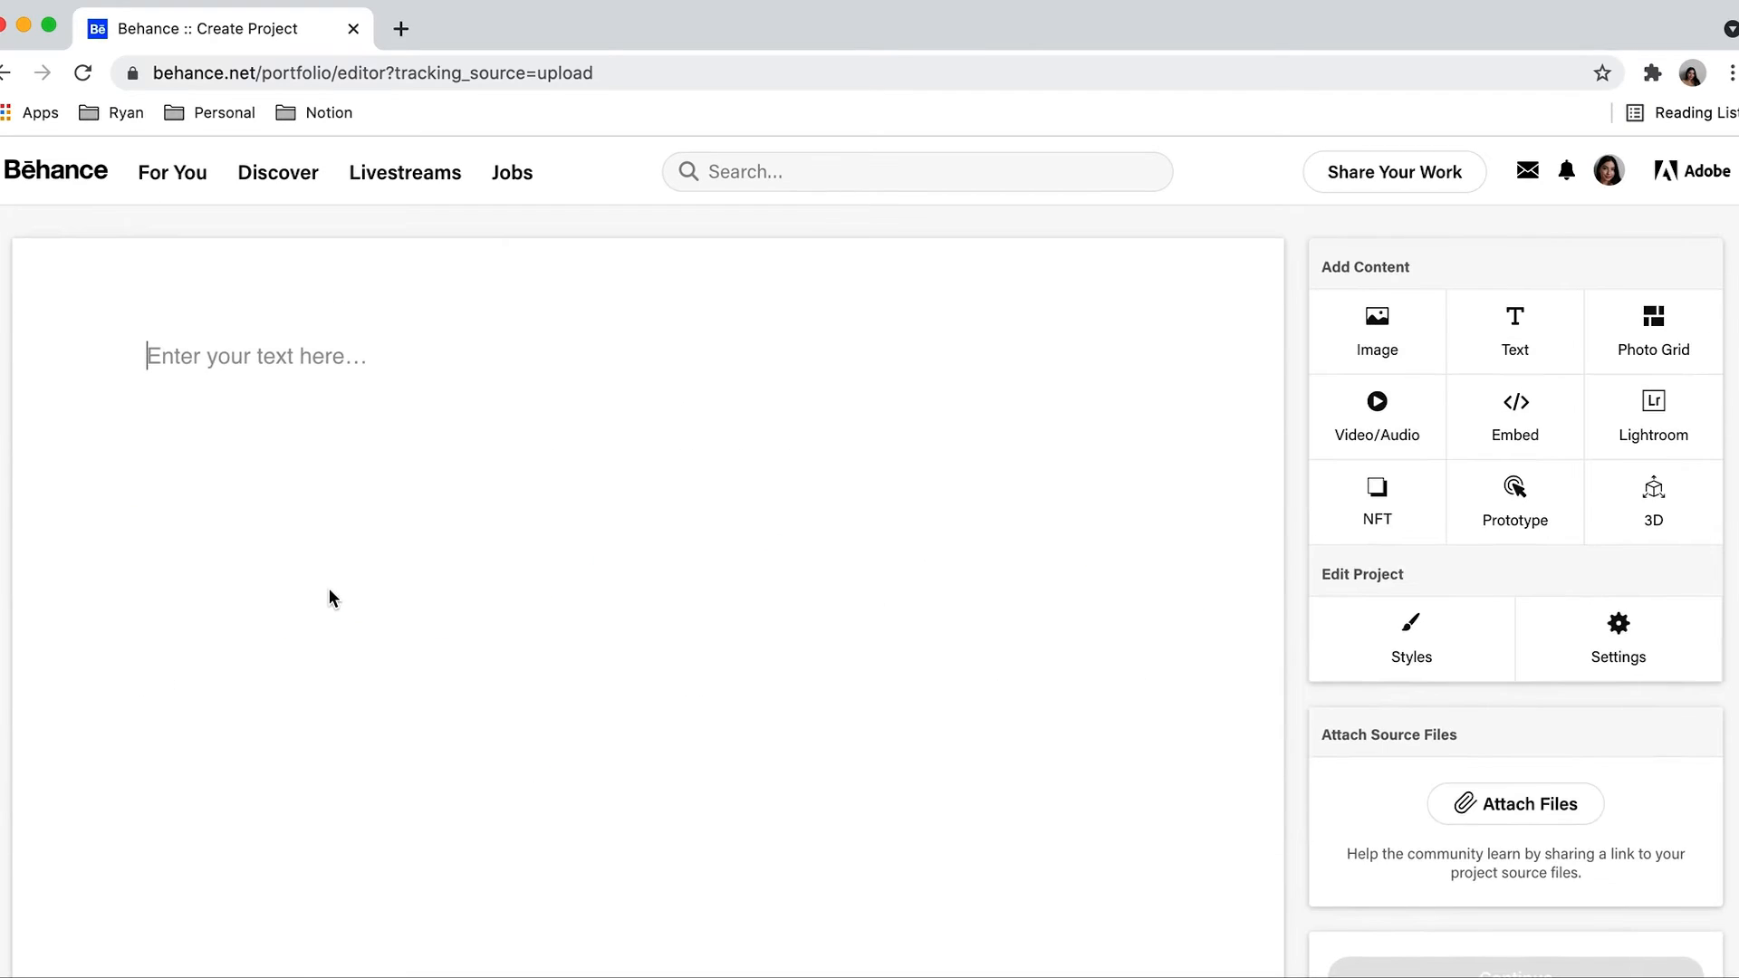
type("The Flores Shop")
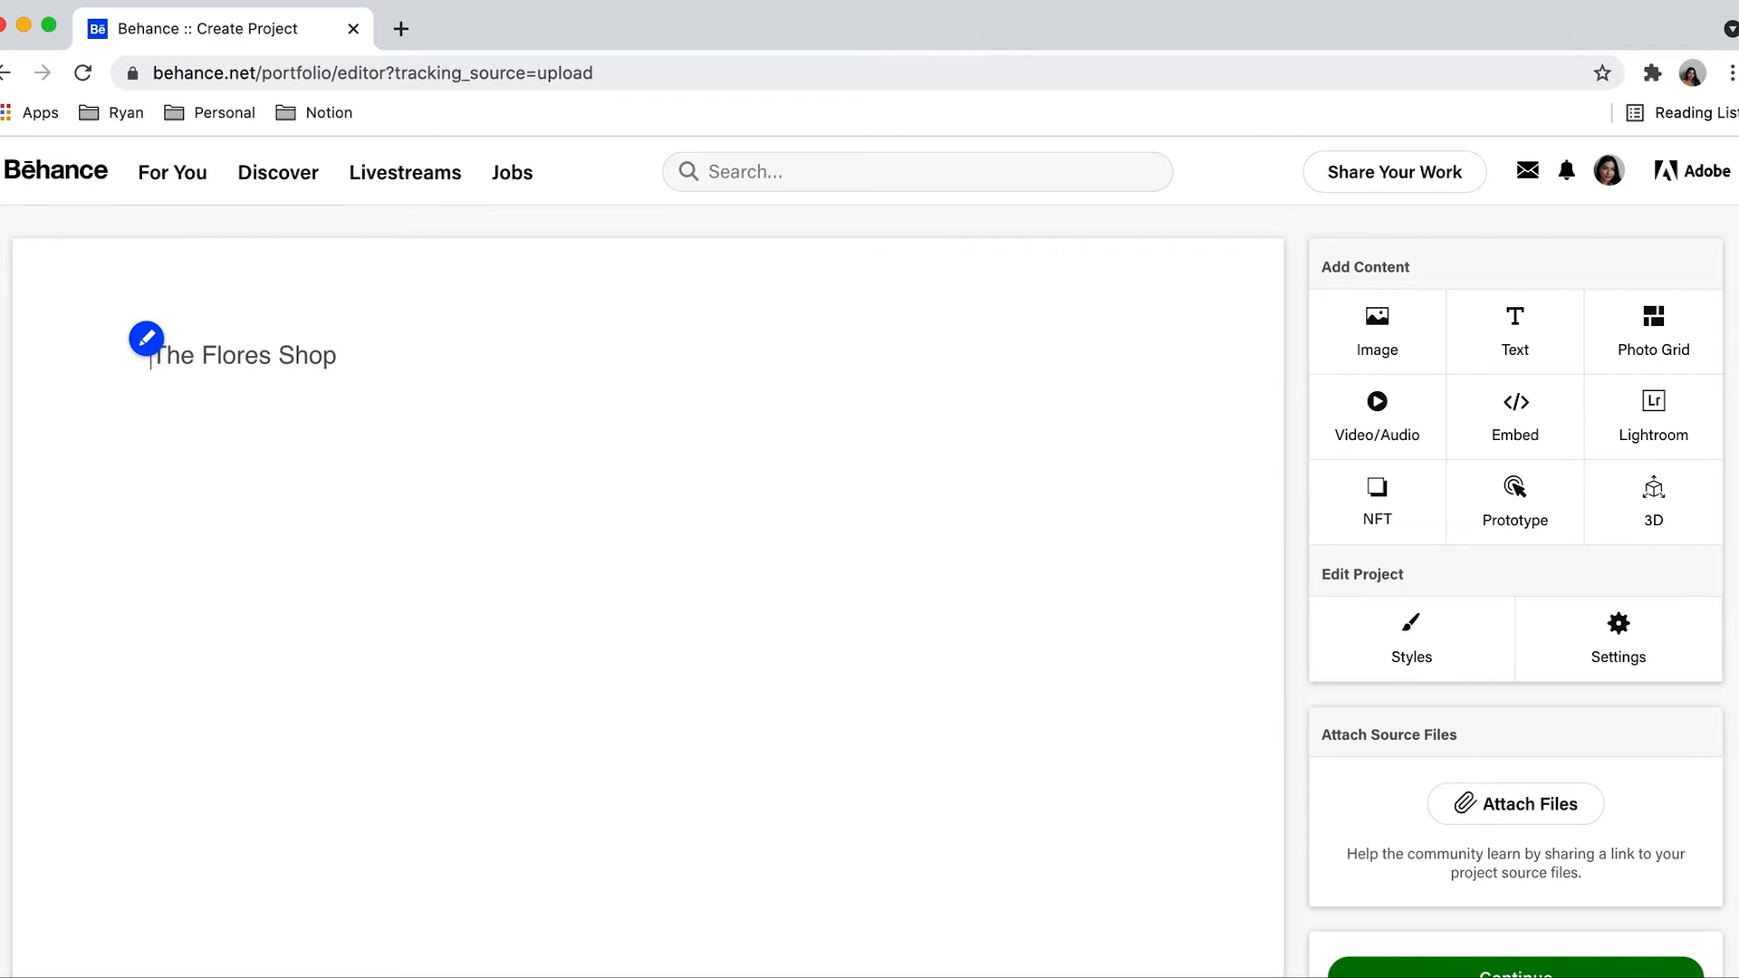
type("' is an imagined brand f")
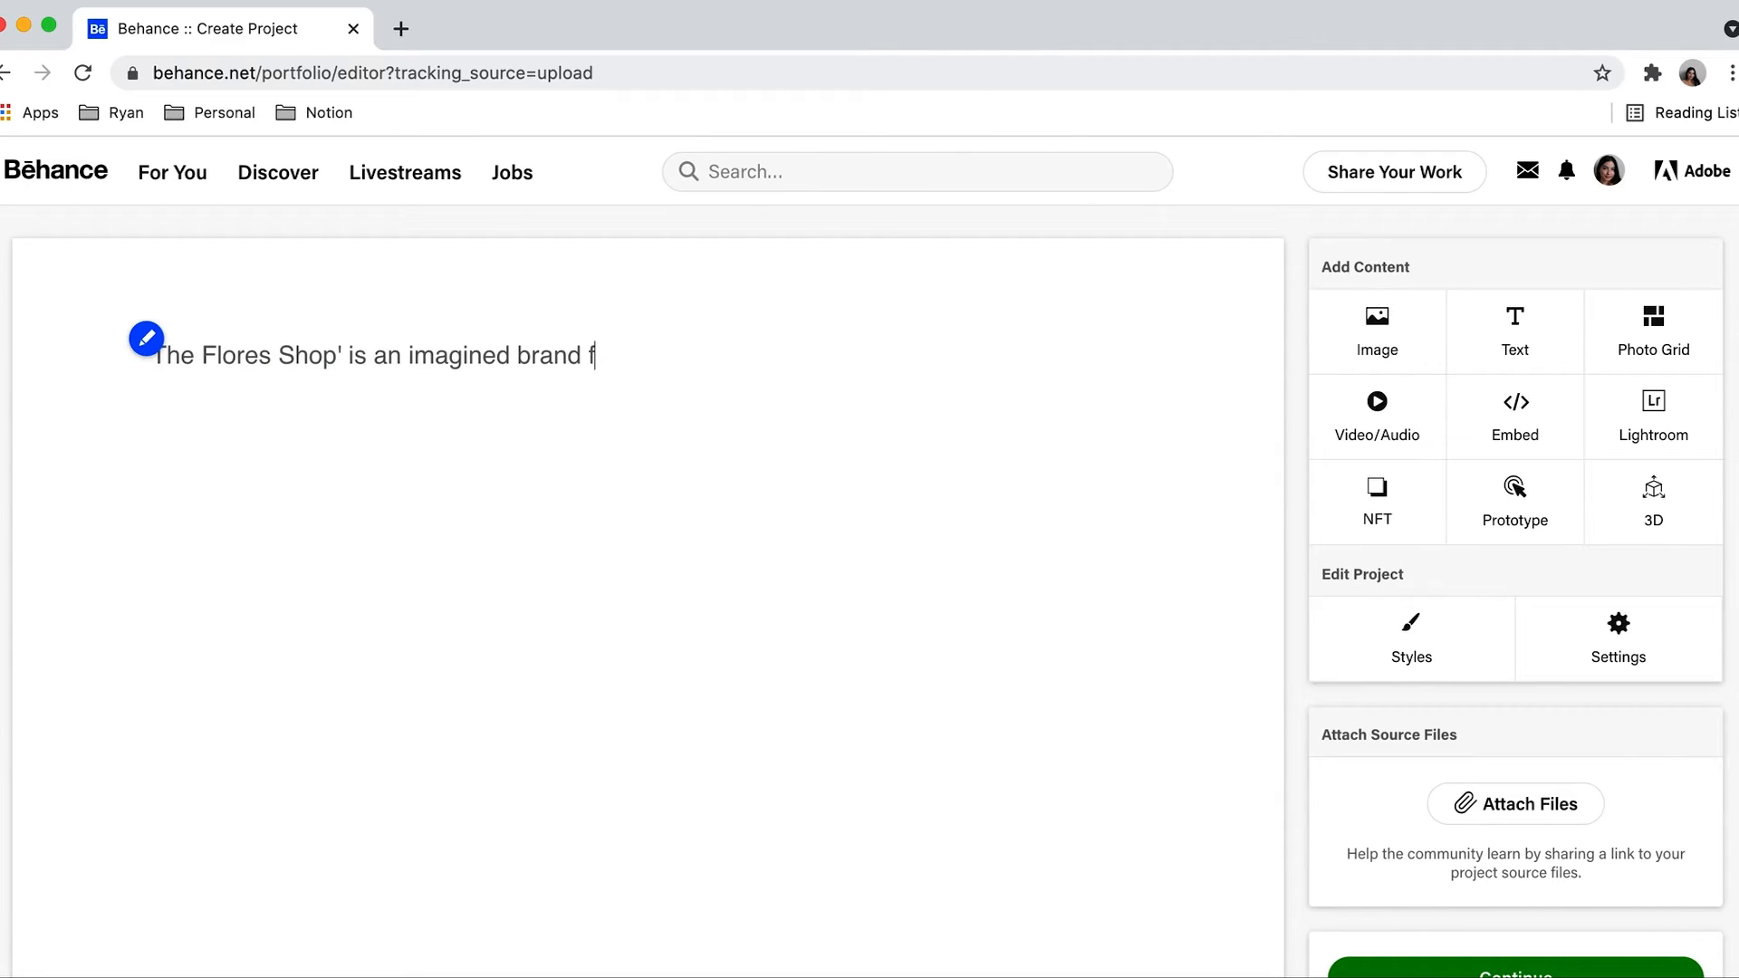
key("Backspace")
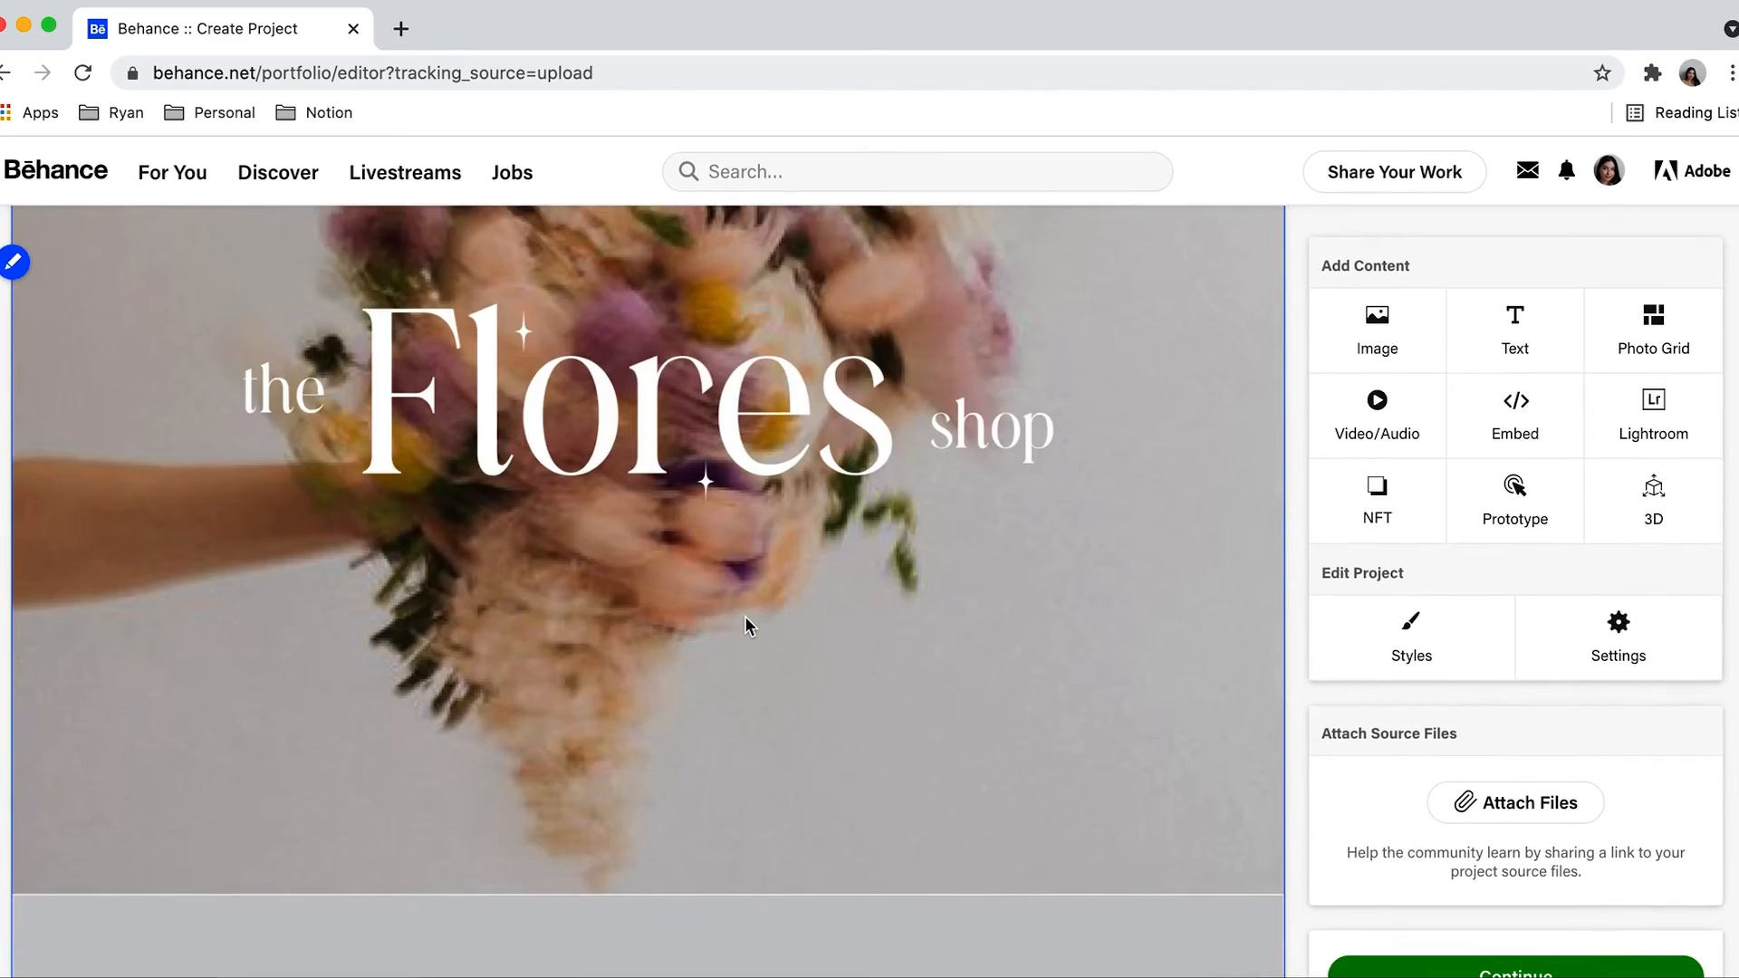
Scroll down the editor to check the uploaded Flores collage image
scroll("down", 3)
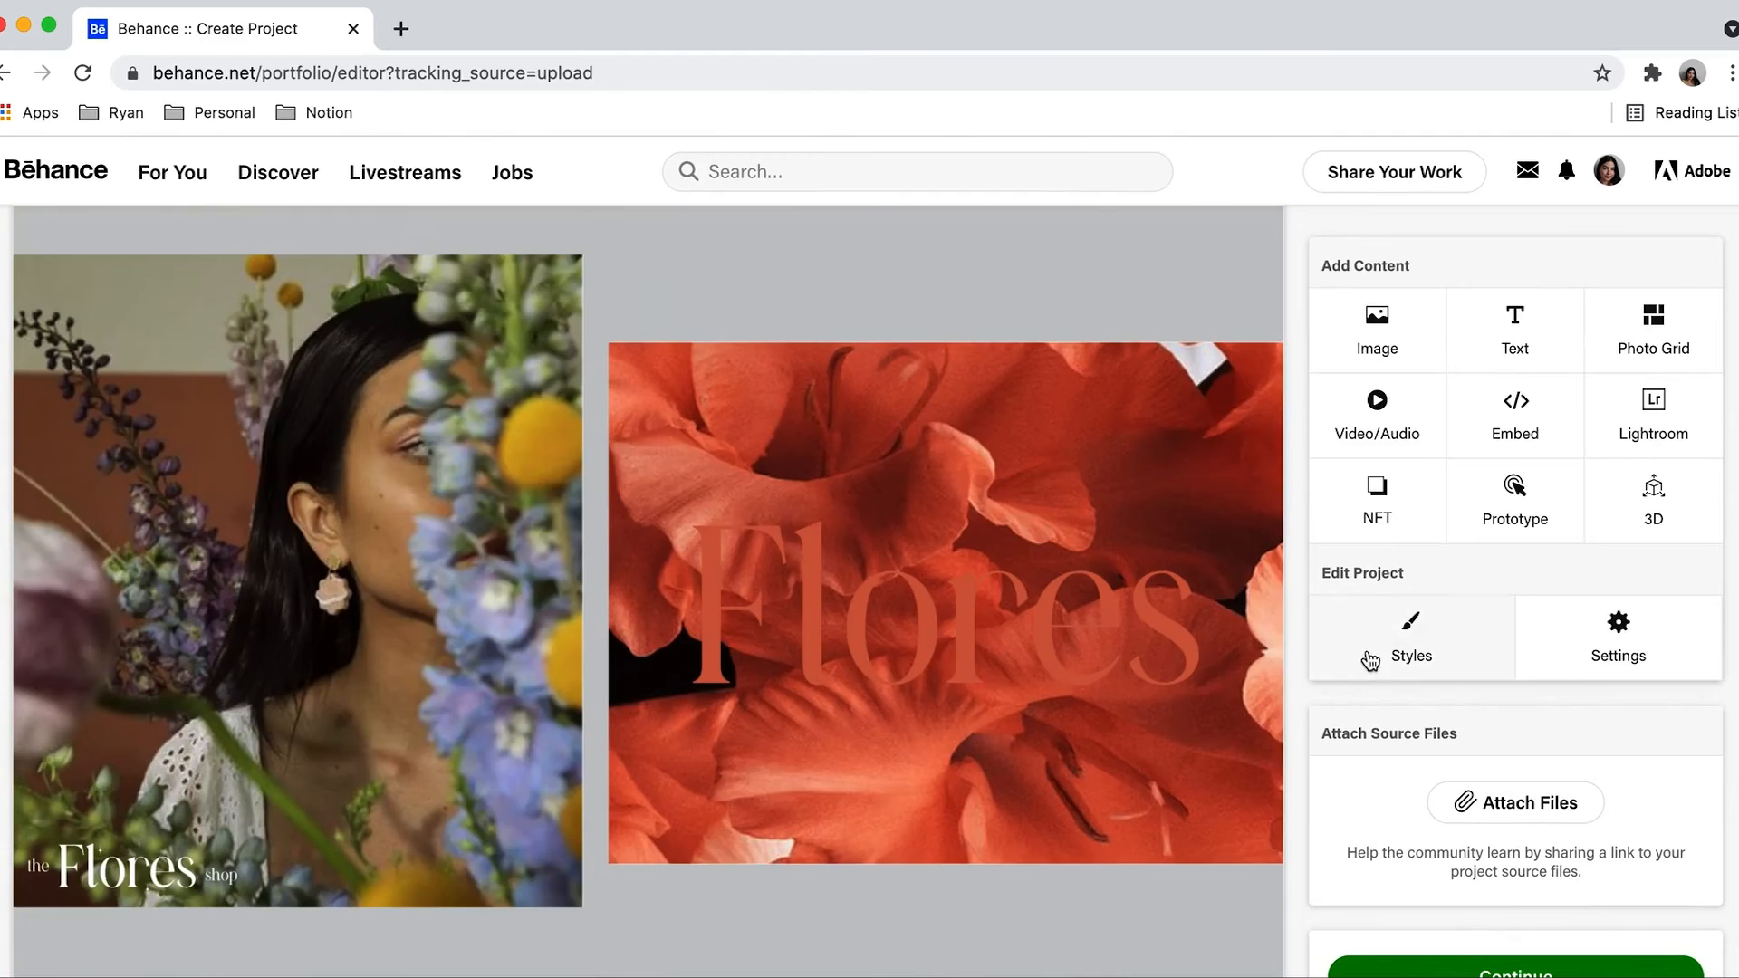
scroll("down", 3)
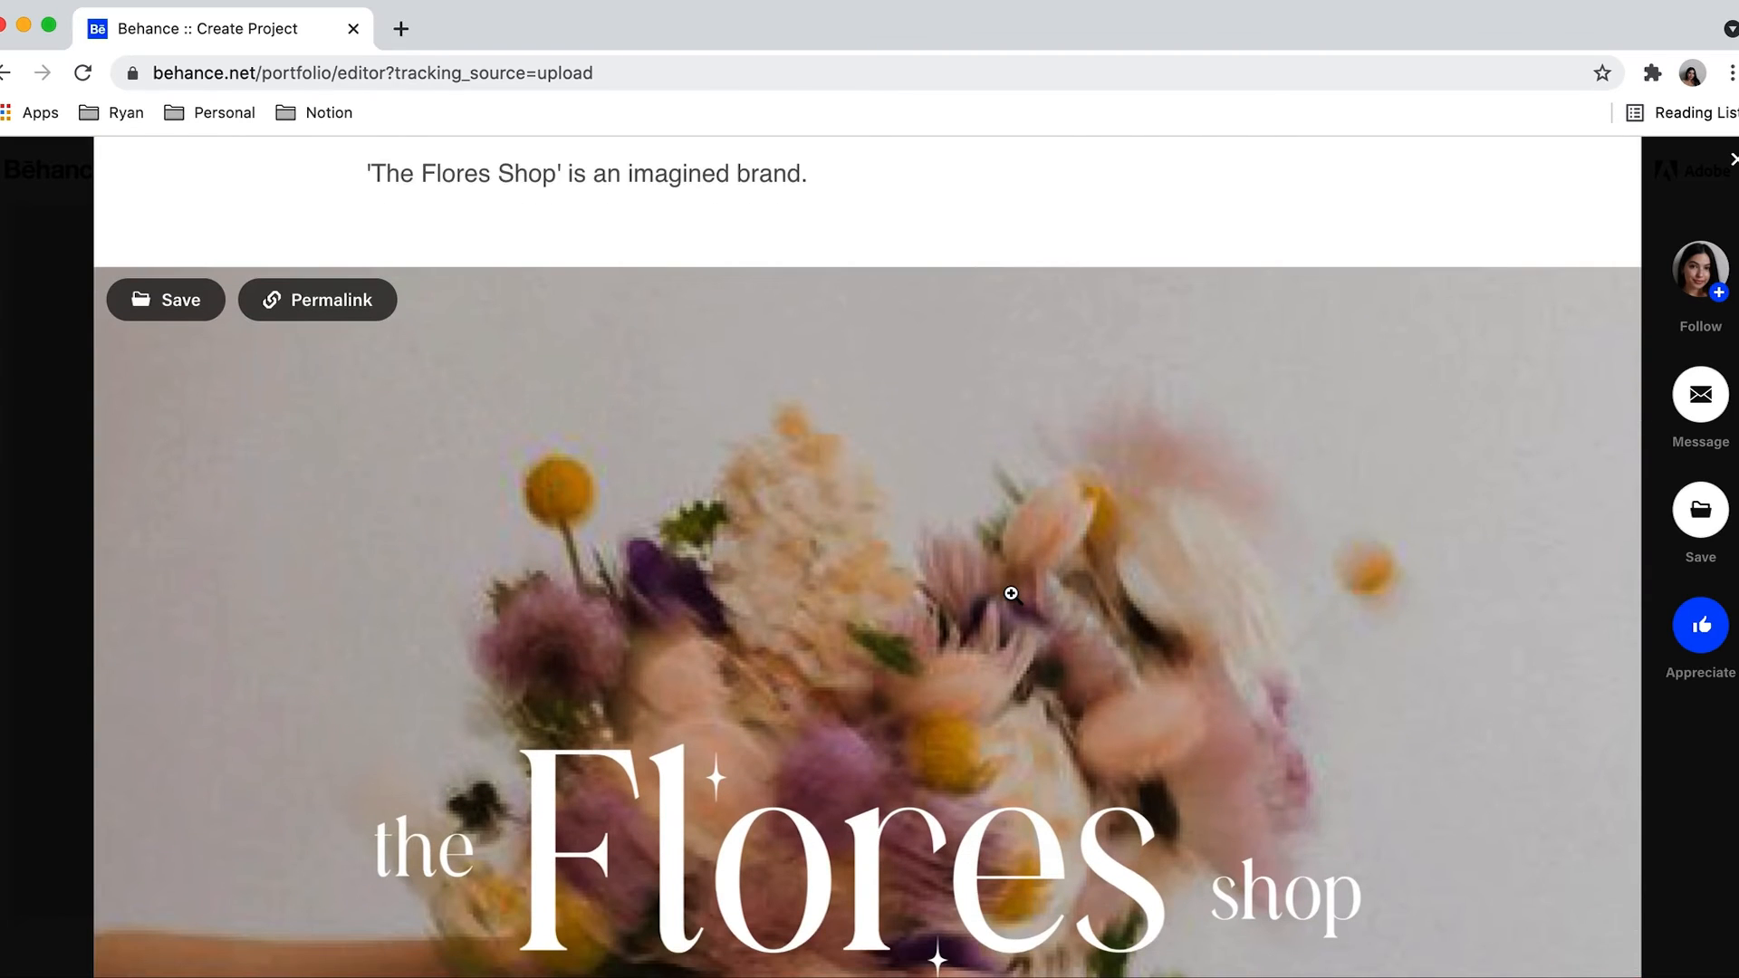
Scroll through the project preview from the intro text down through the Flores collage
scroll("down", 3)
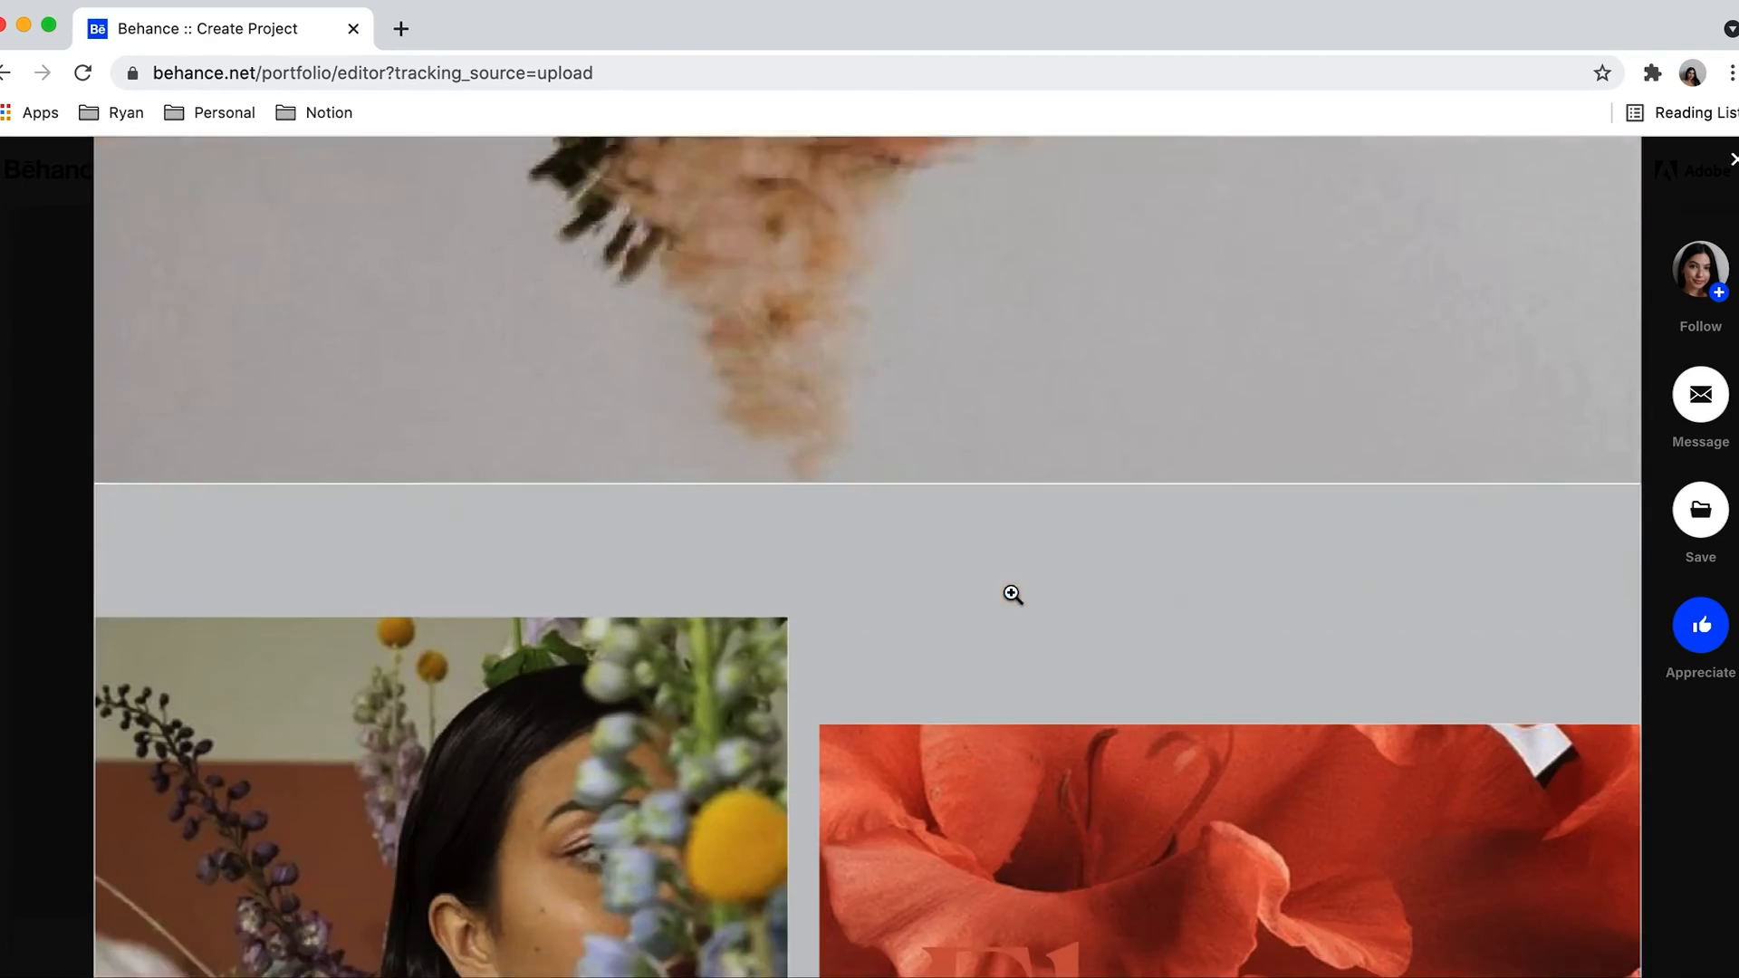
scroll("down", 3)
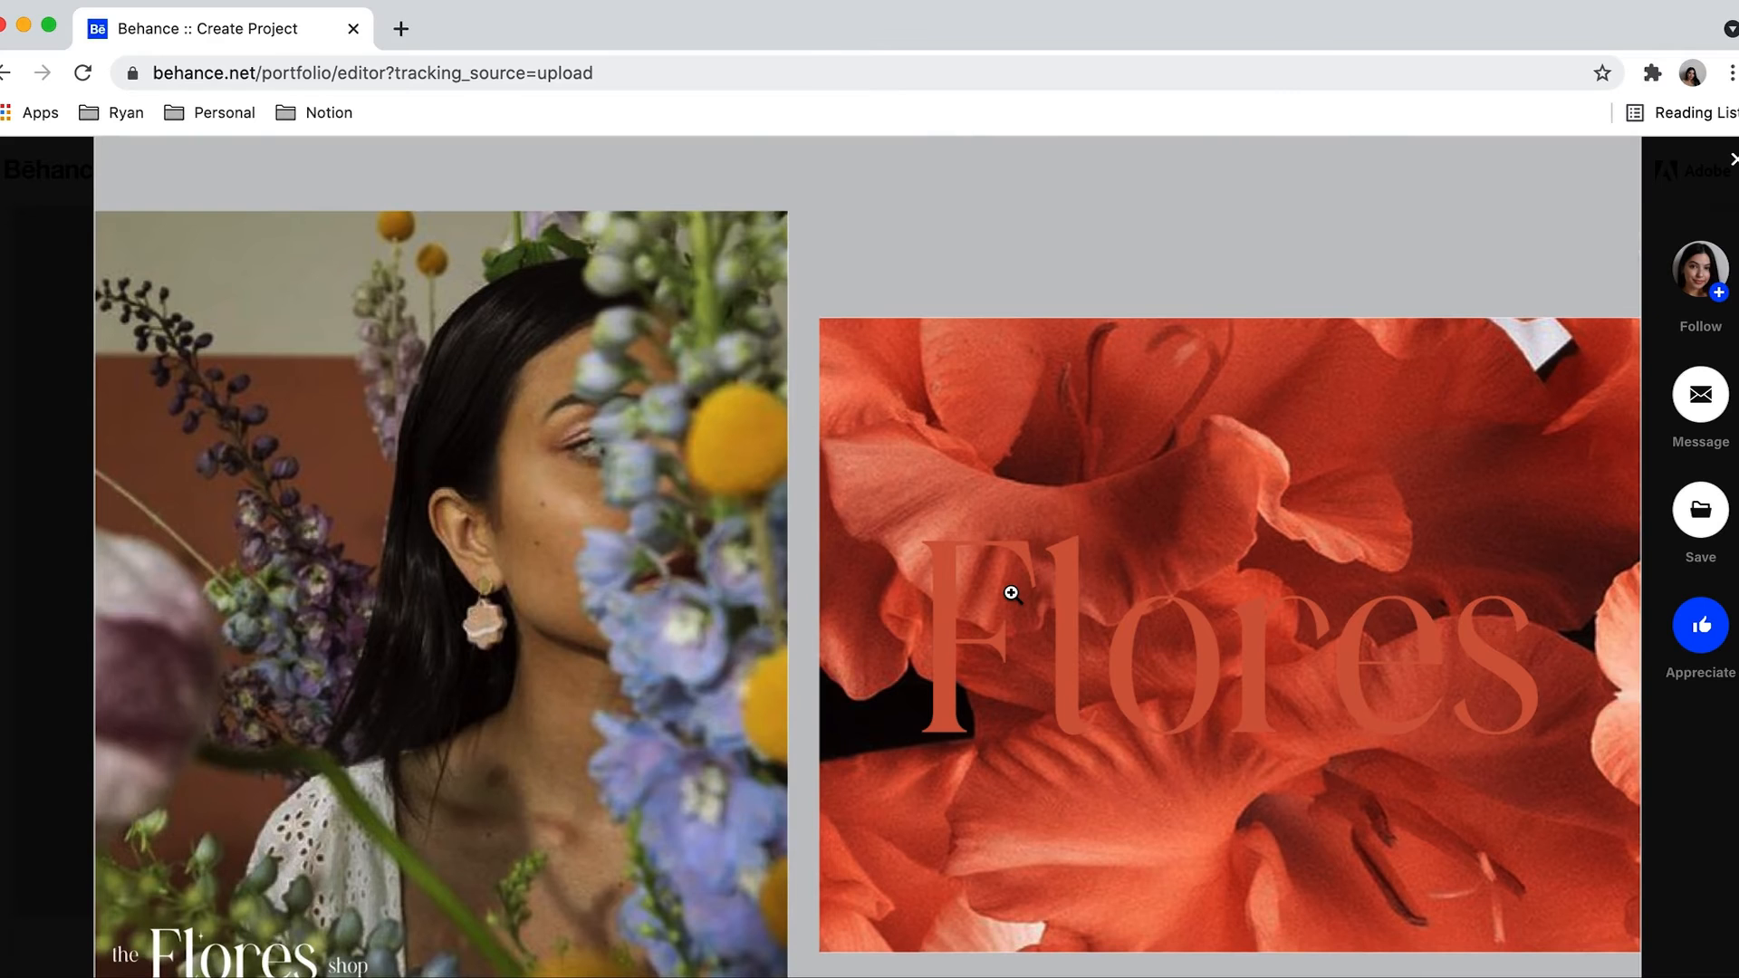
scroll("down", 3)
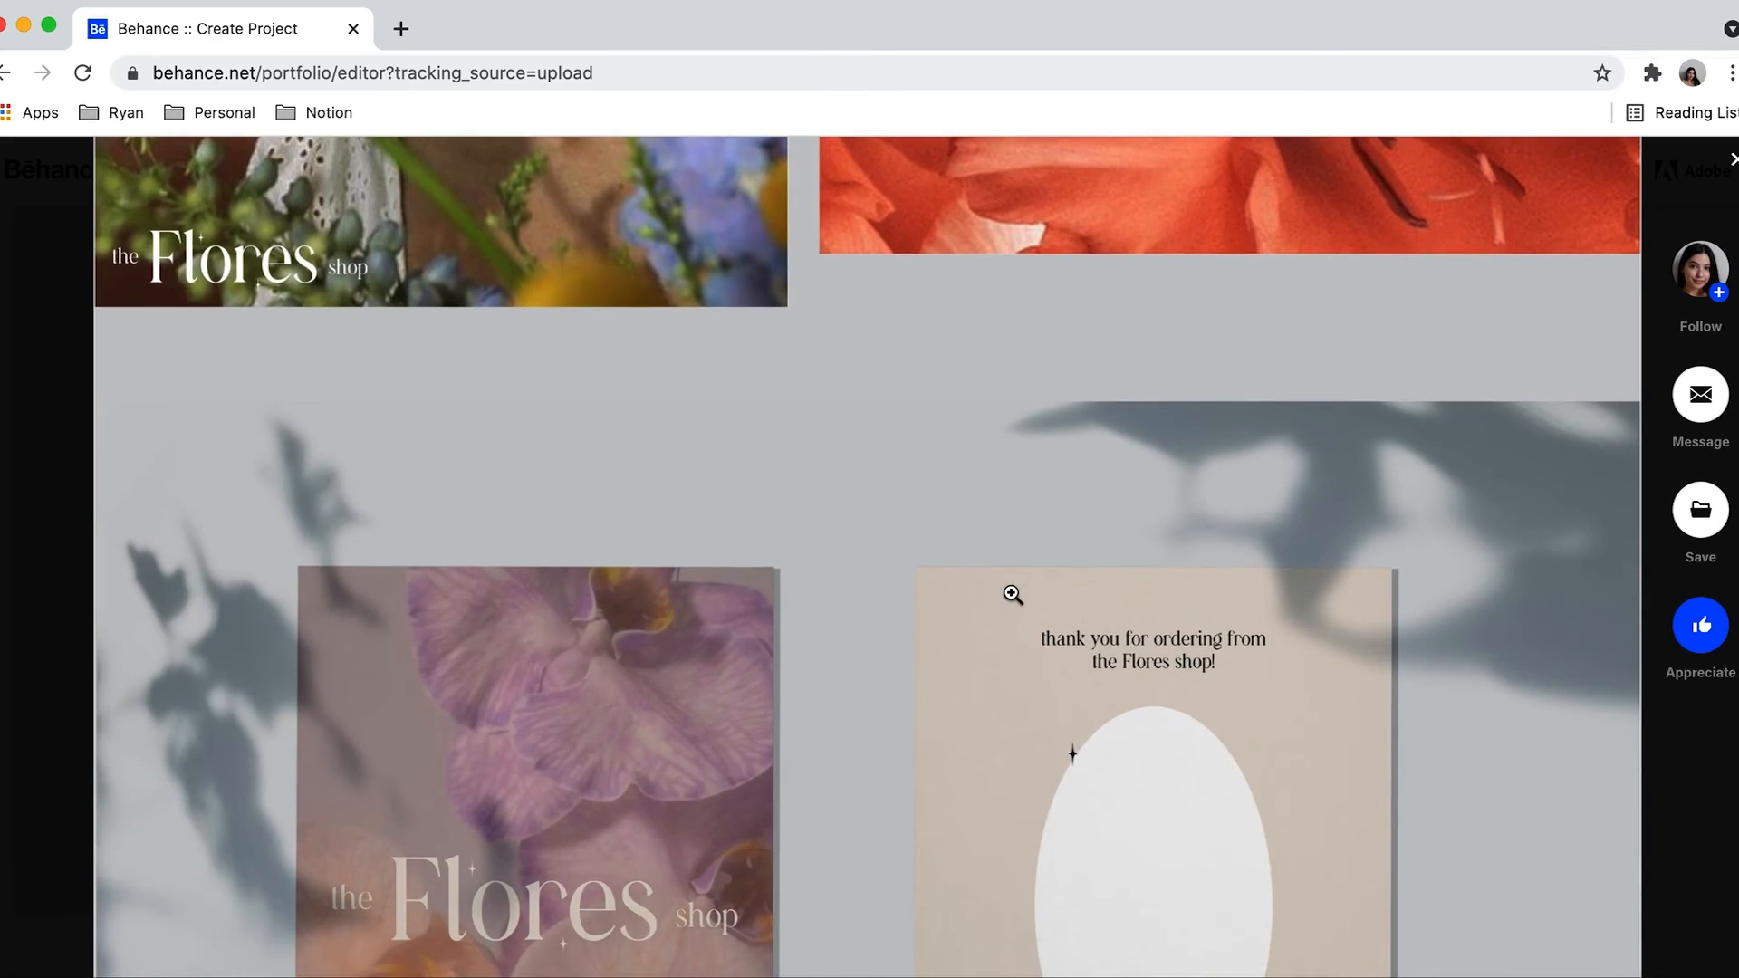
scroll("down", 3)
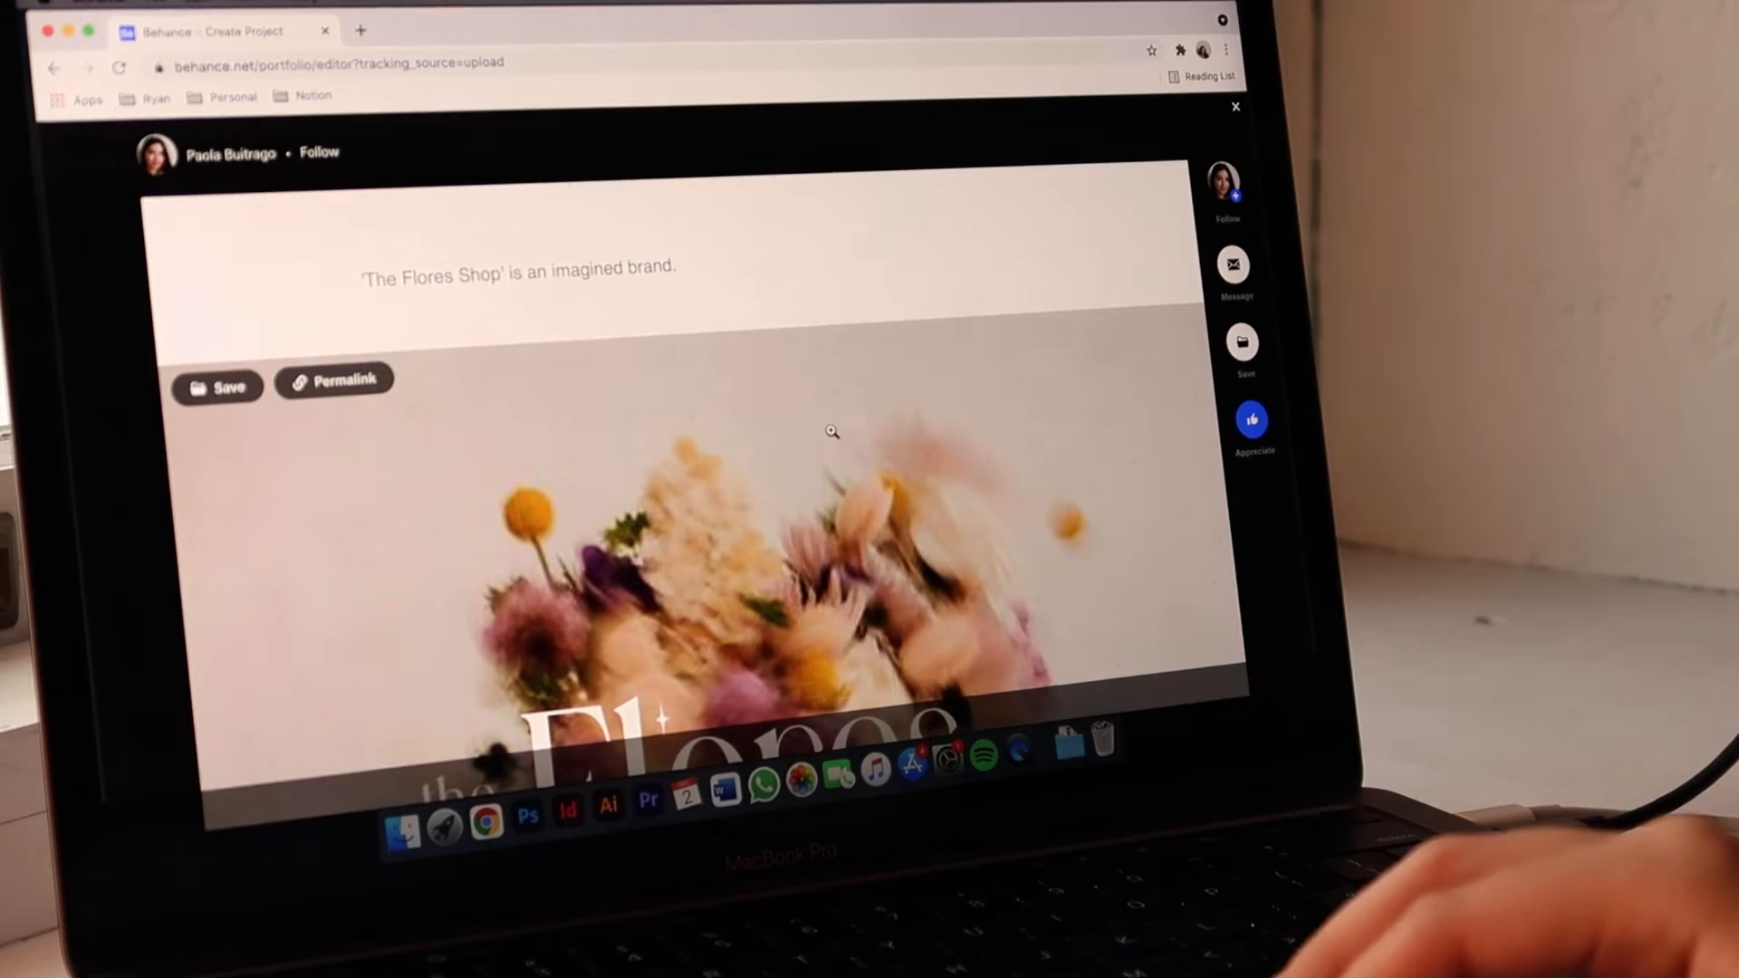
scroll("down", 3)
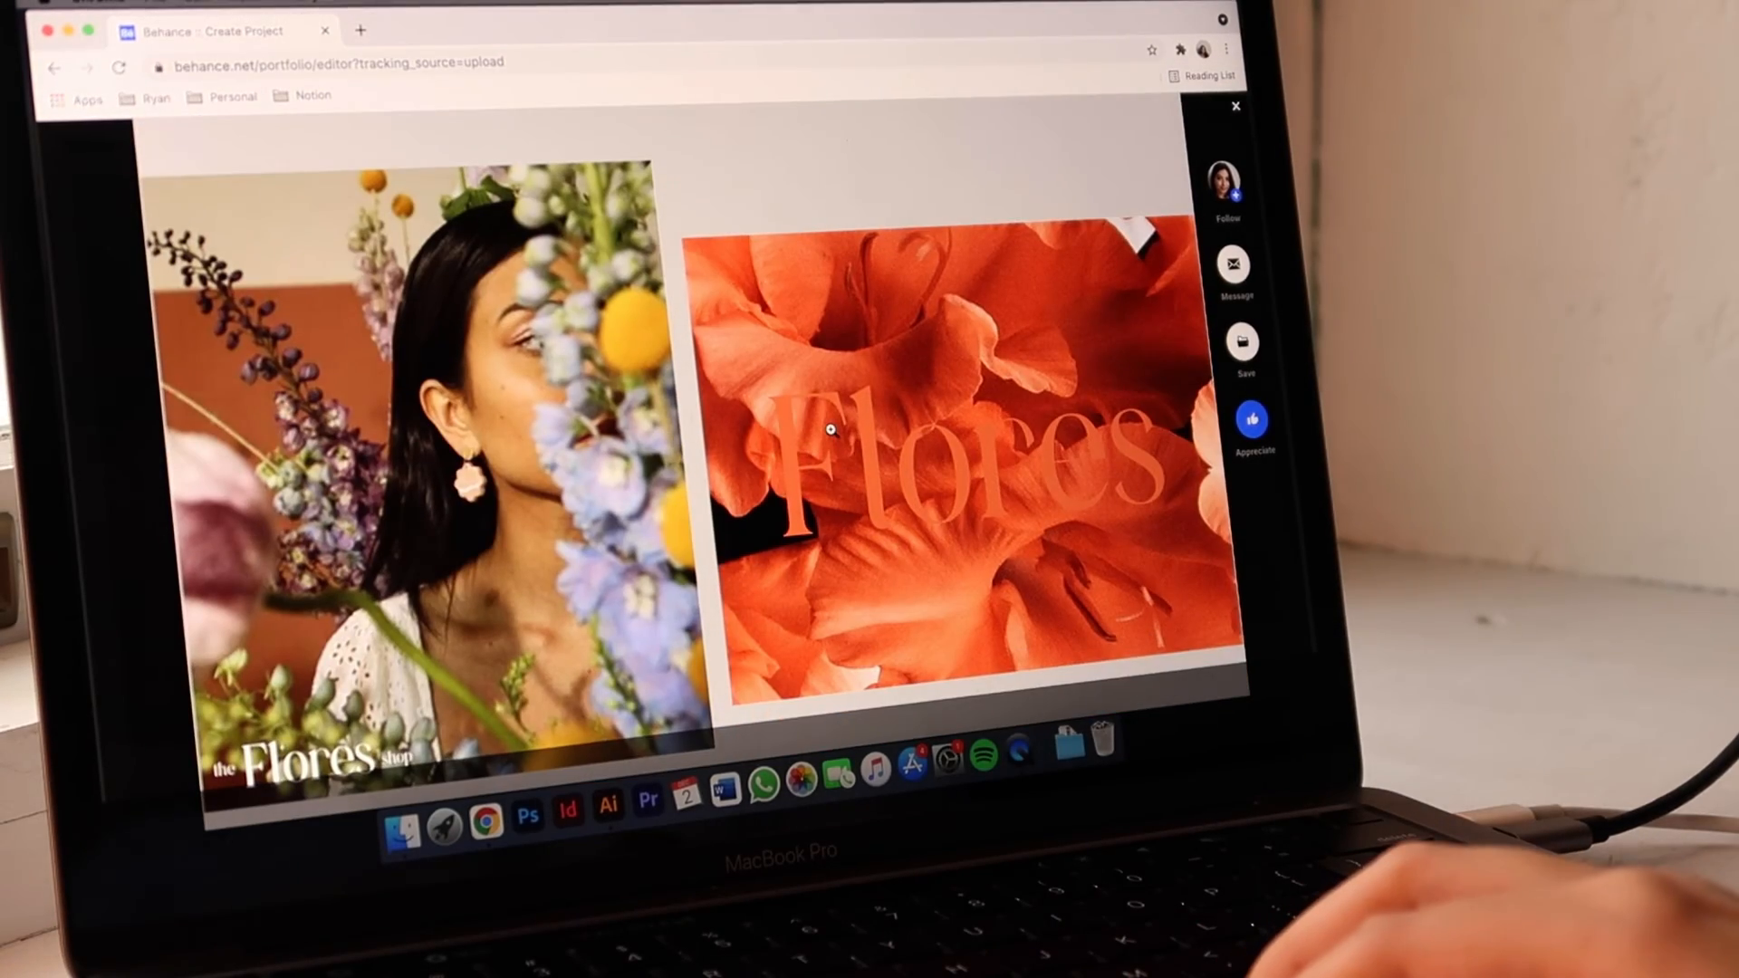
scroll("down", 3)
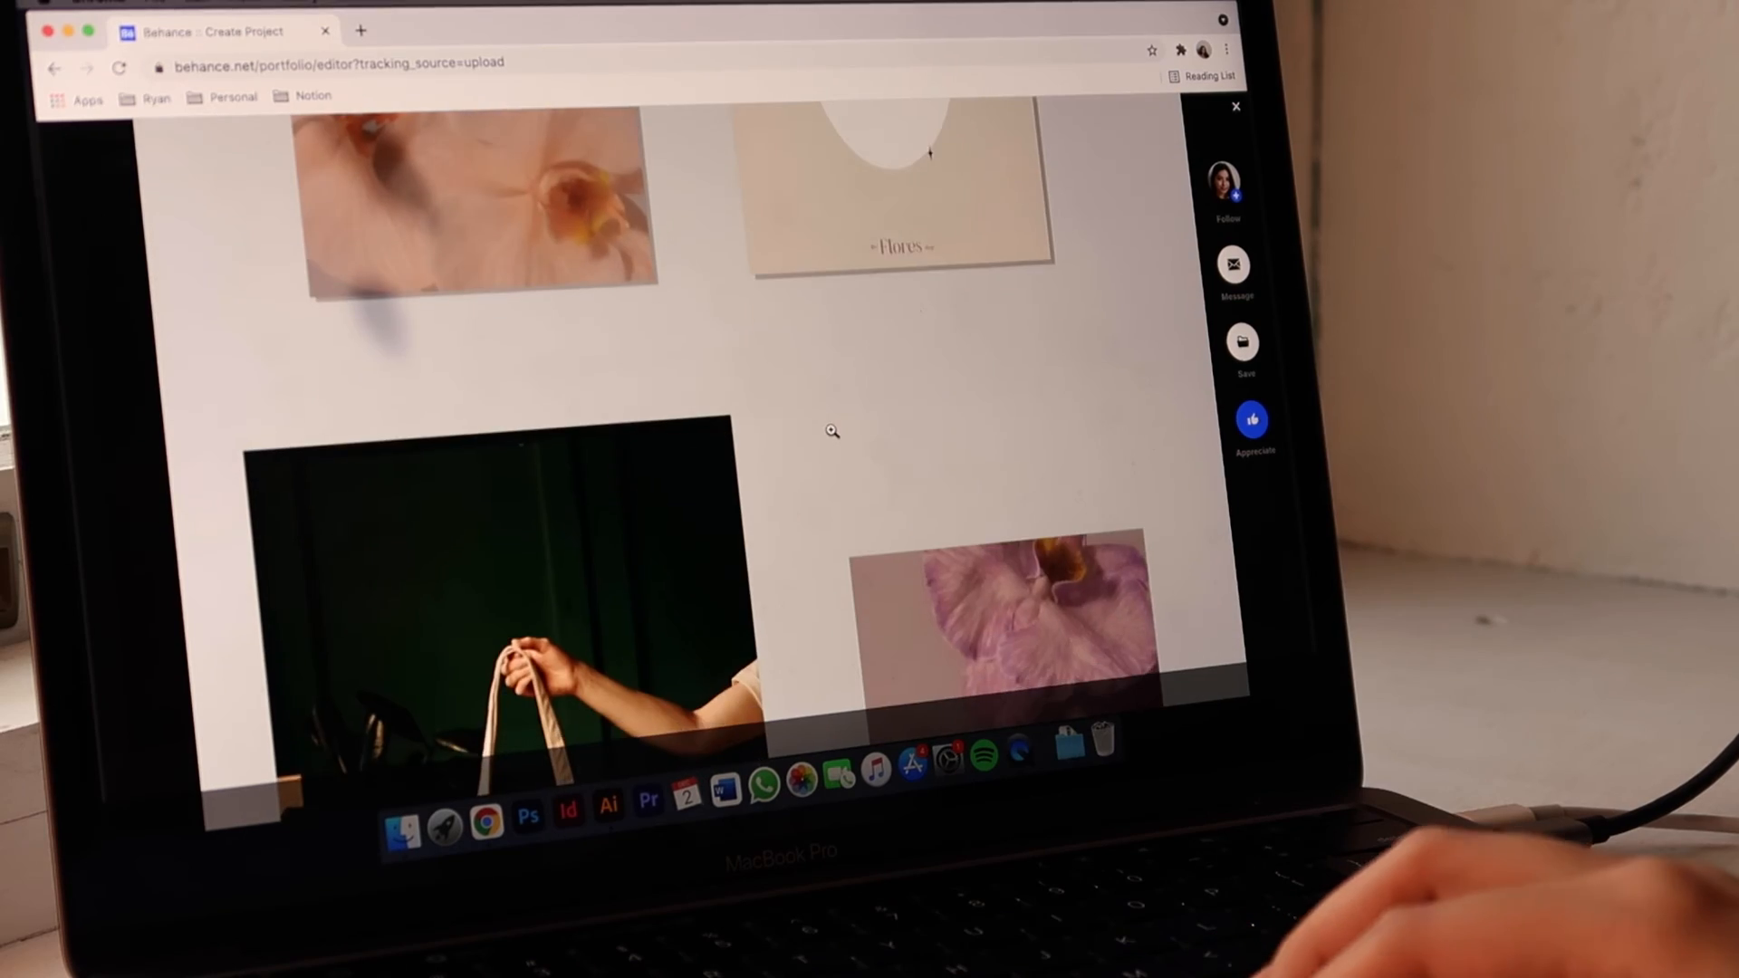
scroll("down", 3)
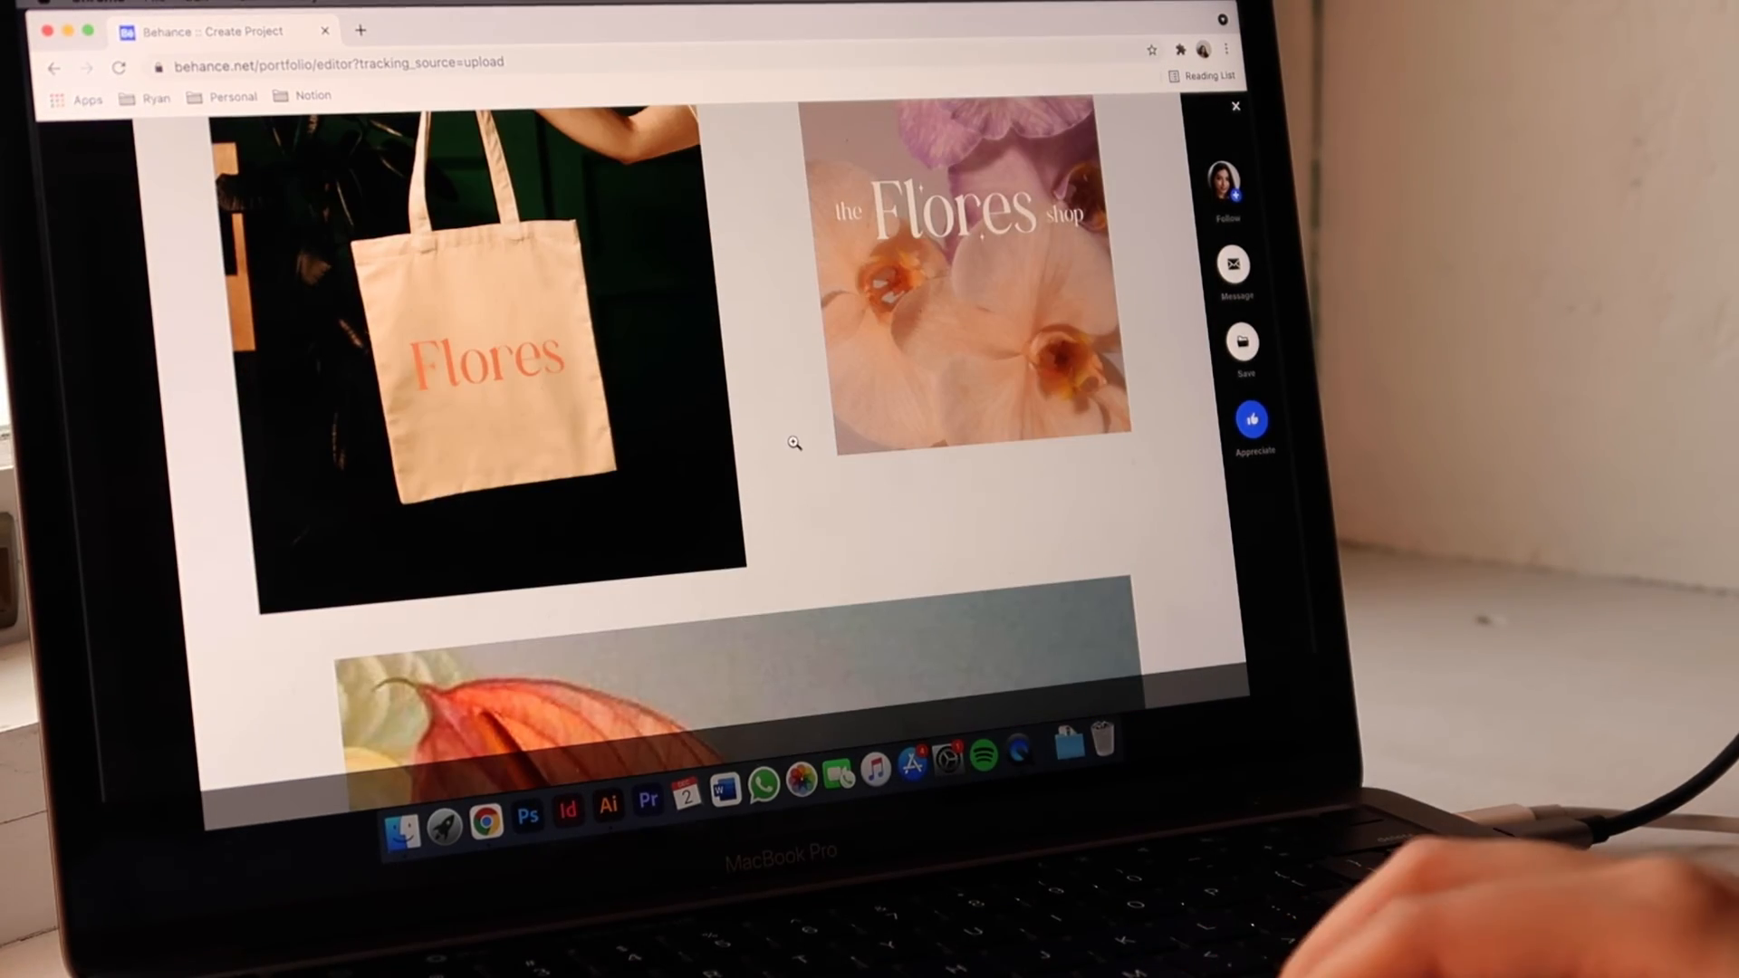